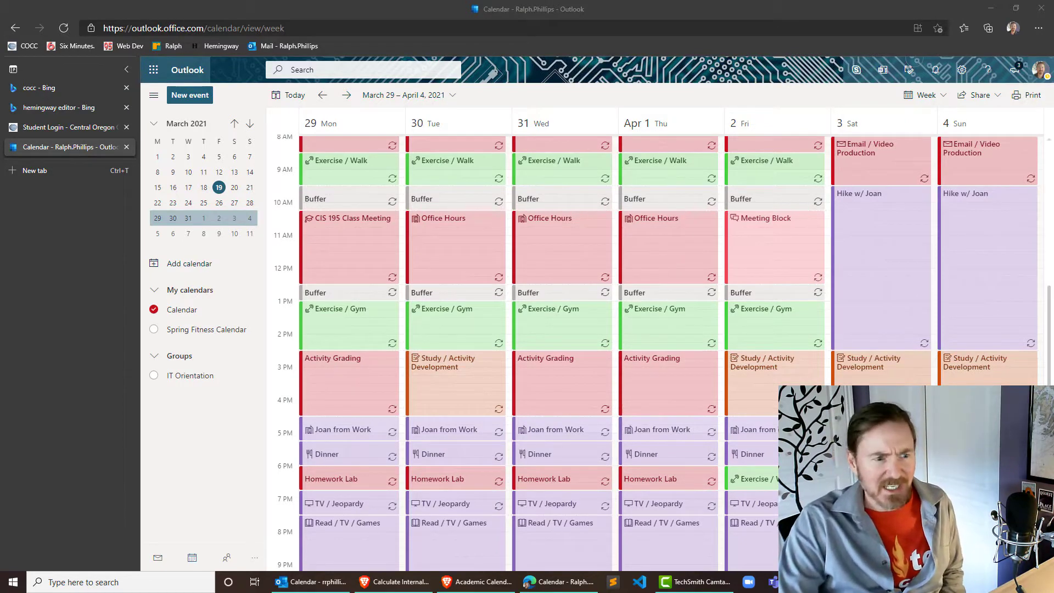
{"action": "mouse_move", "coordinate": [644, 454]}
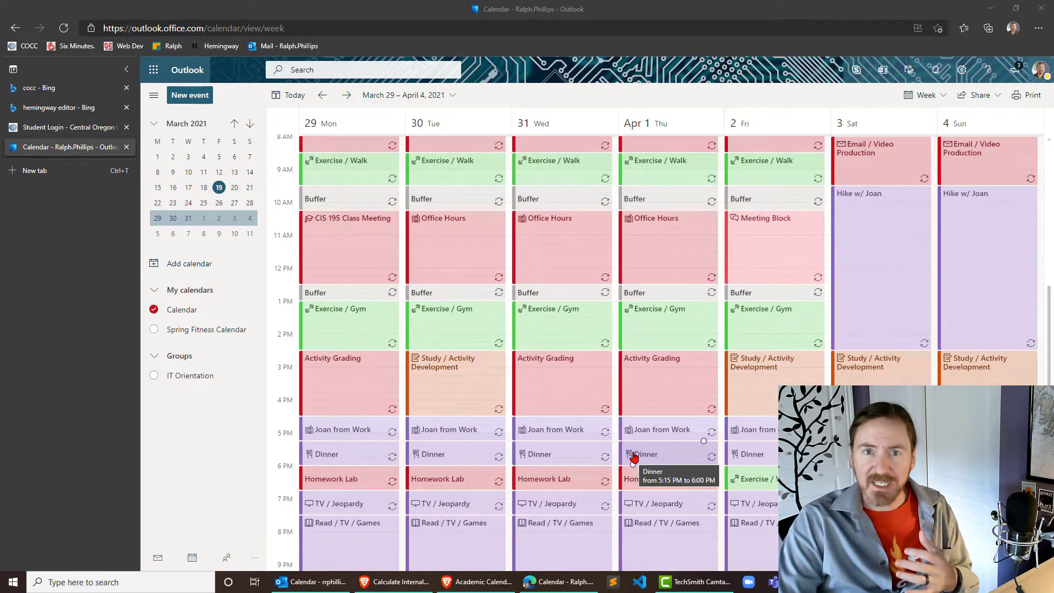
{"action": "mouse_move", "coordinate": [597, 415]}
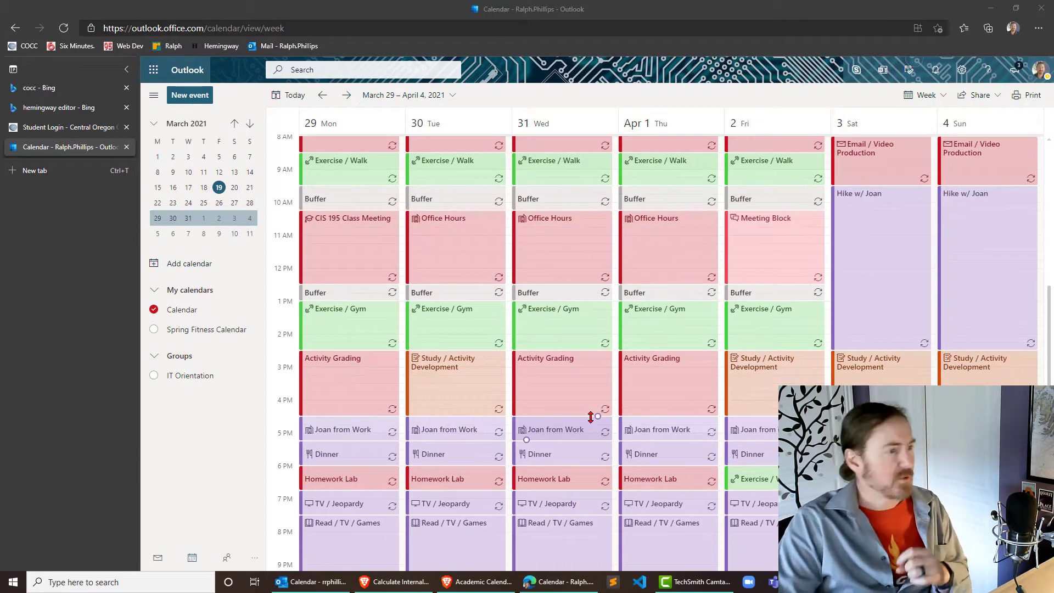
{"action": "mouse_move", "coordinate": [211, 394]}
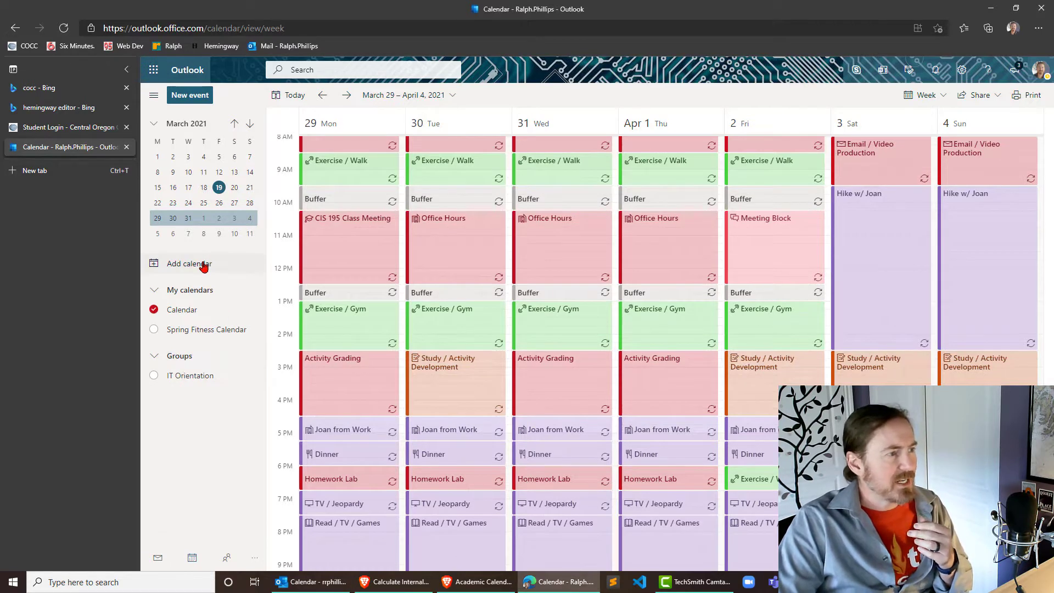
- Create a blank calendar named 'Academic Calendar' and save it, fixing typos along the way
{"action": "left_click", "coordinate": [188, 263]}
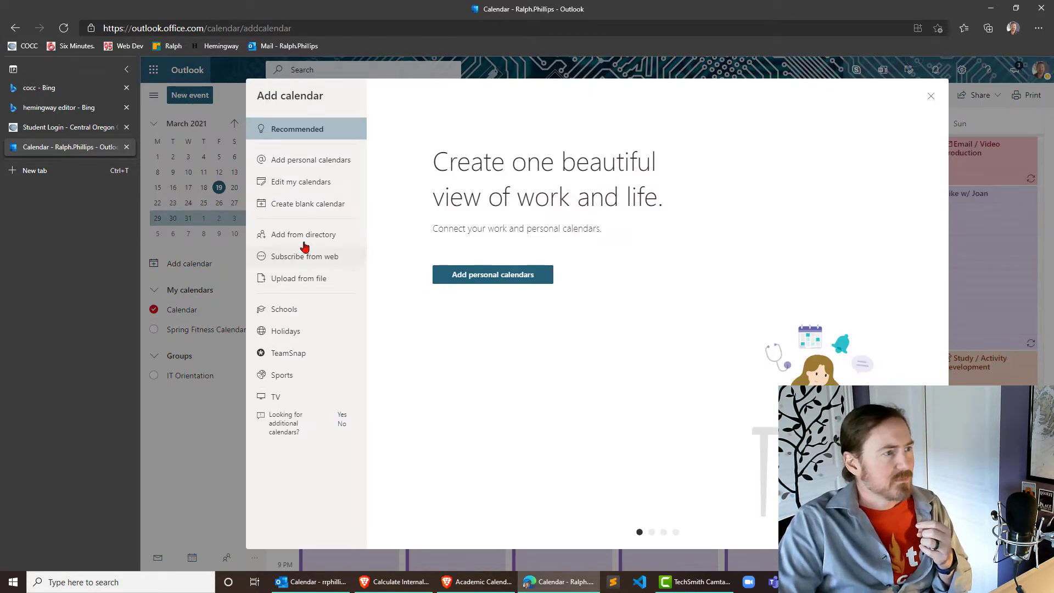
{"action": "left_click", "coordinate": [307, 204]}
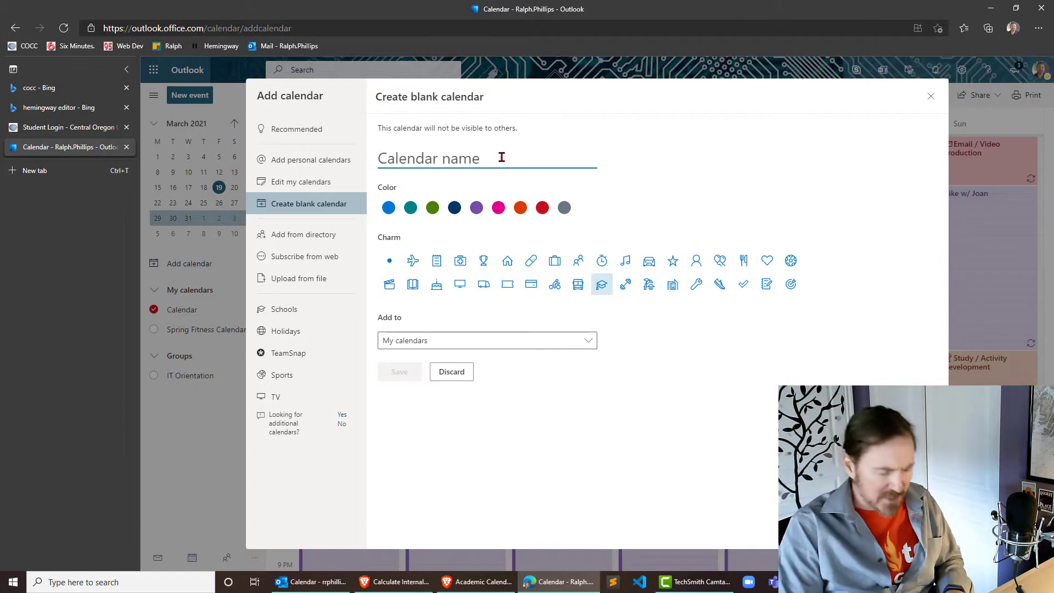
{"action": "type", "text": "S"}
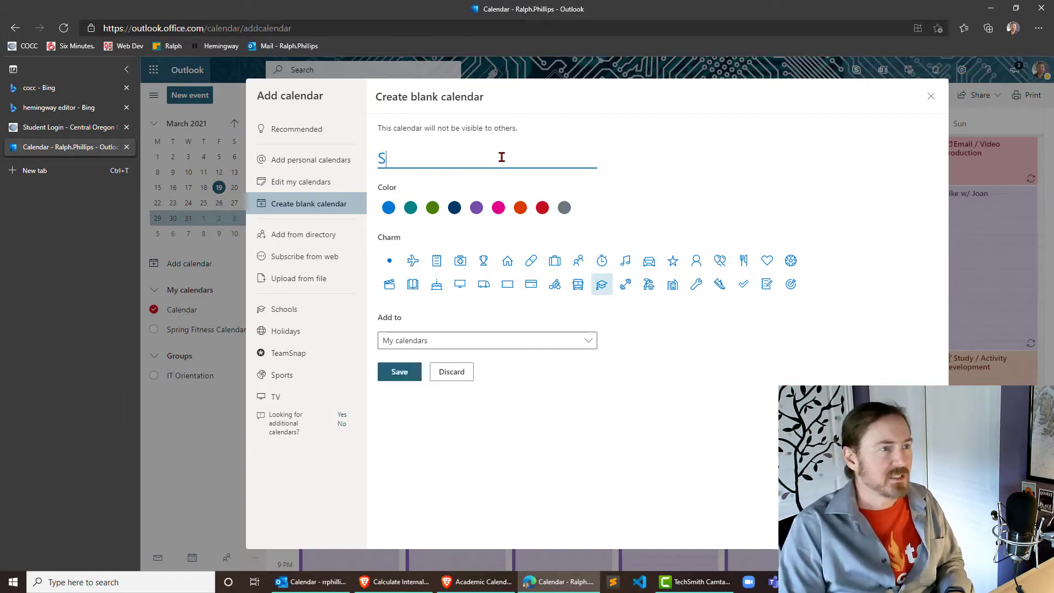
{"action": "key", "text": "Backspace"}
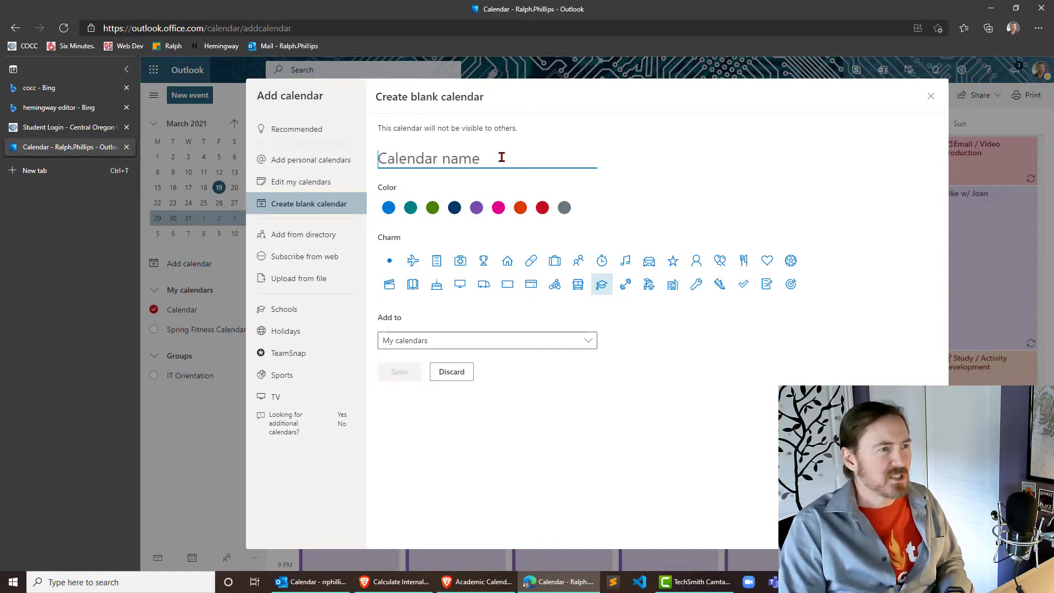
{"action": "type", "text": "Academmic"}
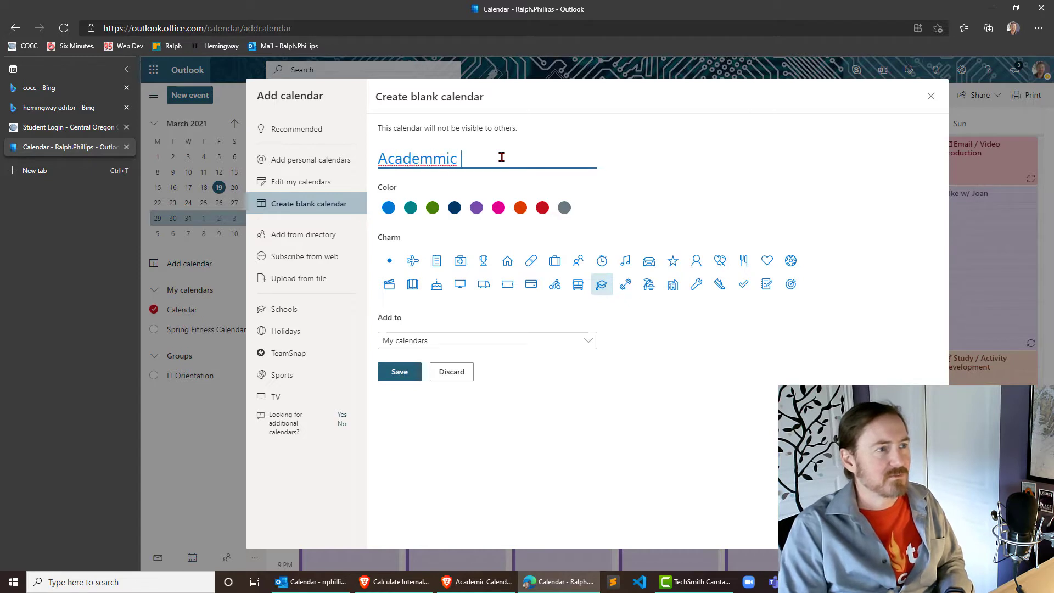
{"action": "key", "text": "Backspace"}
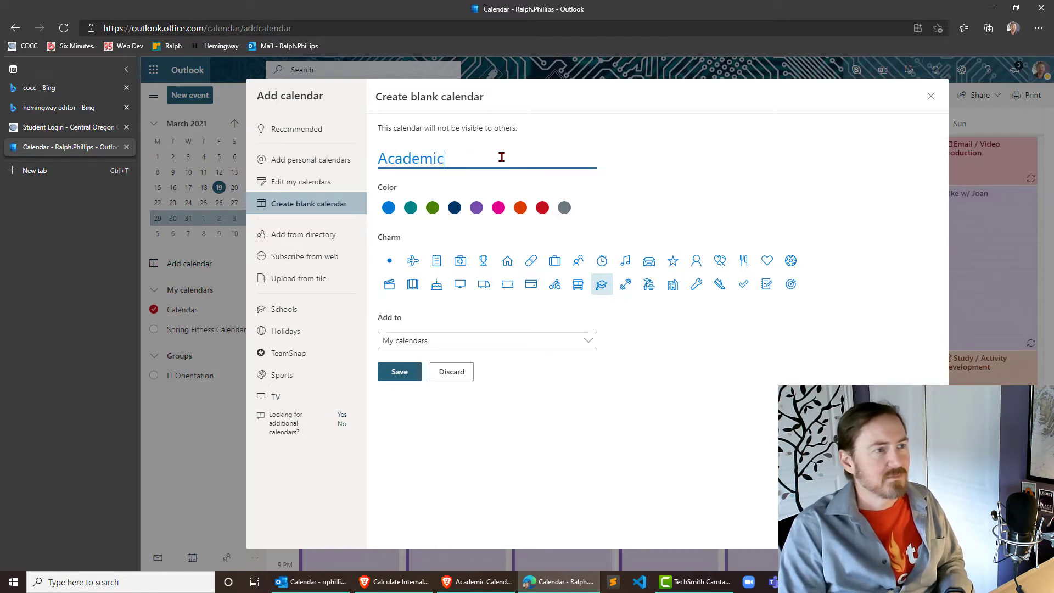
{"action": "type", "text": "Calendar"}
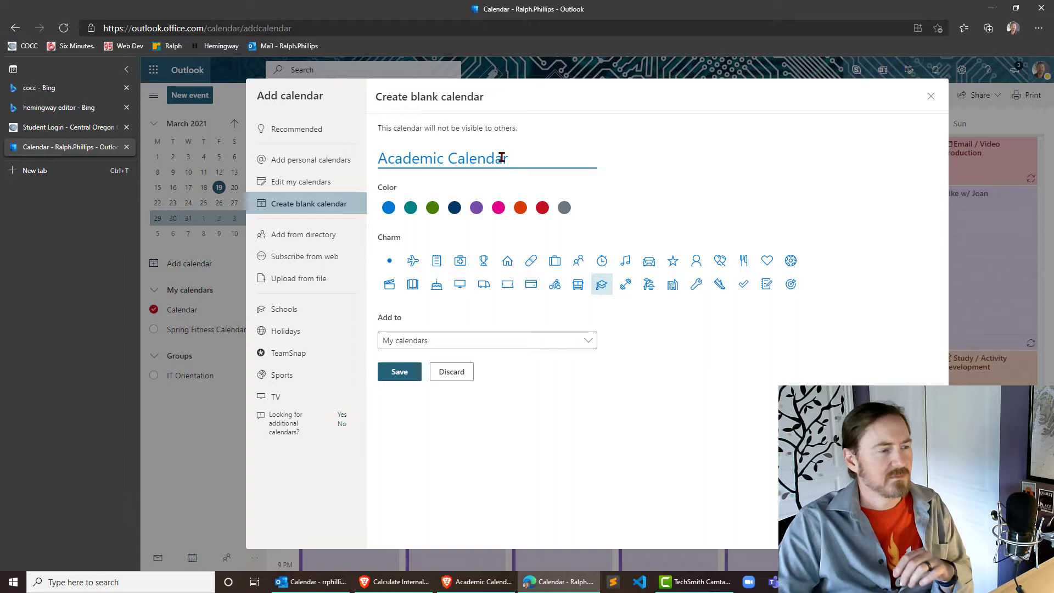
{"action": "mouse_move", "coordinate": [382, 394]}
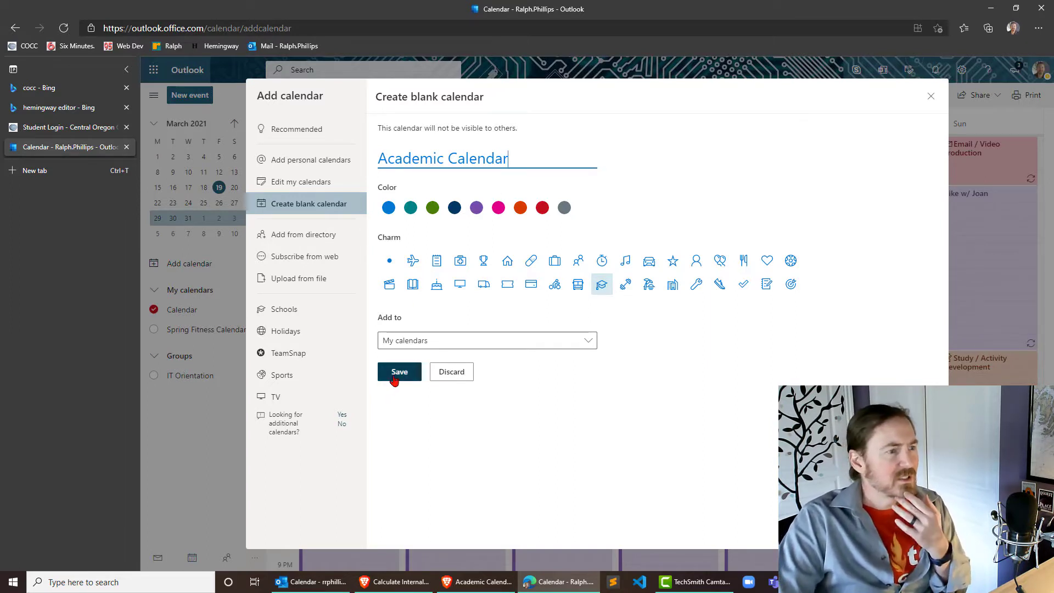
{"action": "left_click", "coordinate": [398, 371]}
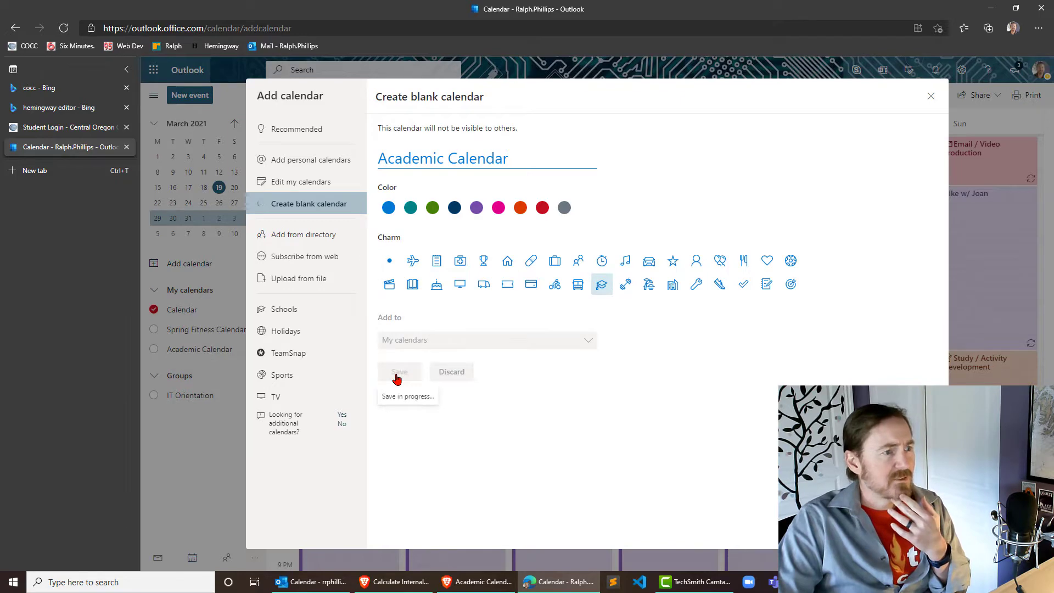
{"action": "left_click", "coordinate": [398, 371]}
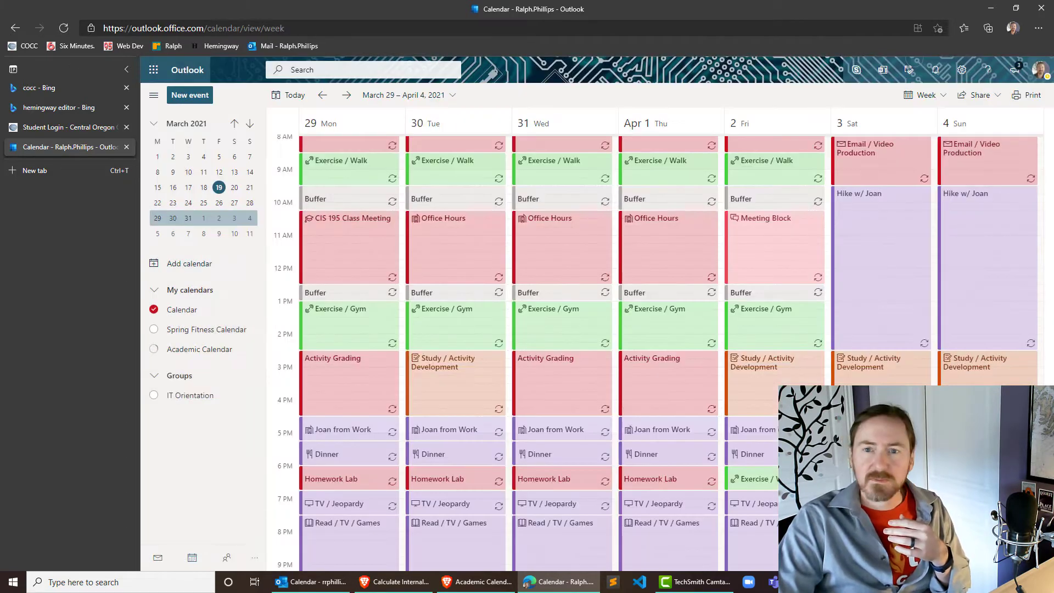
- Show only the Academic Calendar, hiding the default Calendar, in the week view
{"action": "left_click", "coordinate": [154, 349]}
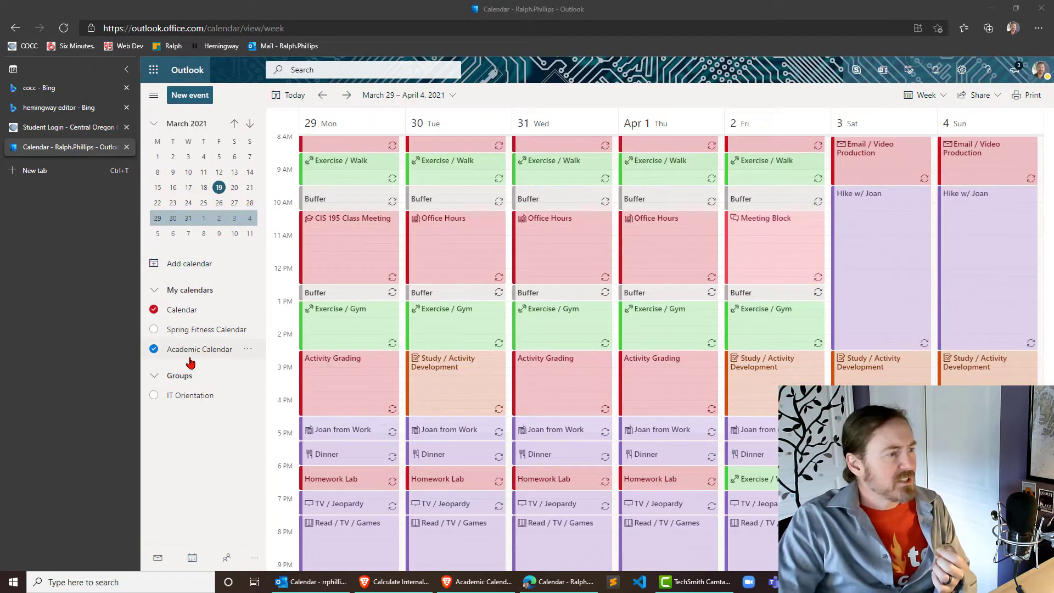
{"action": "left_click", "coordinate": [154, 310]}
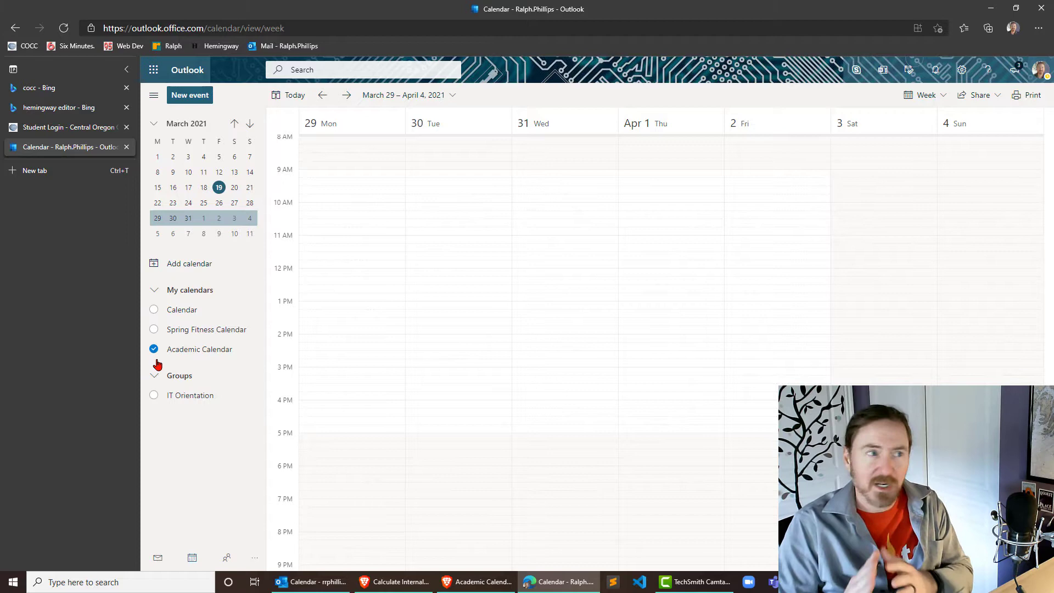
{"action": "mouse_move", "coordinate": [374, 121]}
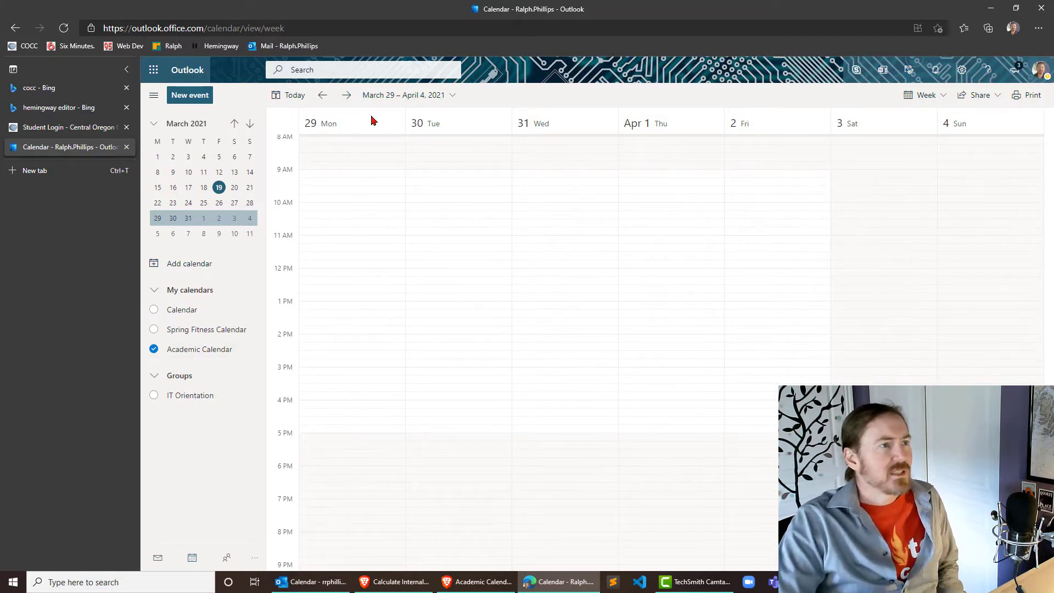
{"action": "mouse_move", "coordinate": [349, 134]}
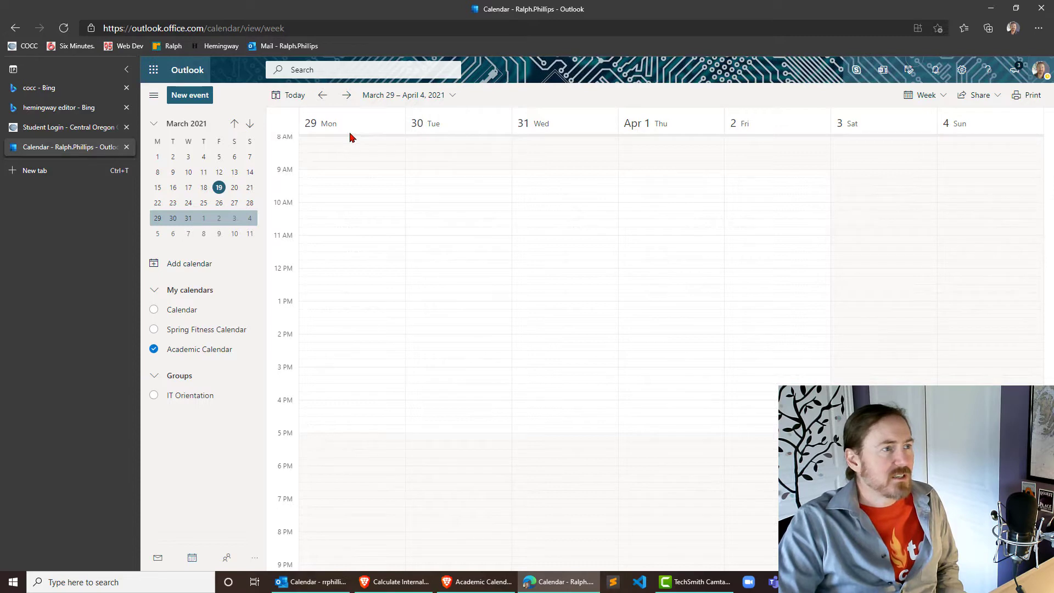
{"action": "left_click", "coordinate": [349, 145]}
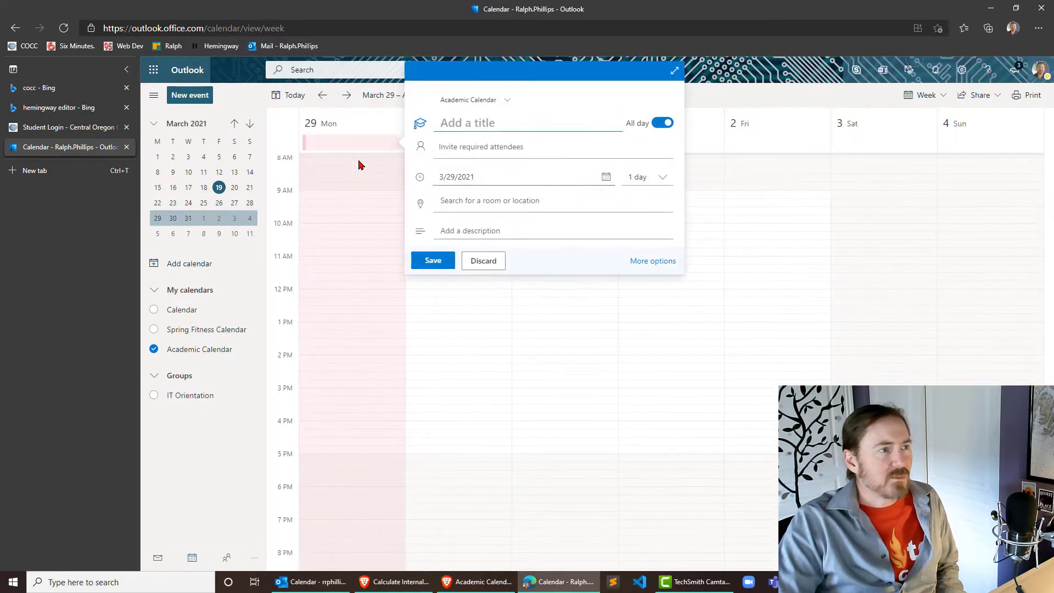
{"action": "mouse_move", "coordinate": [483, 261]}
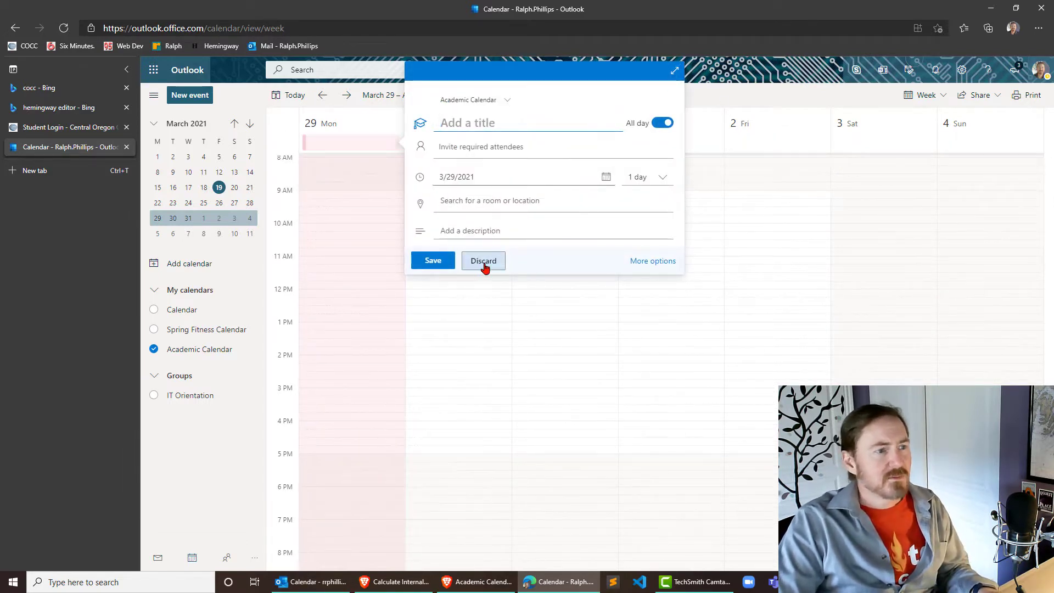
{"action": "left_click", "coordinate": [483, 260]}
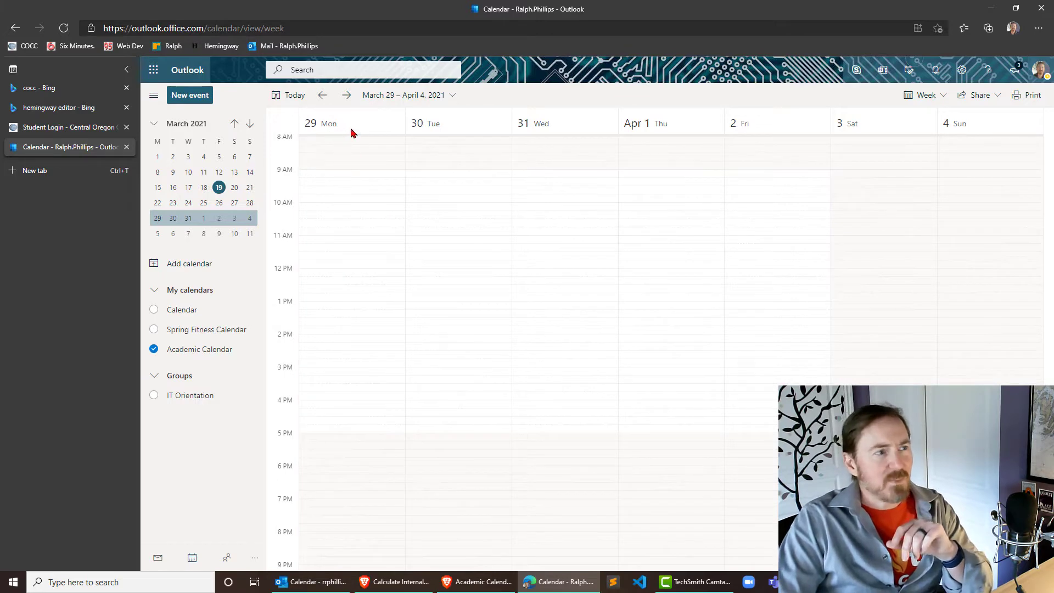
{"action": "mouse_move", "coordinate": [358, 130]}
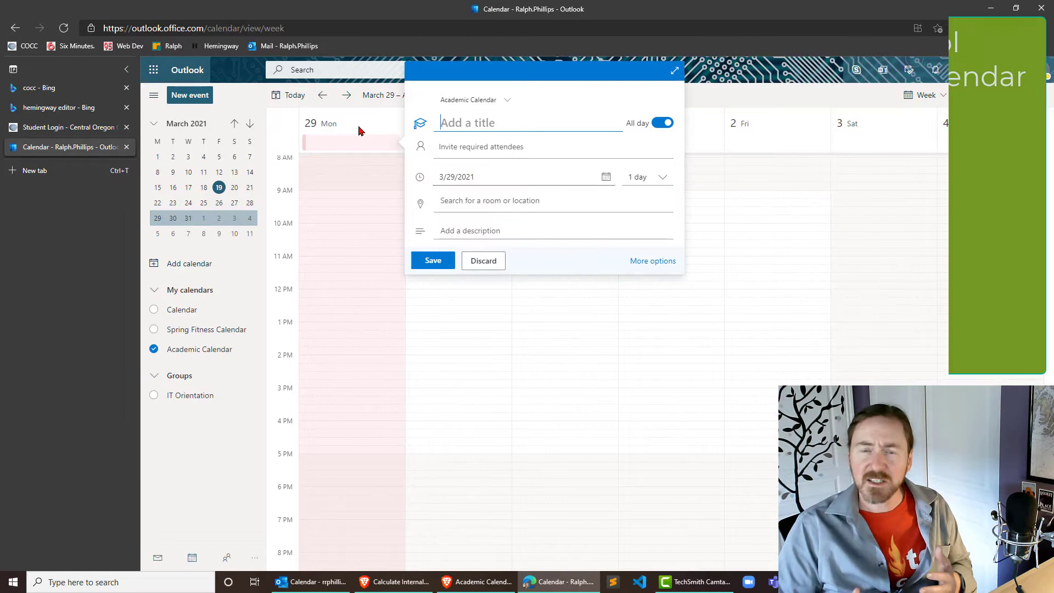
- Draft an all-day event on Monday March 29 titled 'Start of Spring Term'
{"action": "type", "text": "S"}
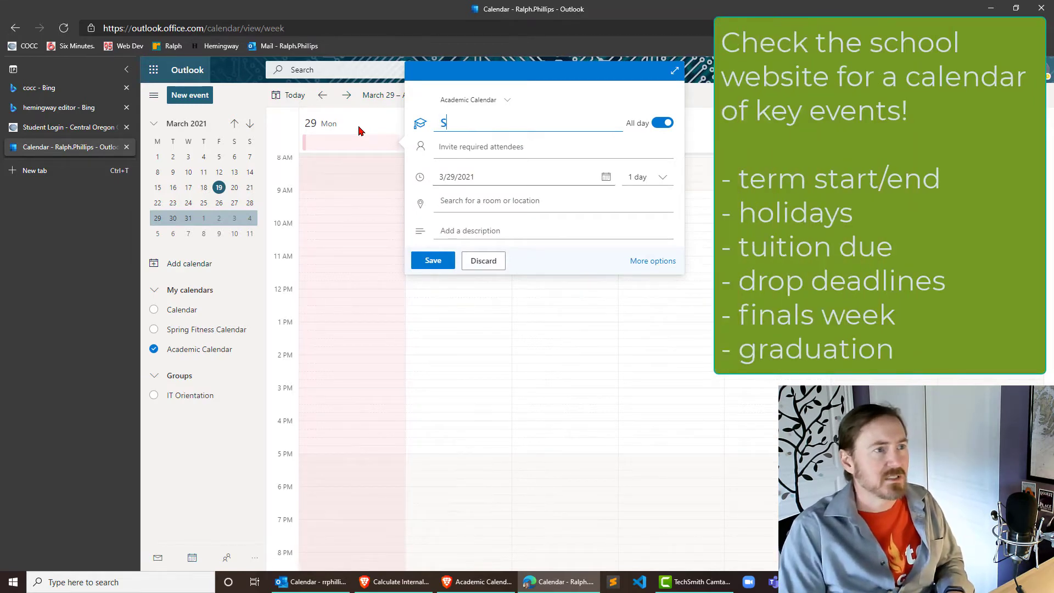
{"action": "type", "text": "tart of Spring"}
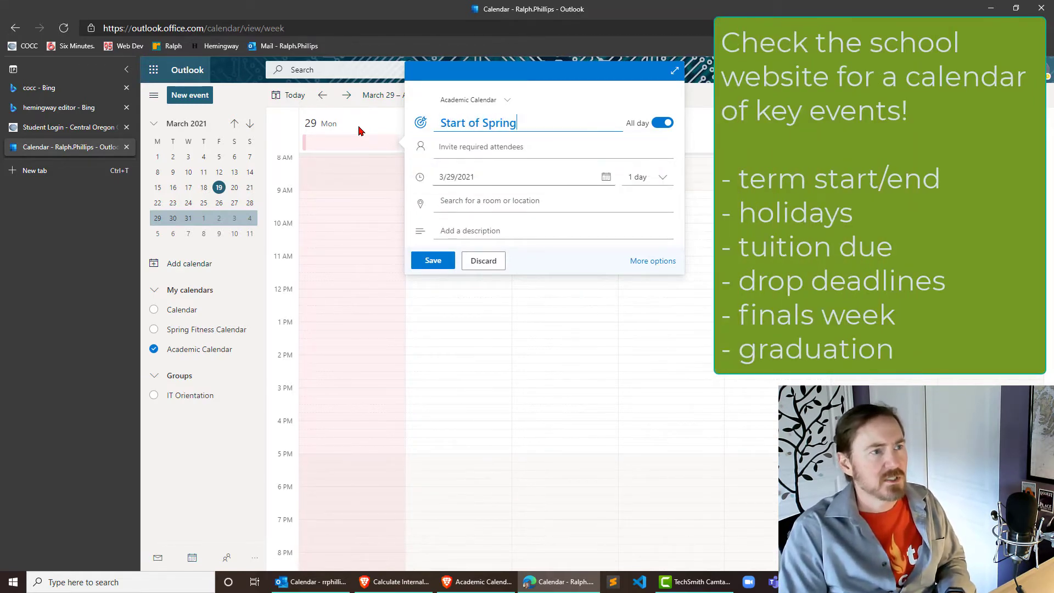
{"action": "type", "text": "Term"}
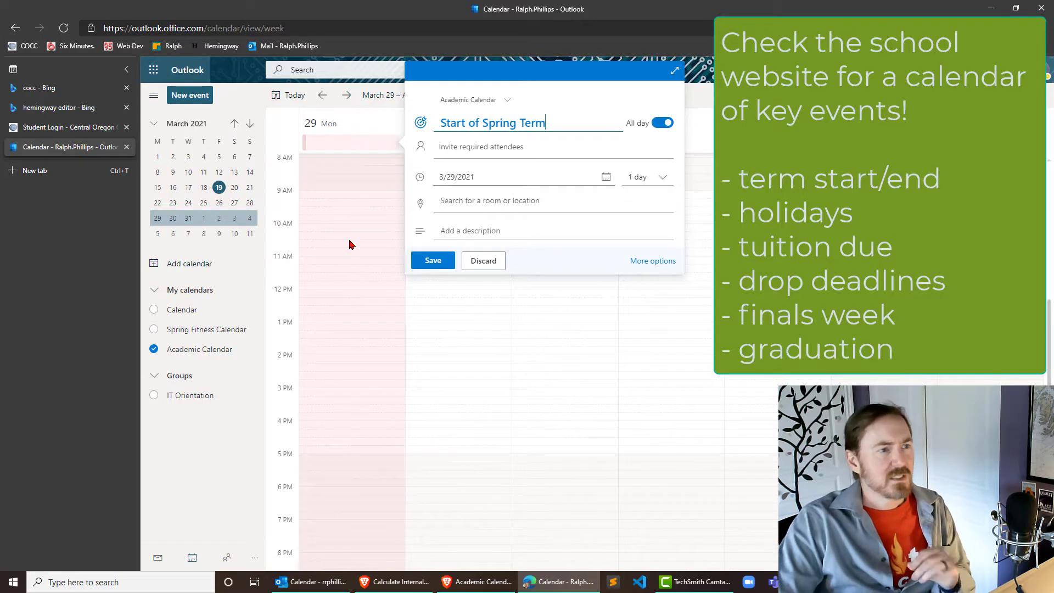
{"action": "mouse_move", "coordinate": [644, 190]}
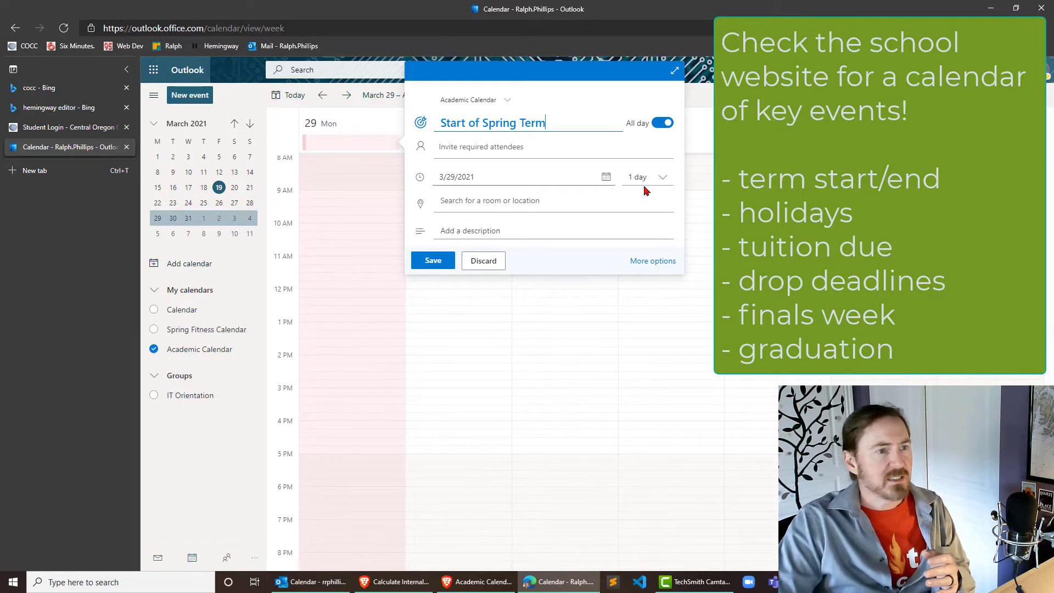
{"action": "mouse_move", "coordinate": [649, 188]}
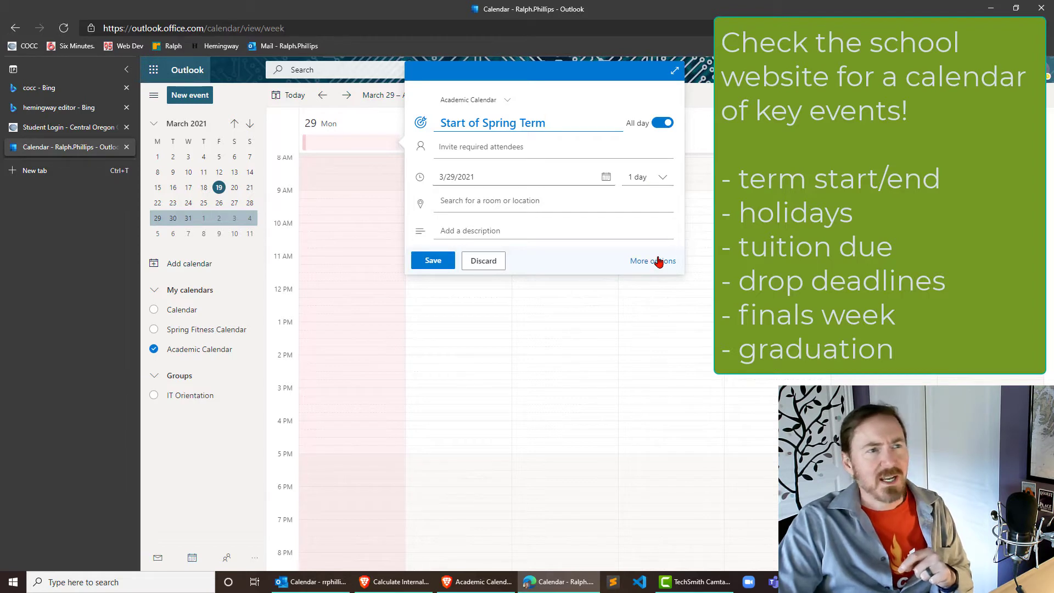
- Keep the event shown as Free, remind the day before at 9:00 AM, and save it
{"action": "left_click", "coordinate": [651, 261]}
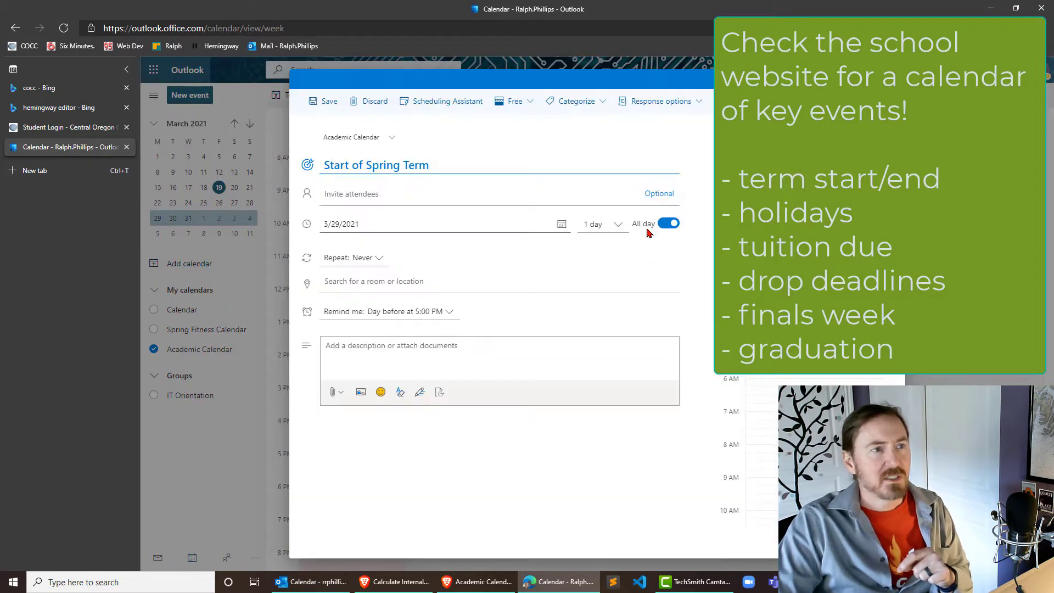
{"action": "mouse_move", "coordinate": [515, 101]}
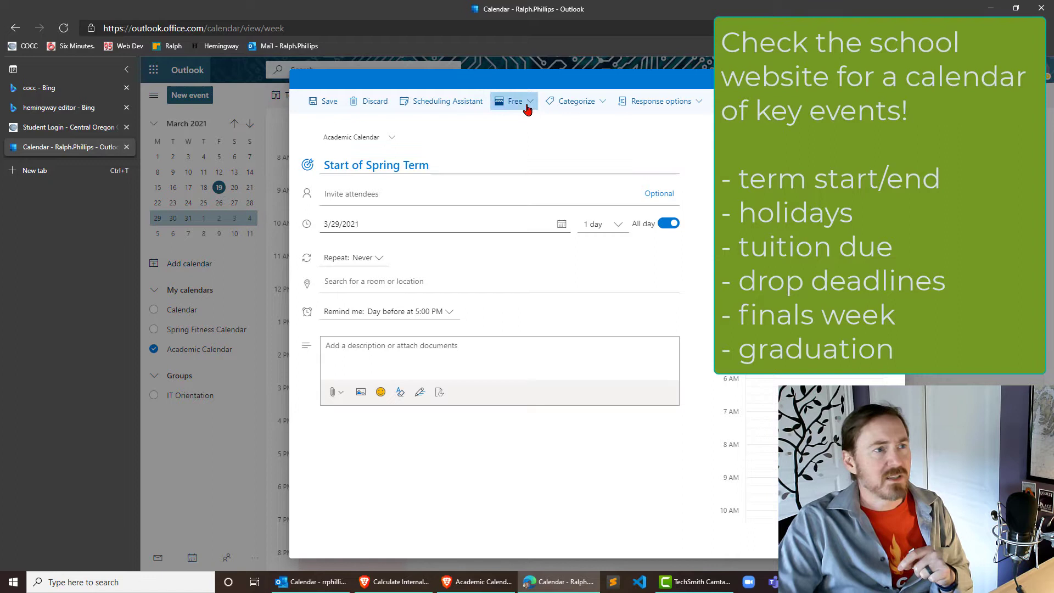
{"action": "left_click", "coordinate": [513, 101]}
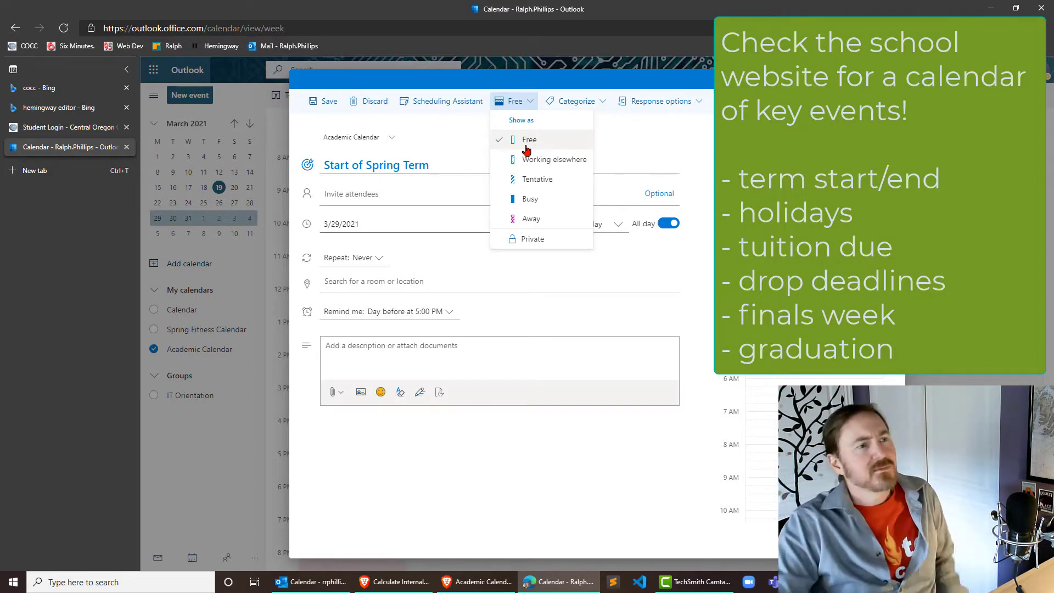
{"action": "mouse_move", "coordinate": [537, 202]}
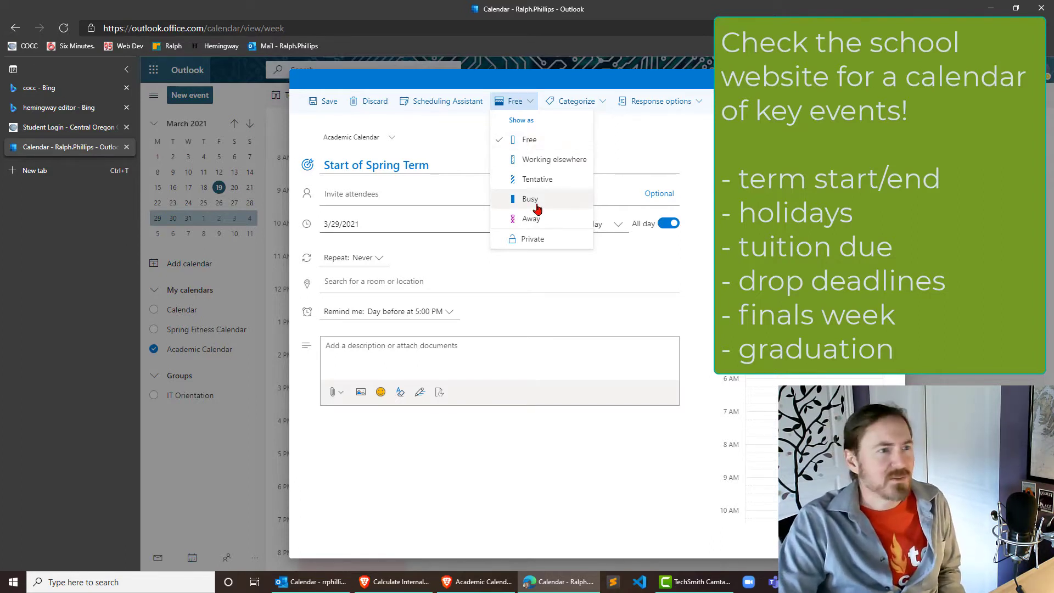
{"action": "mouse_move", "coordinate": [528, 141]}
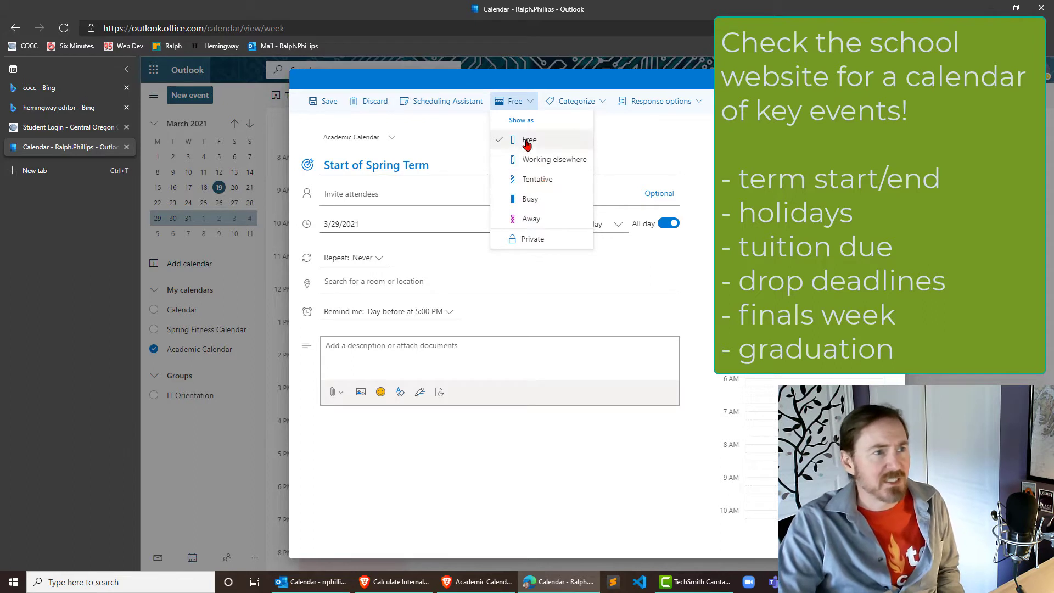
{"action": "left_click", "coordinate": [529, 140]}
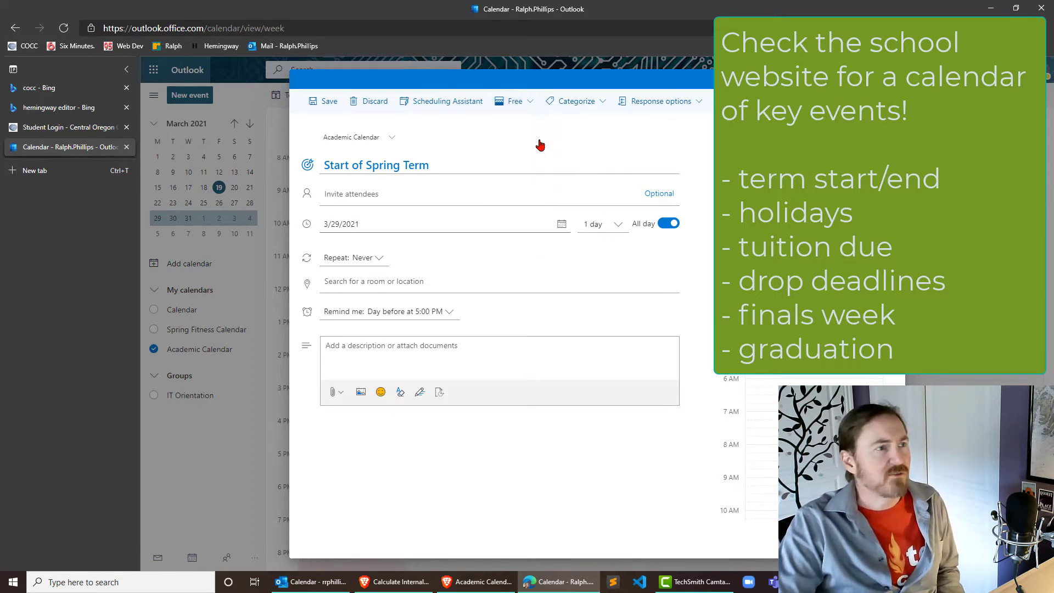
{"action": "mouse_move", "coordinate": [412, 259]}
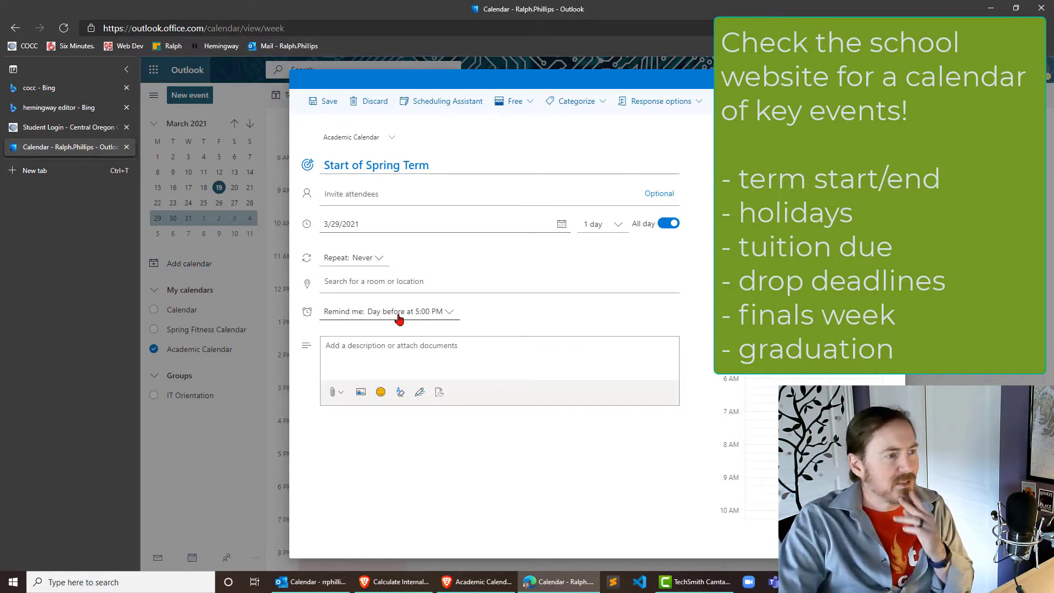
{"action": "mouse_move", "coordinate": [393, 315]}
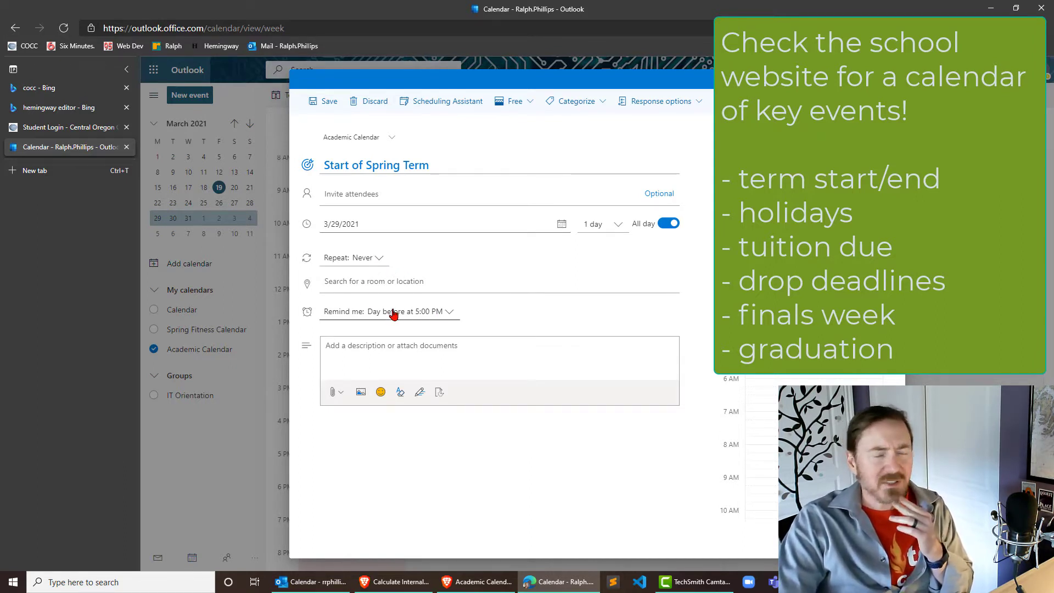
{"action": "mouse_move", "coordinate": [377, 321]}
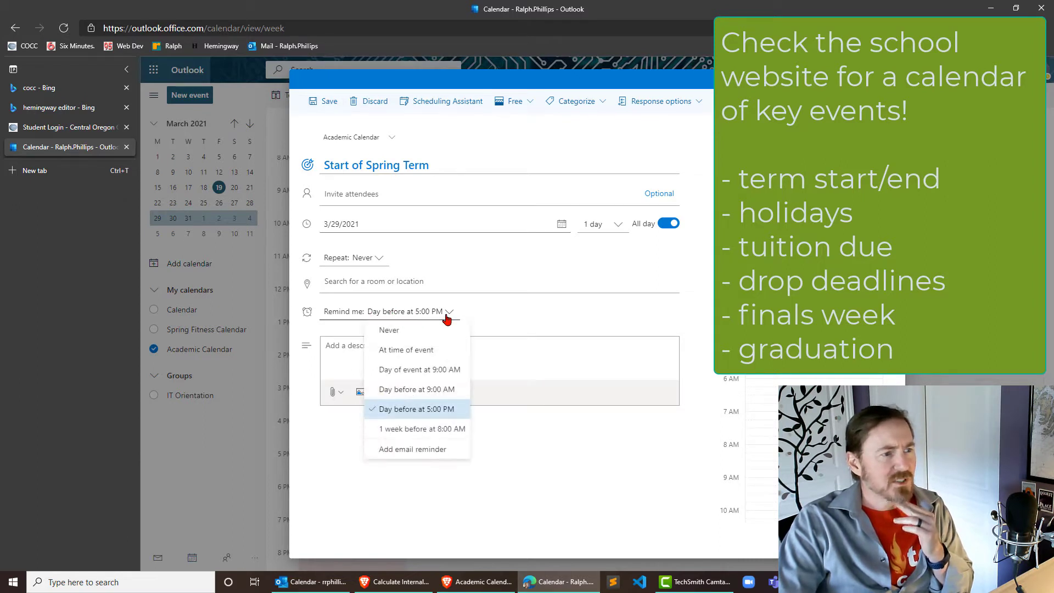
{"action": "mouse_move", "coordinate": [441, 376]}
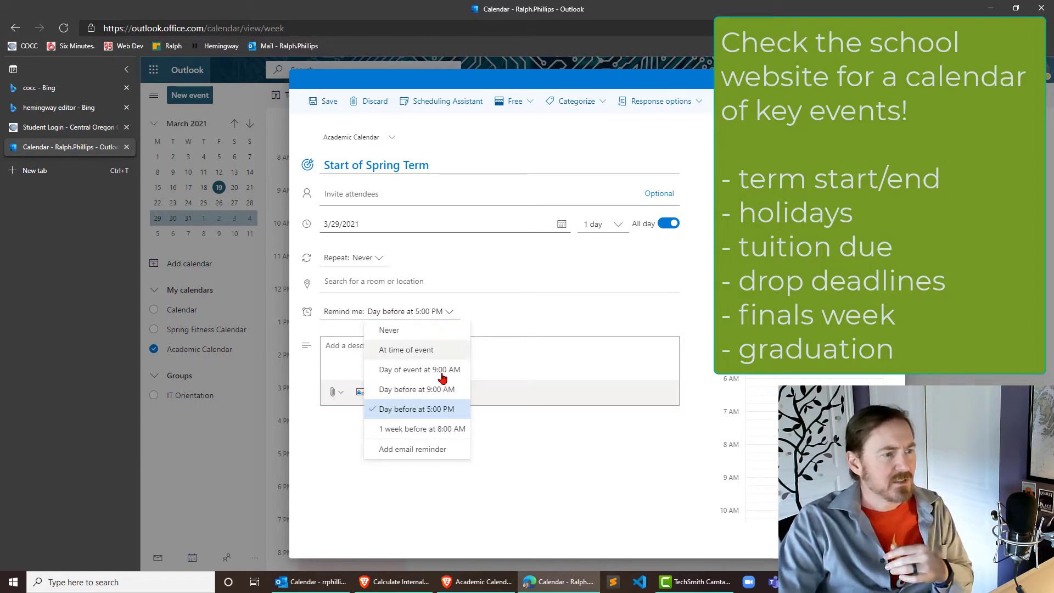
{"action": "left_click", "coordinate": [417, 389]}
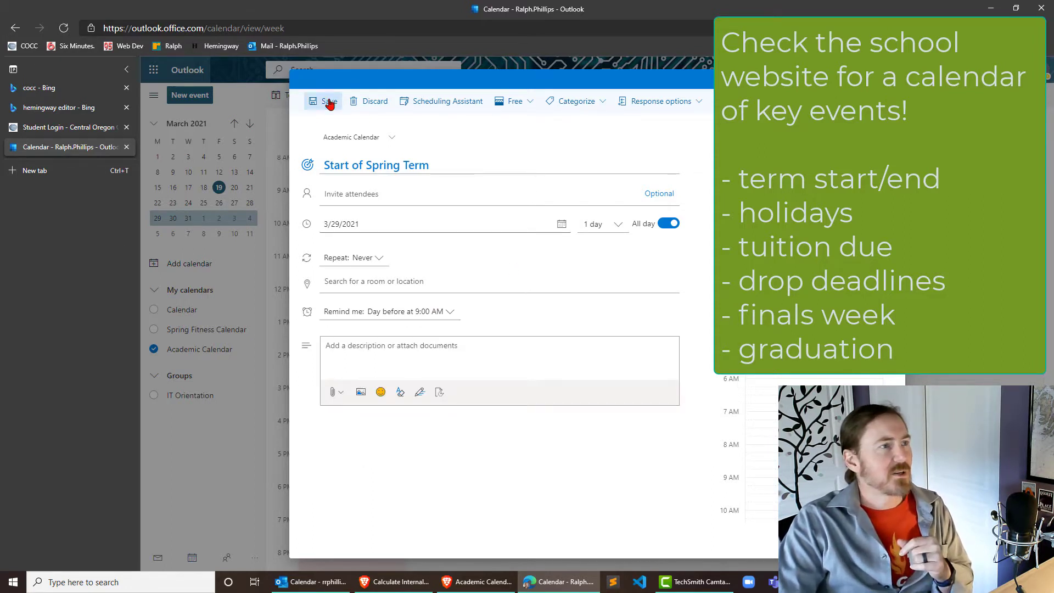
{"action": "left_click", "coordinate": [322, 101]}
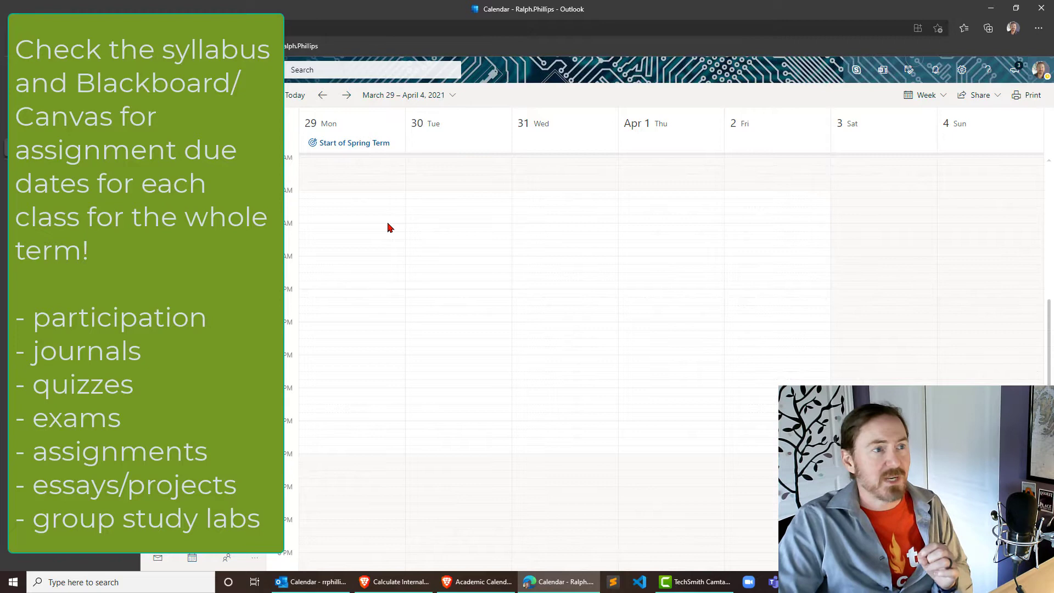
{"action": "mouse_move", "coordinate": [642, 159]}
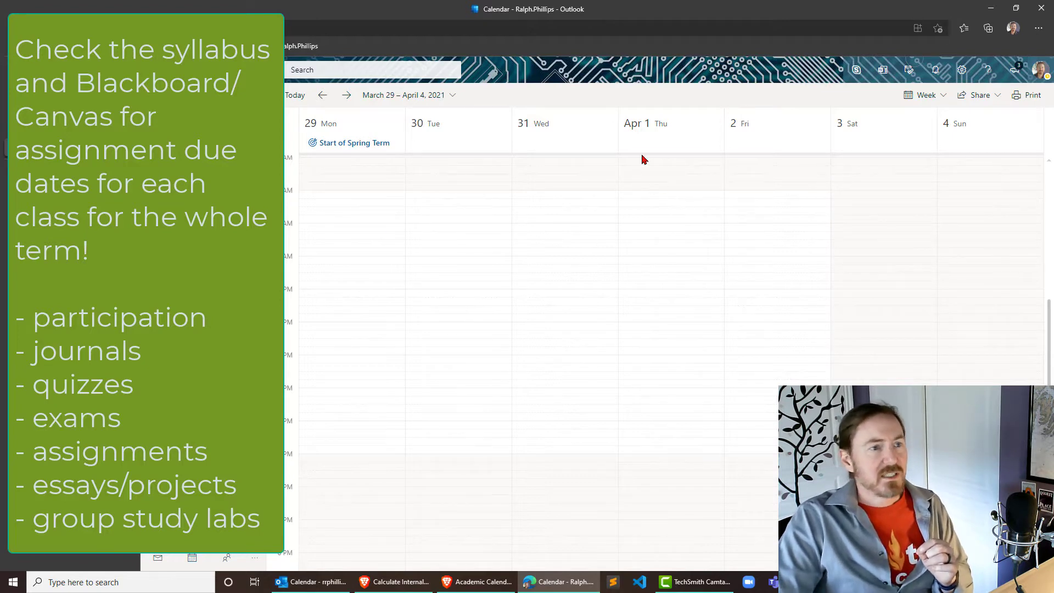
{"action": "mouse_move", "coordinate": [639, 145]}
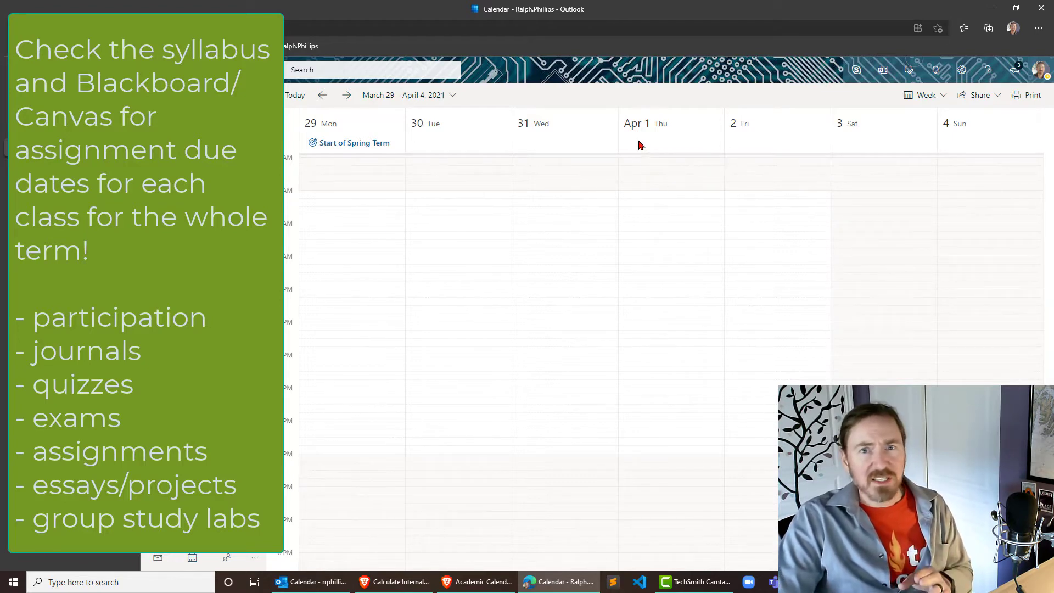
{"action": "mouse_move", "coordinate": [651, 240]}
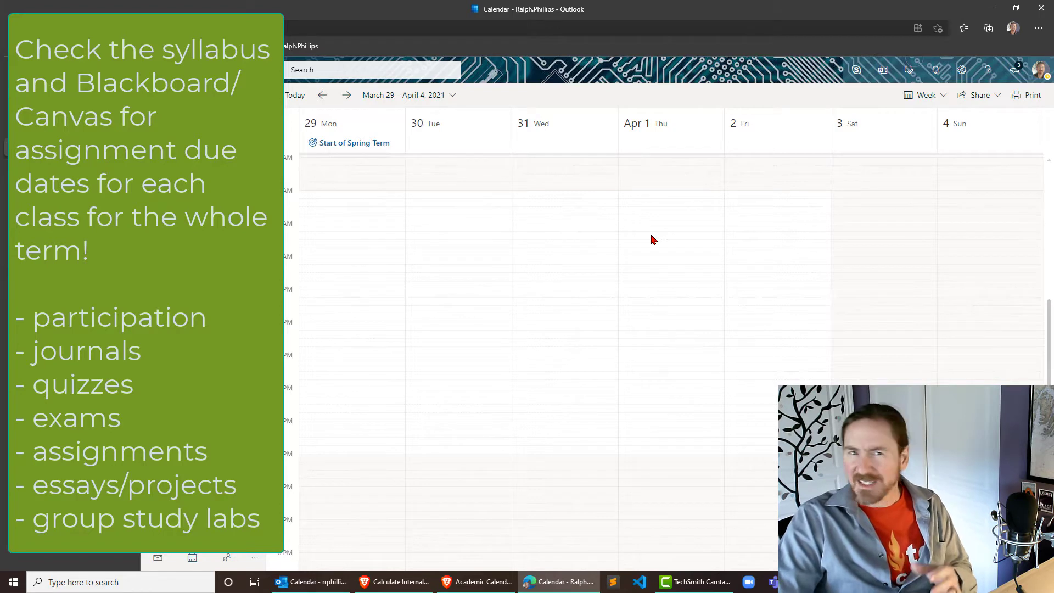
{"action": "mouse_move", "coordinate": [689, 244]}
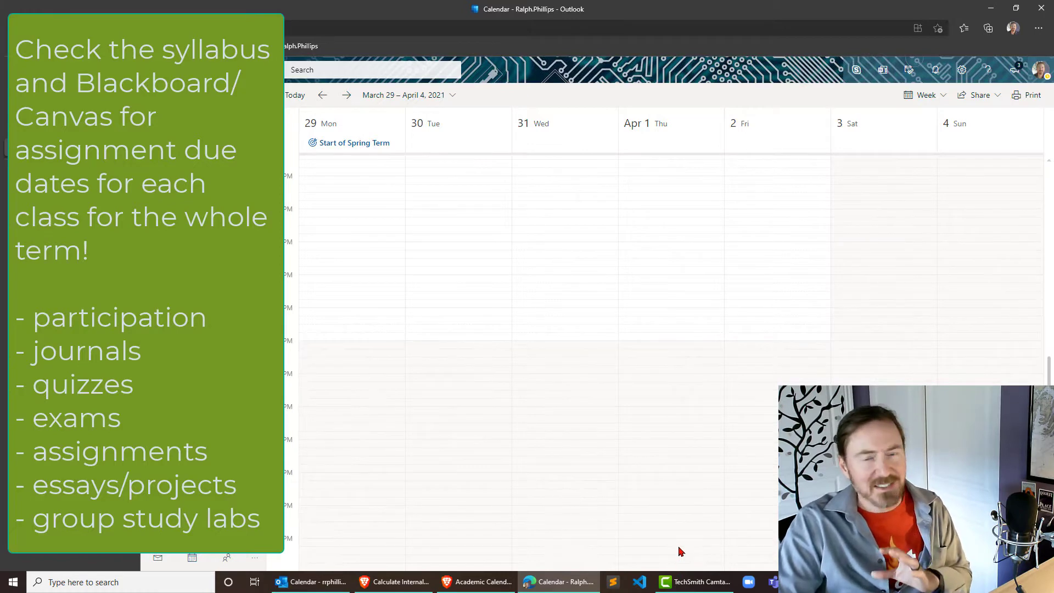
{"action": "scroll", "scroll_direction": "up", "scroll_amount": 3}
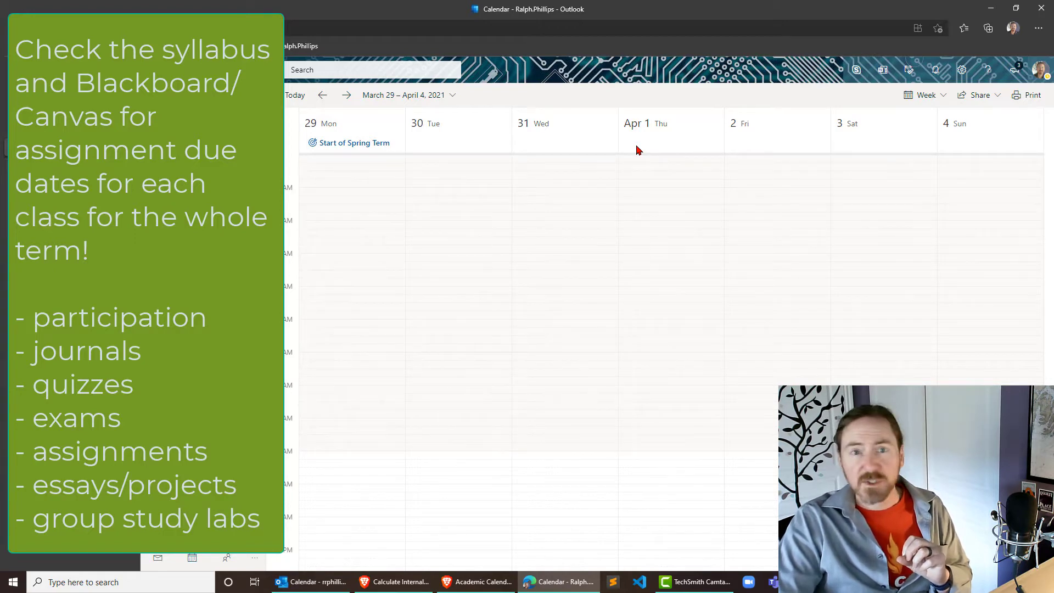
- Draft an all-day event on Thursday April 1 titled 'Due: CIS 120 Participation'
{"action": "left_click", "coordinate": [670, 142]}
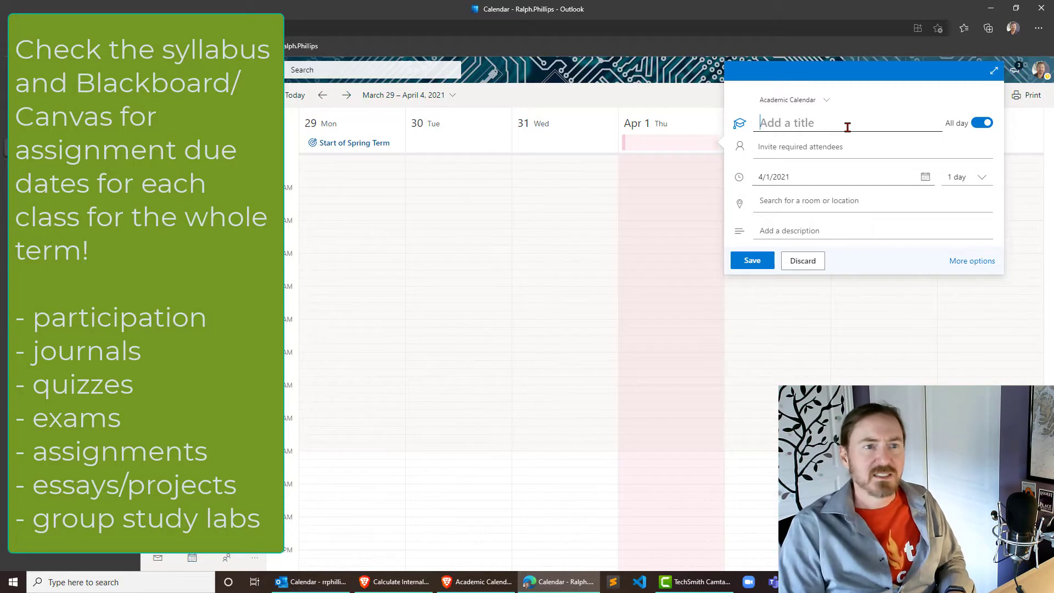
{"action": "type", "text": "CIS 120"}
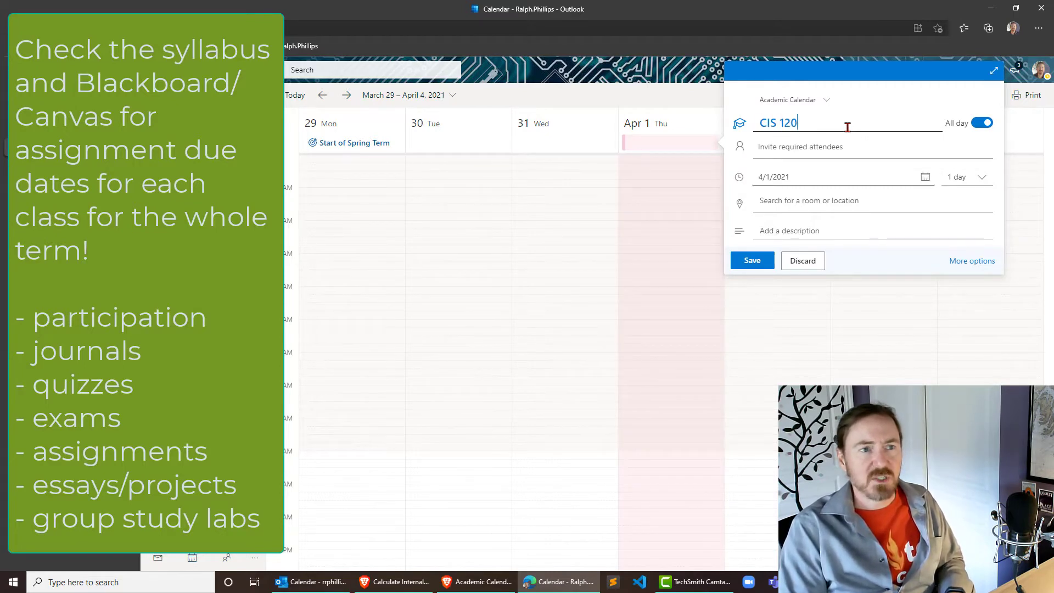
{"action": "type", "text": "Parti"}
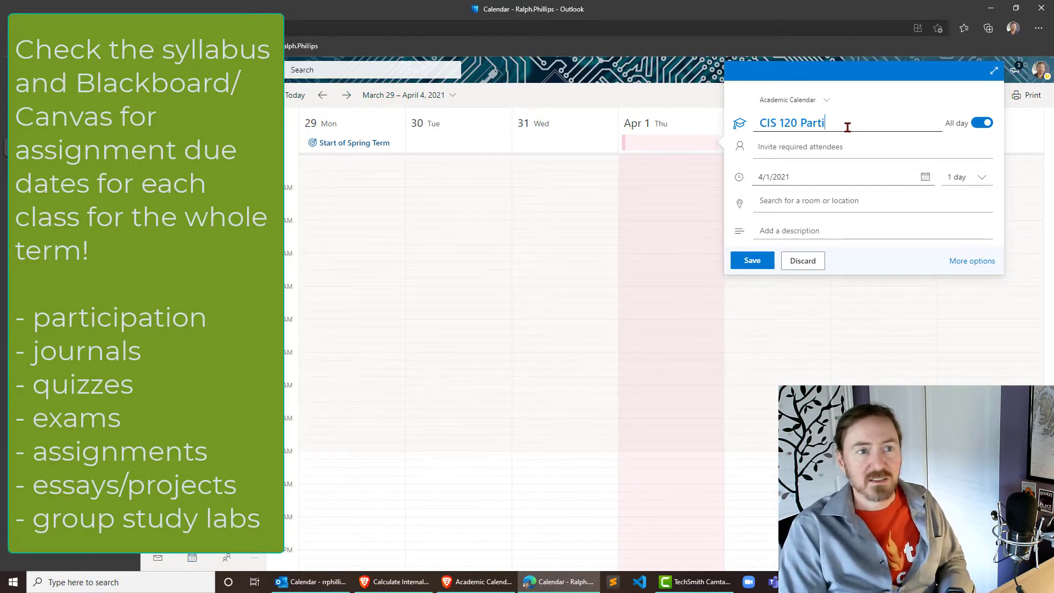
{"action": "type", "text": "cipation D"}
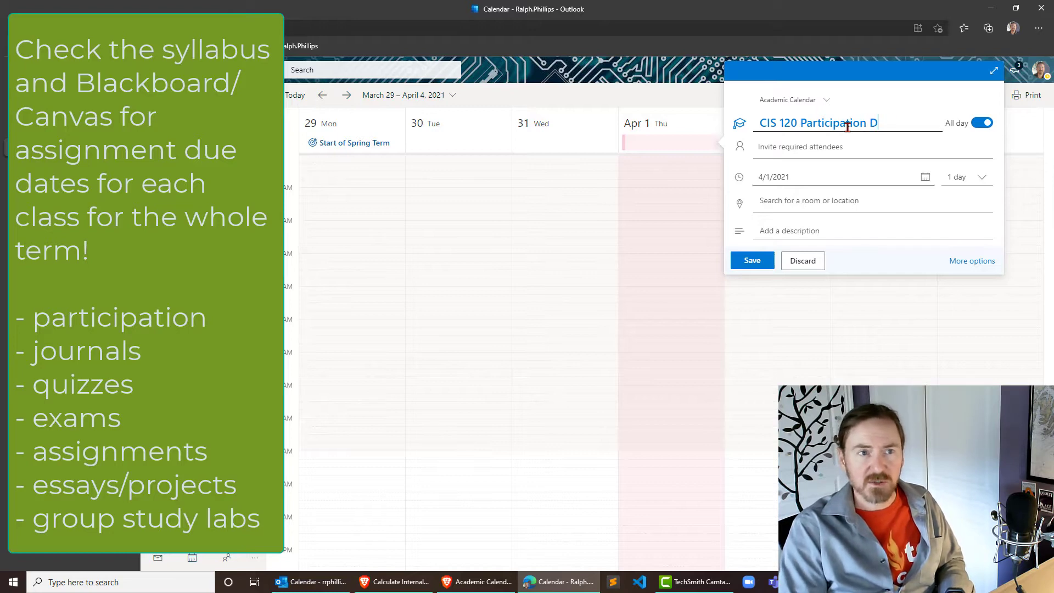
{"action": "key", "text": "backspace"}
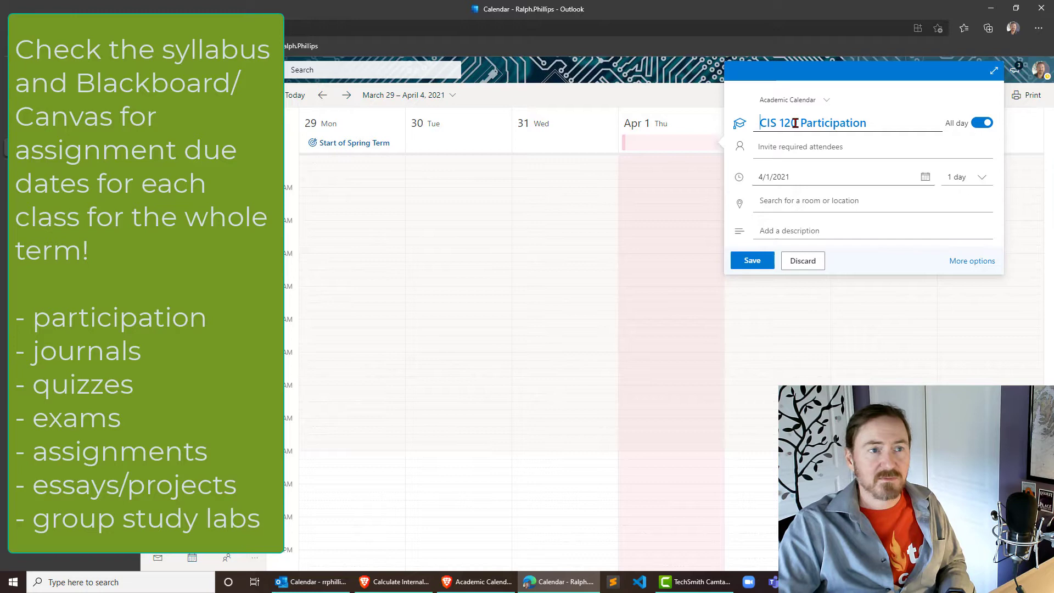
{"action": "type", "text": "Due:"}
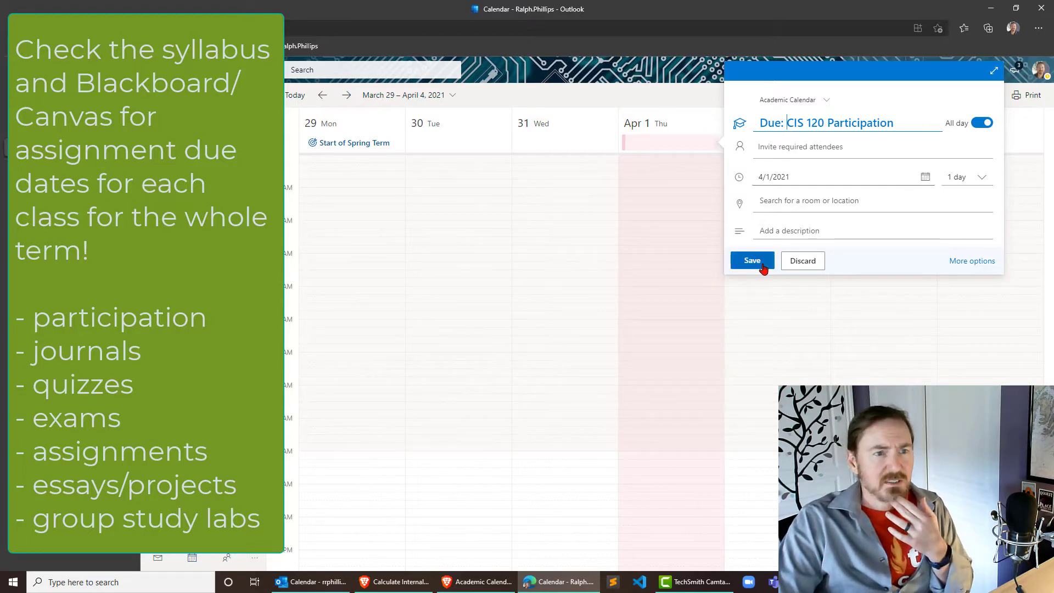
- Set the due date to repeat every Thursday until June 5, 2021
{"action": "left_click", "coordinate": [972, 262]}
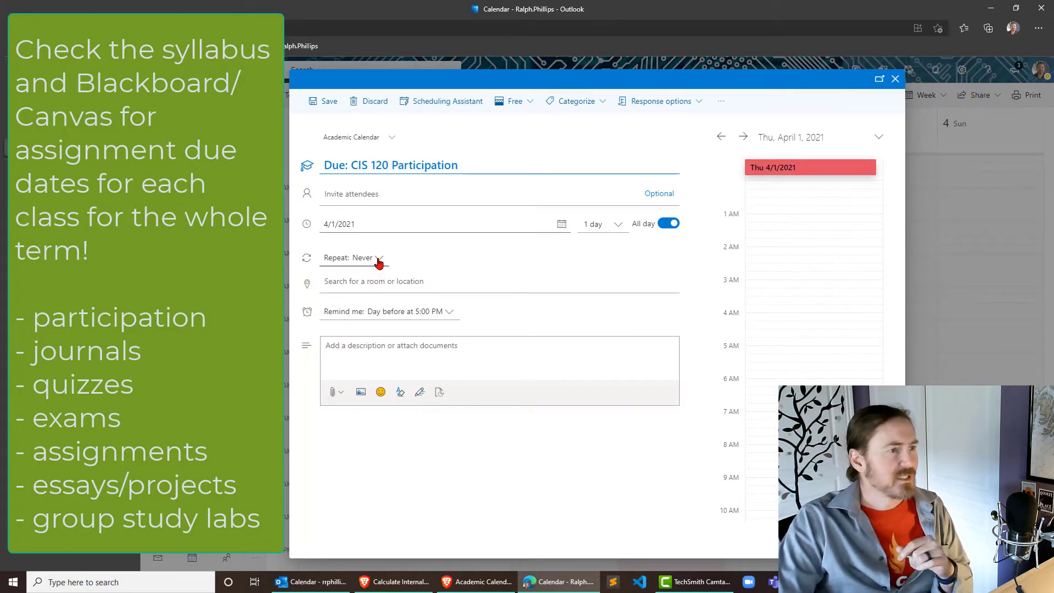
{"action": "left_click", "coordinate": [364, 257]}
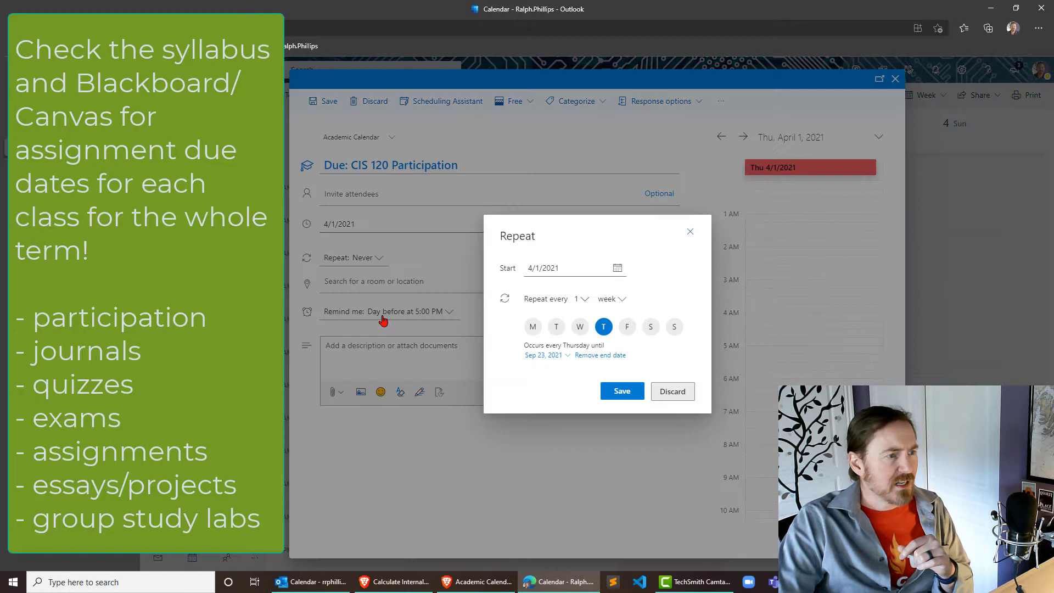
{"action": "left_click", "coordinate": [544, 354]}
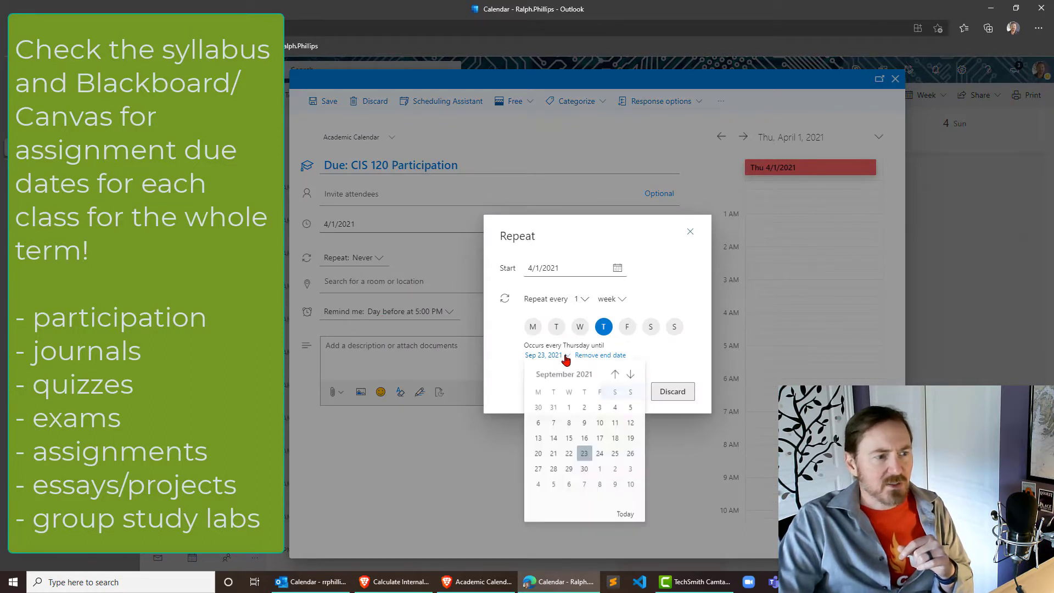
{"action": "left_click", "coordinate": [614, 375]}
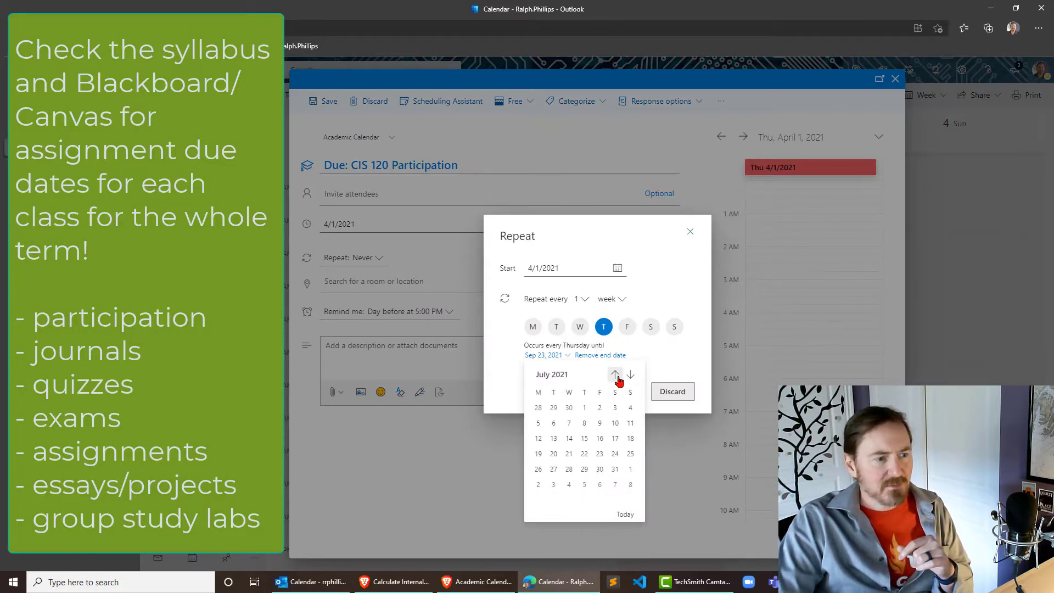
{"action": "left_click", "coordinate": [613, 375]}
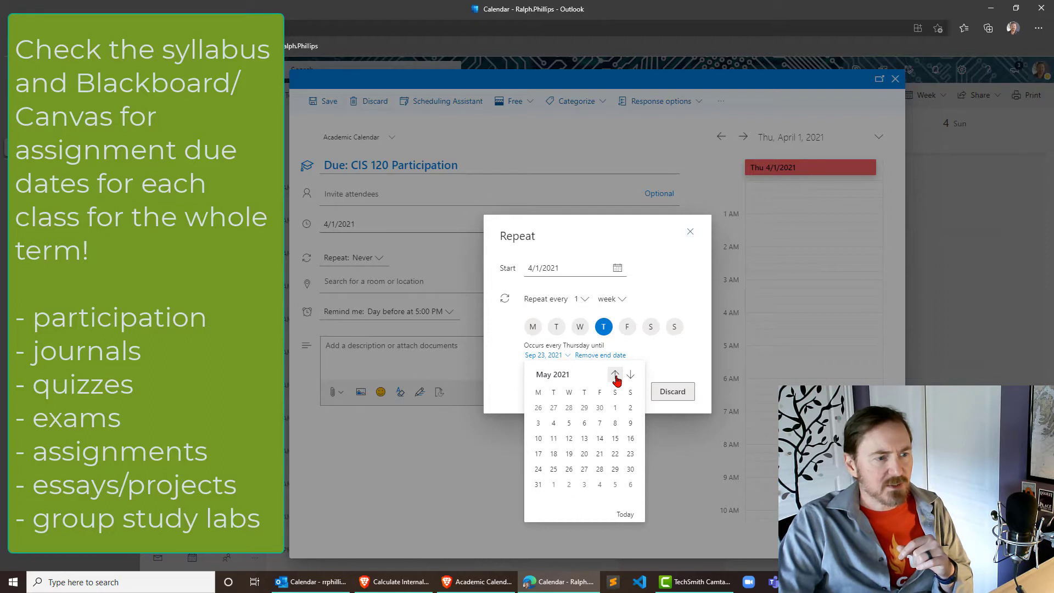
{"action": "left_click", "coordinate": [613, 375]}
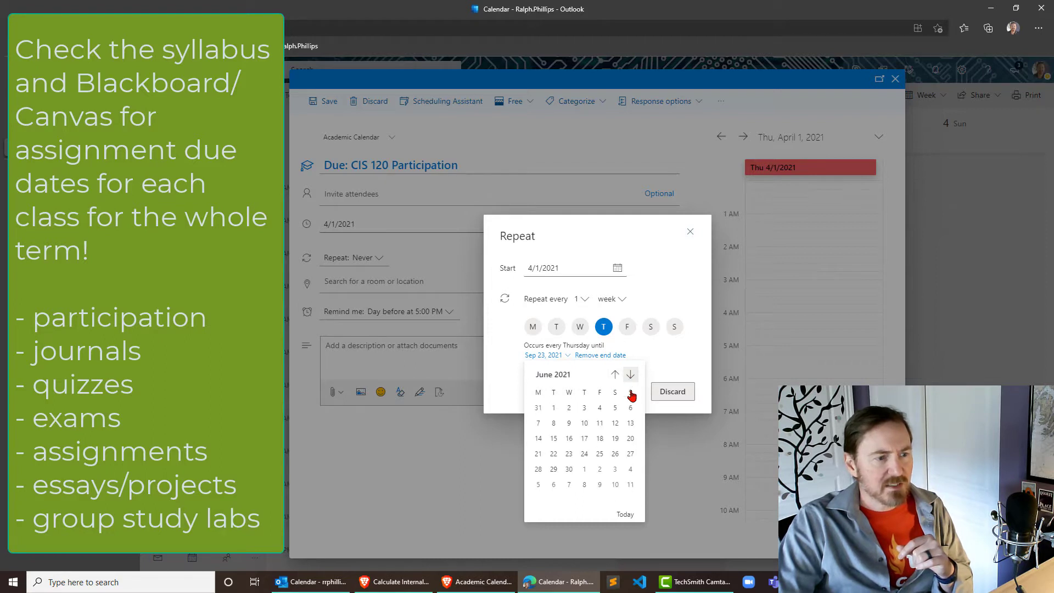
{"action": "mouse_move", "coordinate": [599, 423]}
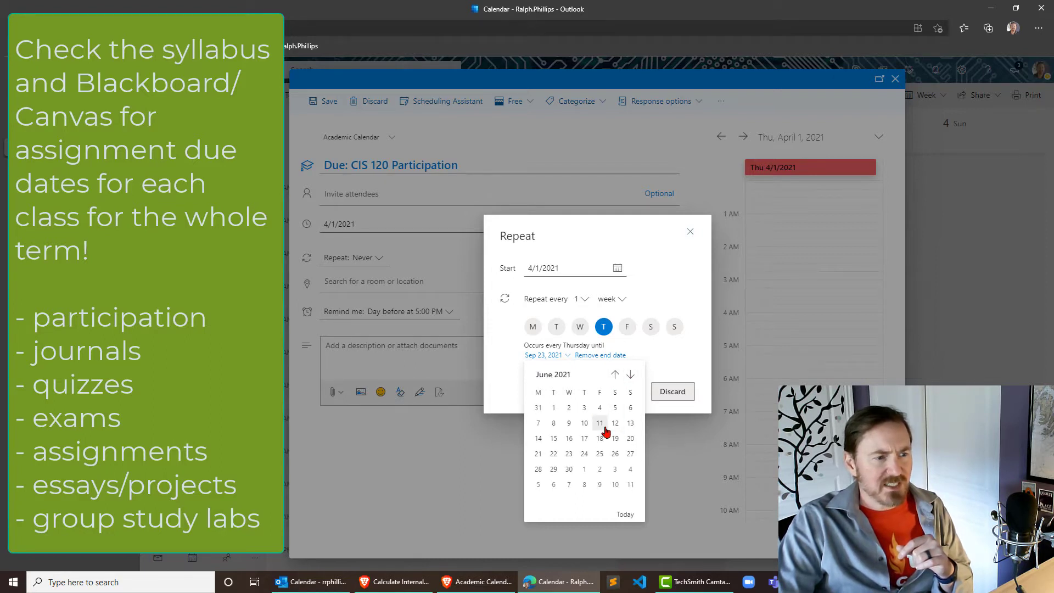
{"action": "mouse_move", "coordinate": [553, 423]}
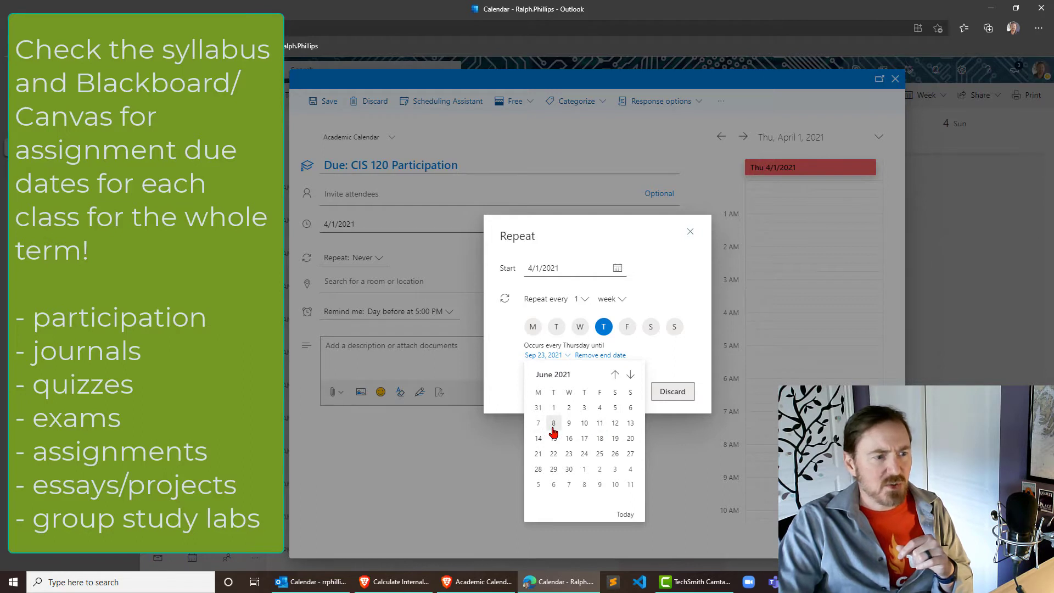
{"action": "mouse_move", "coordinate": [599, 423]}
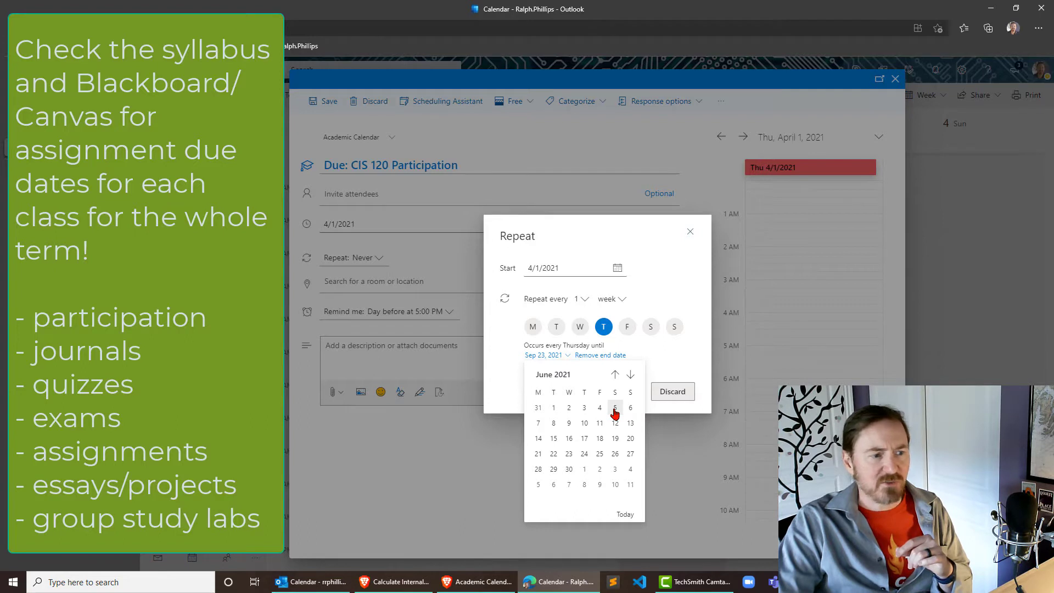
{"action": "left_click", "coordinate": [614, 408]}
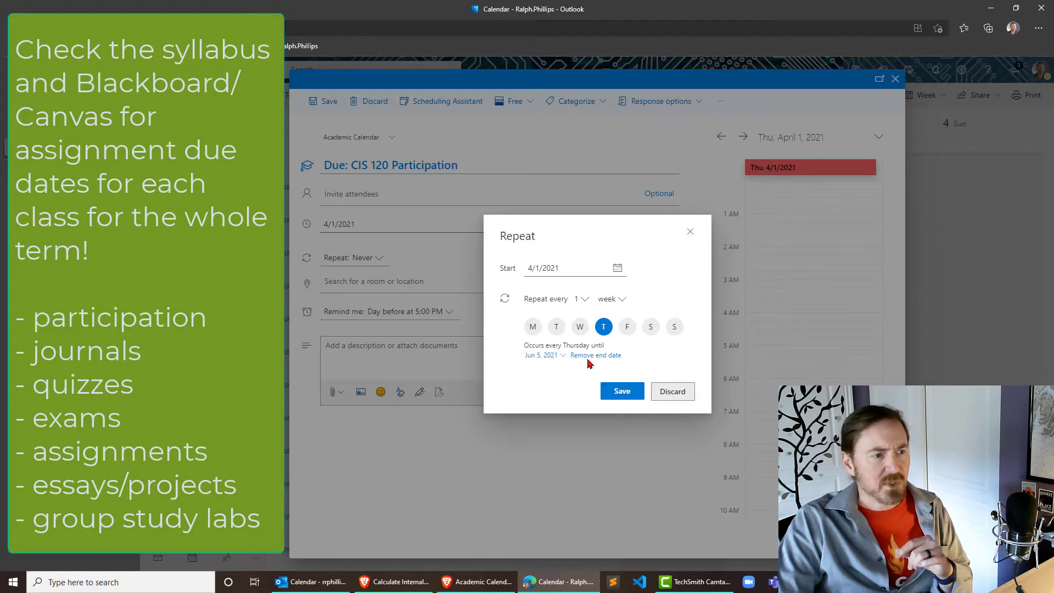
{"action": "left_click", "coordinate": [620, 390]}
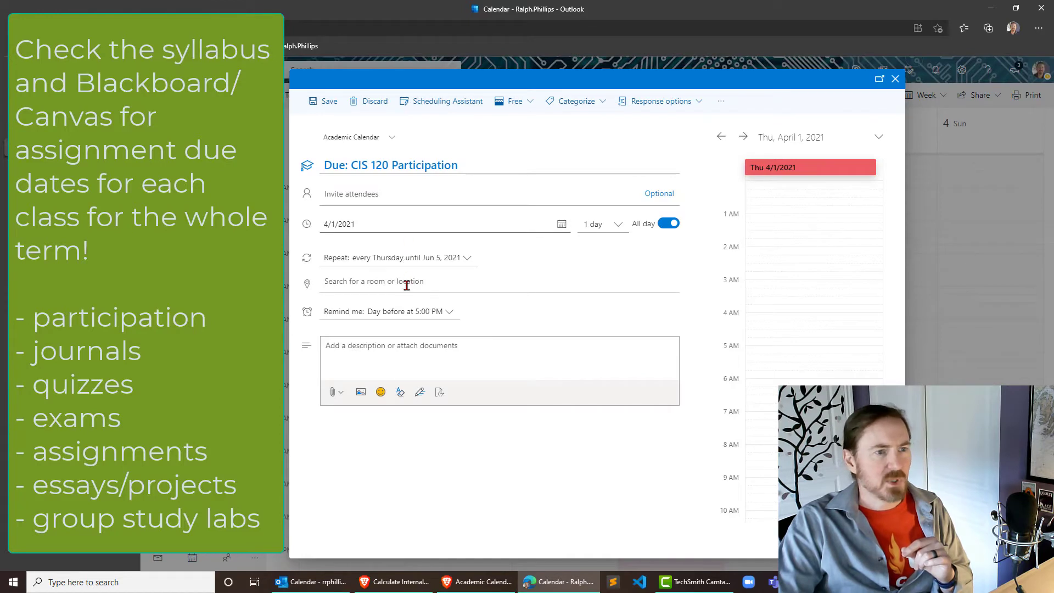
{"action": "mouse_move", "coordinate": [506, 208]}
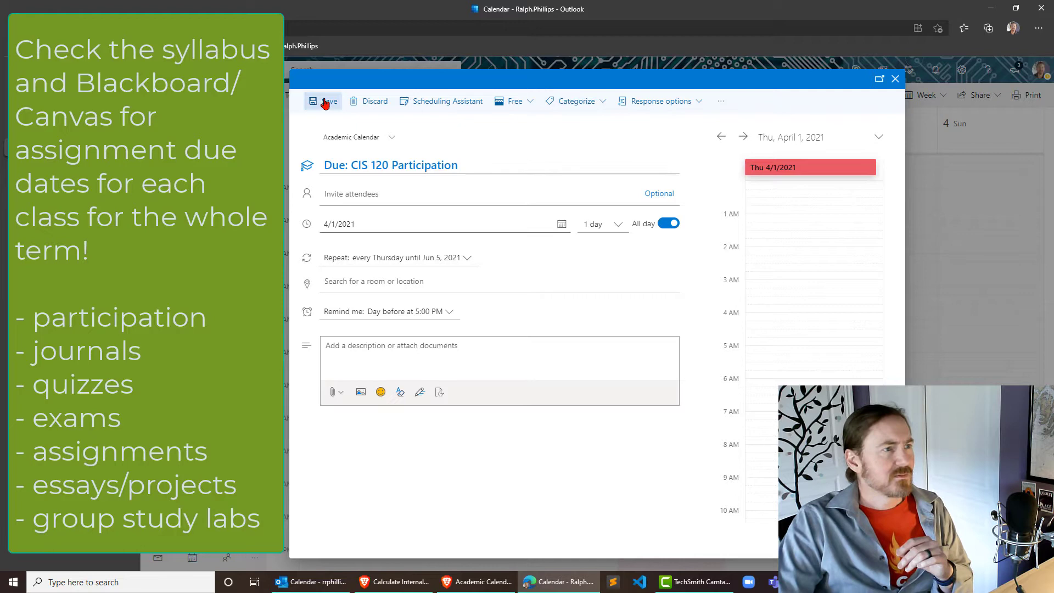
- Save the recurring due date and browse later weeks to confirm it, returning to March 29
{"action": "left_click", "coordinate": [322, 101]}
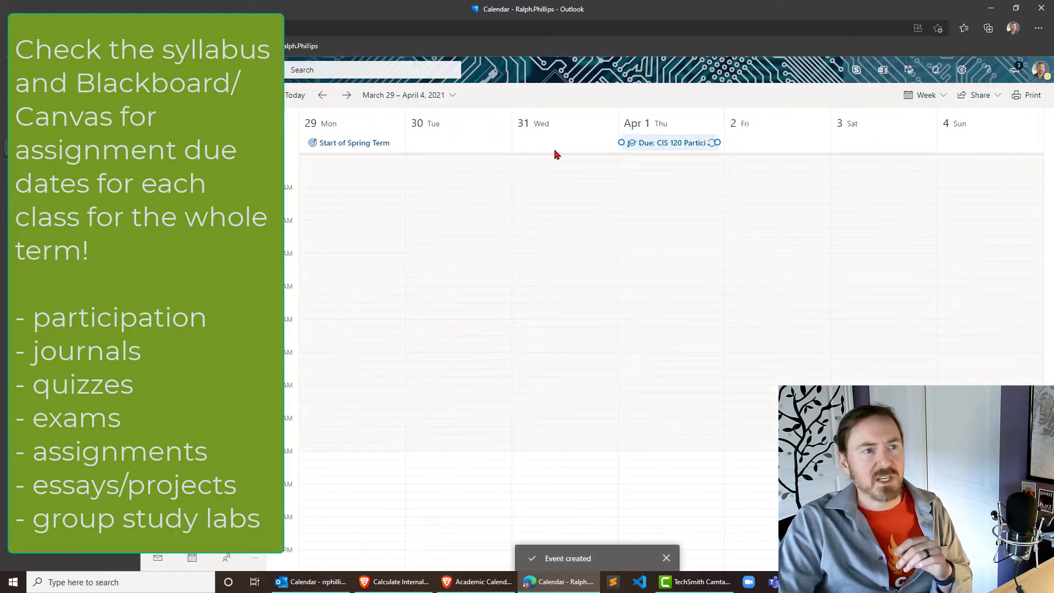
{"action": "left_click", "coordinate": [346, 94]}
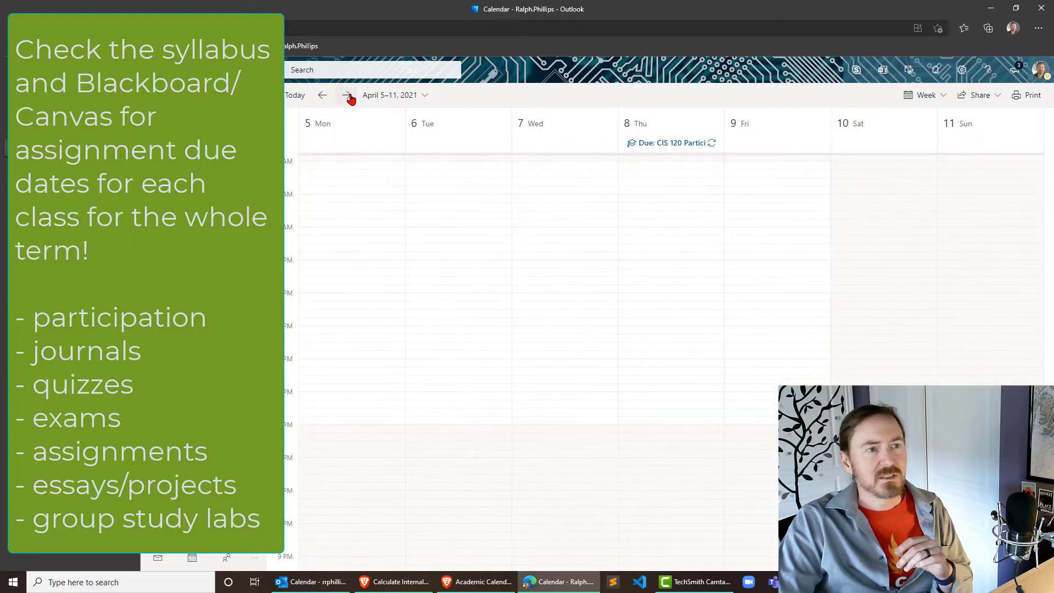
{"action": "left_click", "coordinate": [347, 95]}
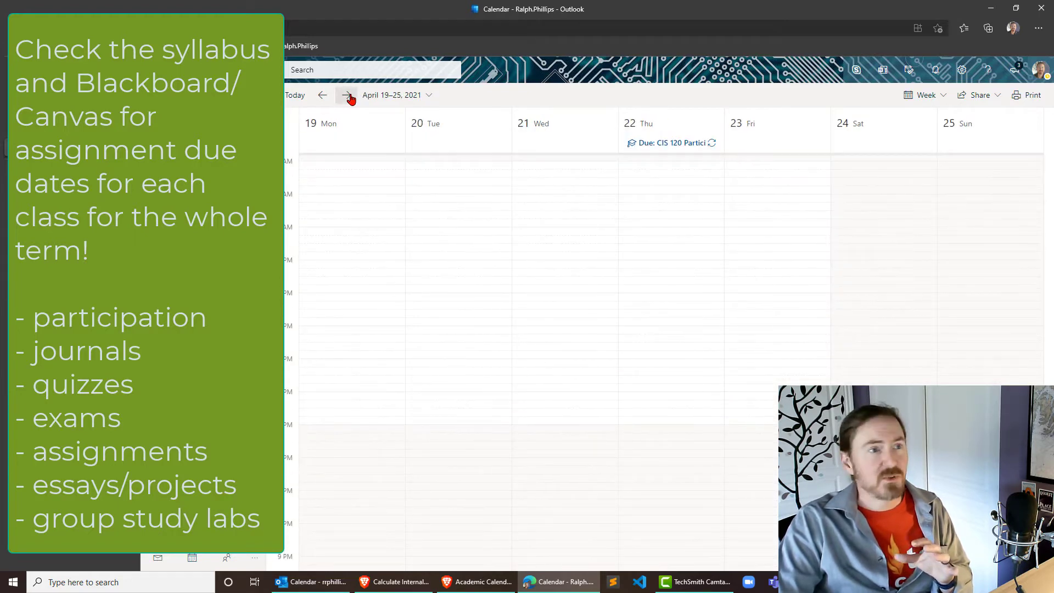
{"action": "left_click", "coordinate": [346, 94]}
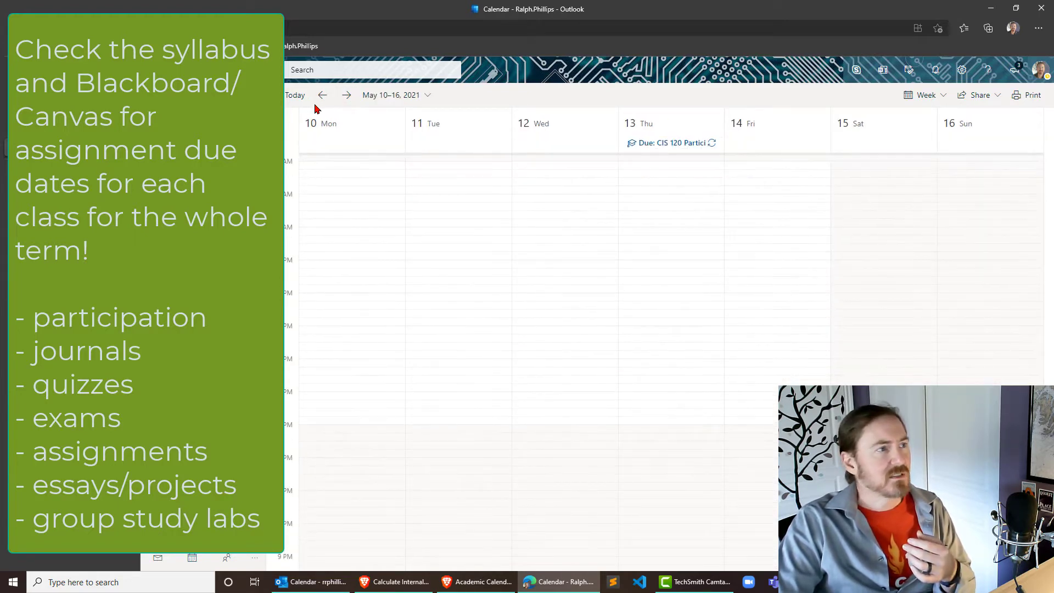
{"action": "left_click", "coordinate": [322, 95]}
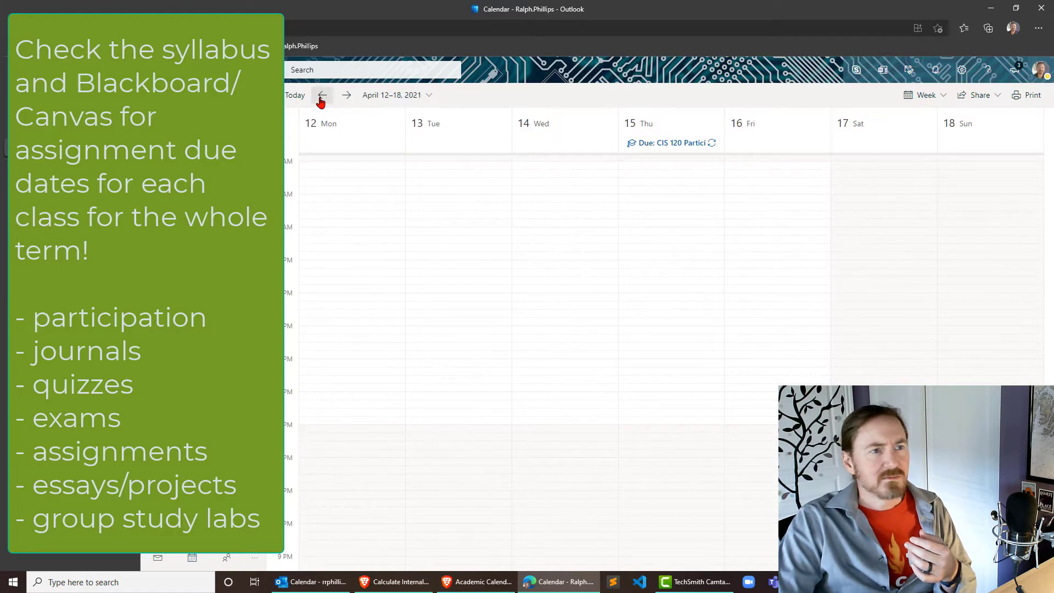
{"action": "left_click", "coordinate": [322, 95]}
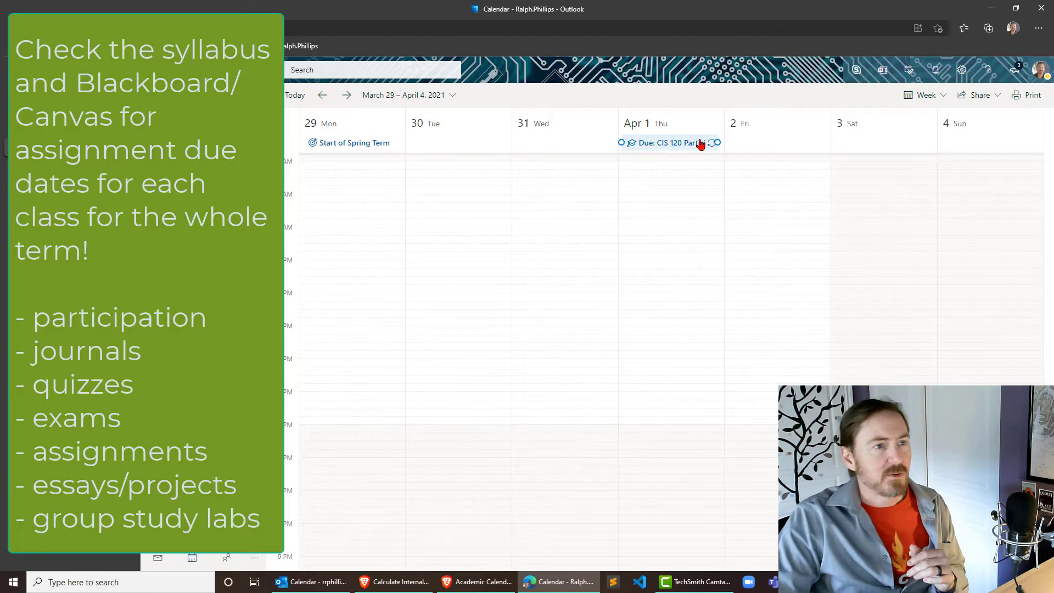
- Draft an all-day event on Thursday April 1 titled 'Due: WR 121 Journal'
{"action": "left_click", "coordinate": [669, 134]}
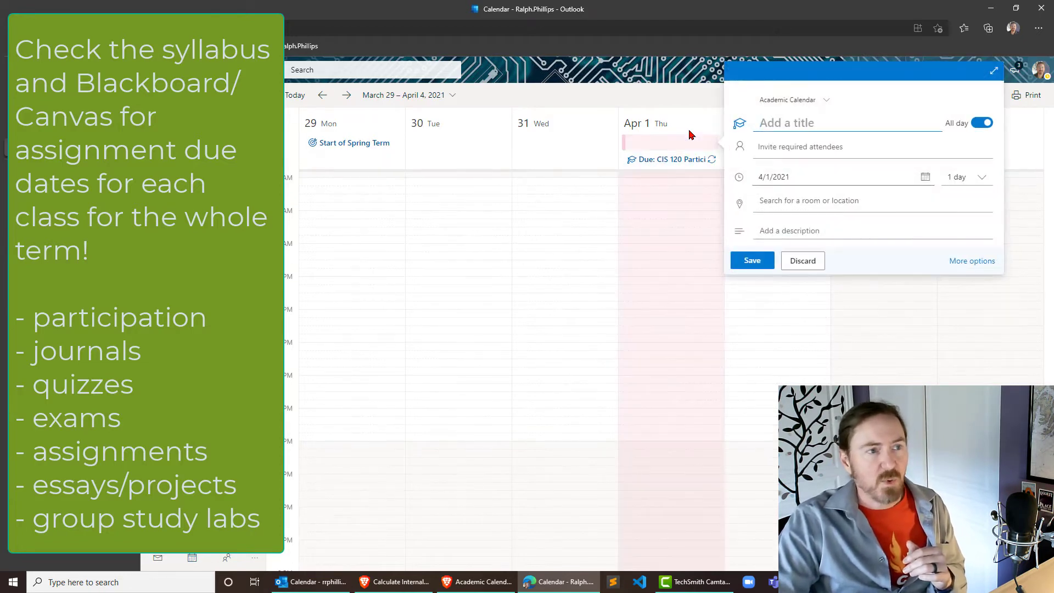
{"action": "type", "text": "Du"}
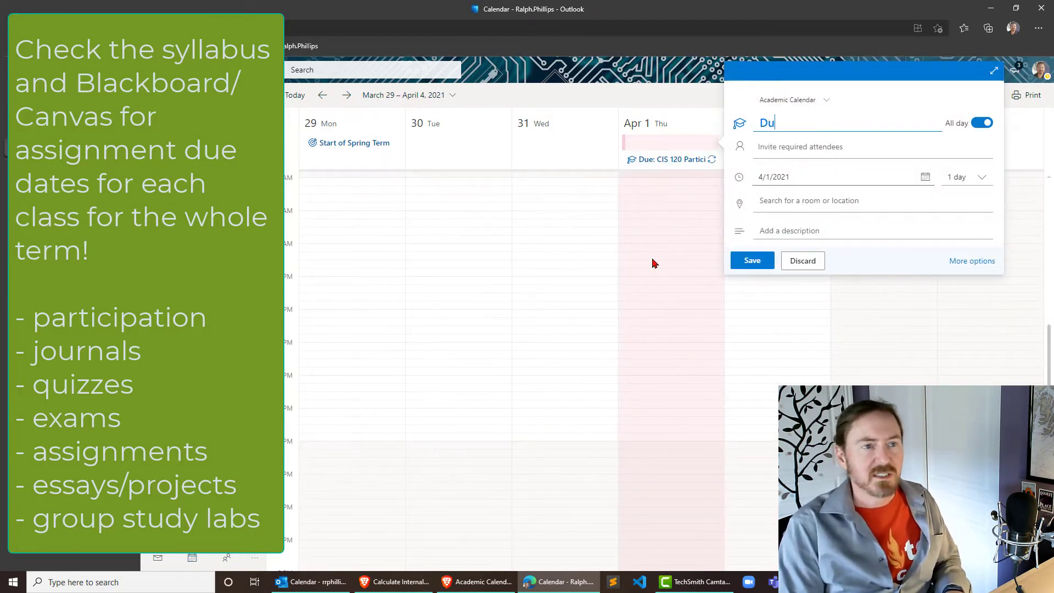
{"action": "type", "text": "e:"}
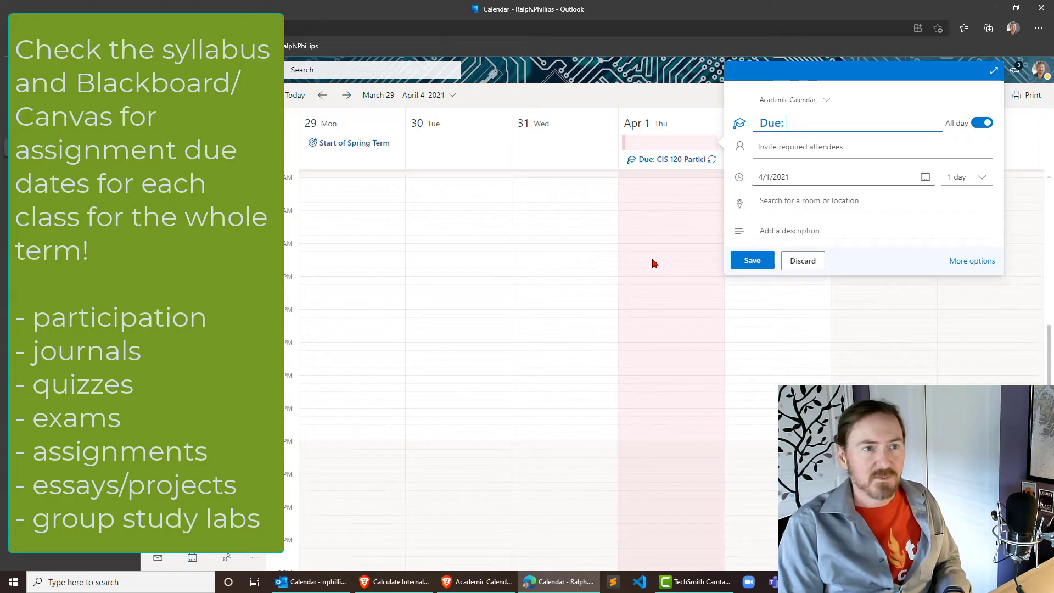
{"action": "type", "text": "WR 121"}
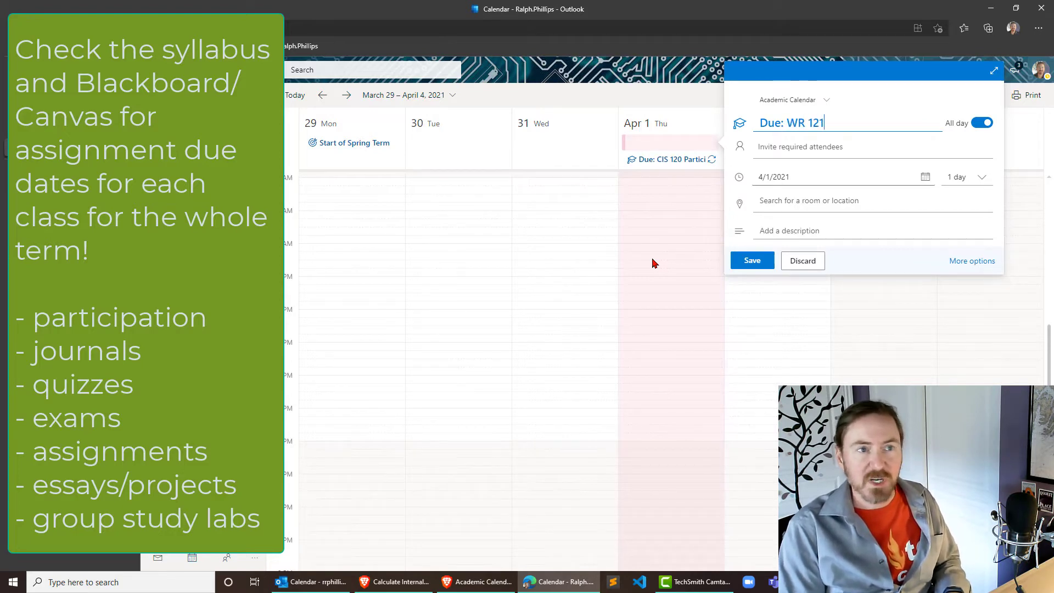
{"action": "type", "text": "Journal"}
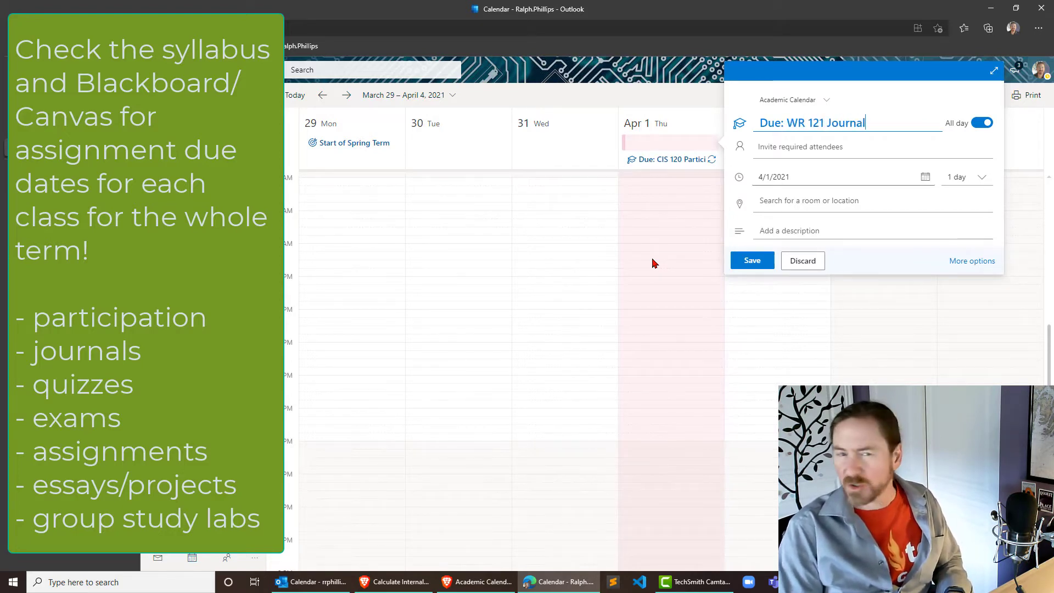
{"action": "mouse_move", "coordinate": [792, 225]}
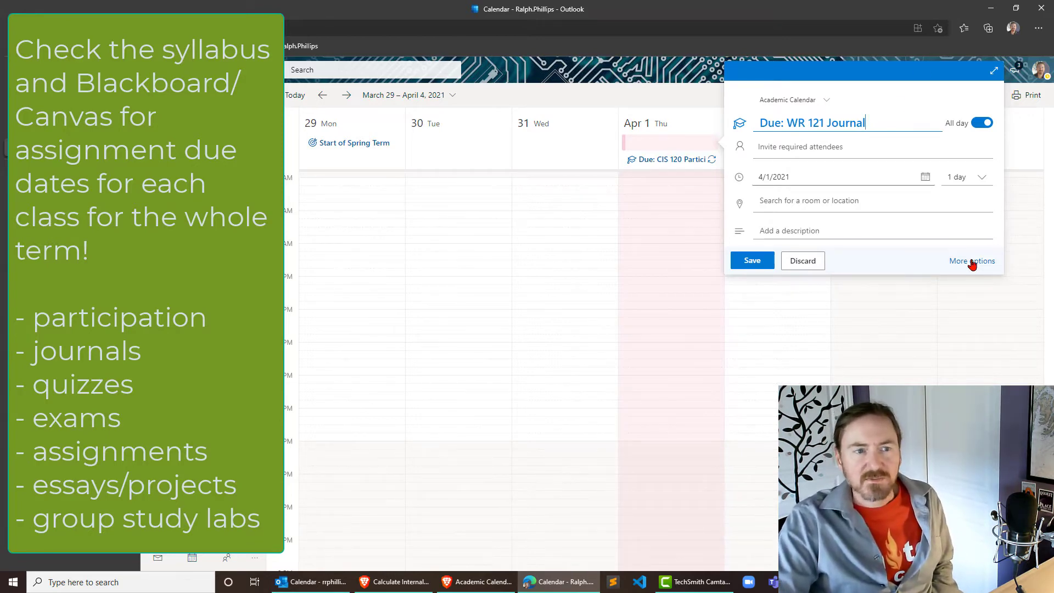
{"action": "left_click", "coordinate": [971, 261]}
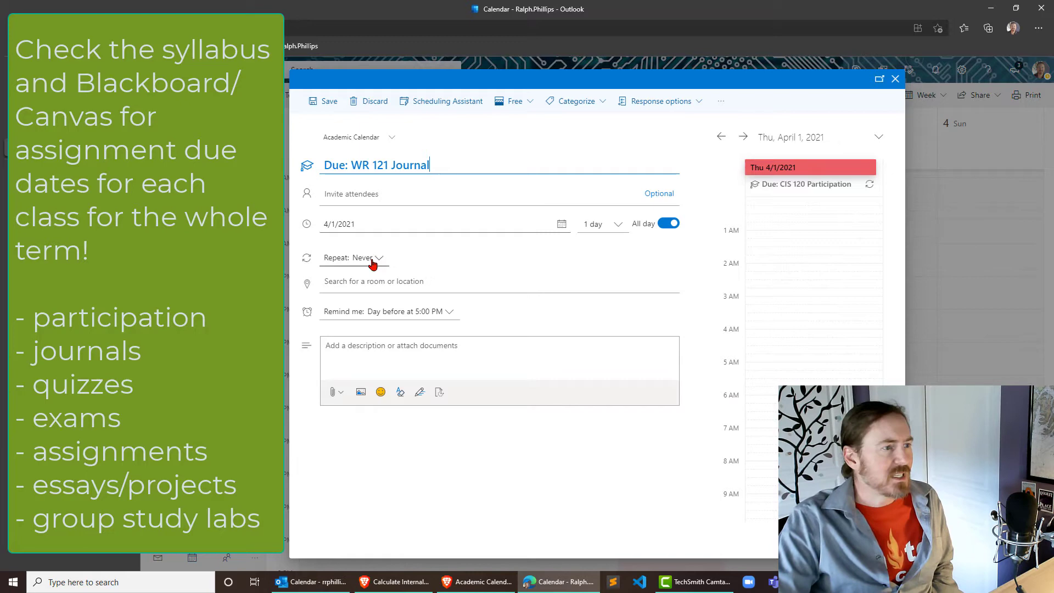
- Make the journal due date repeat weekly until June 5, 2021 and save it
{"action": "left_click", "coordinate": [352, 257]}
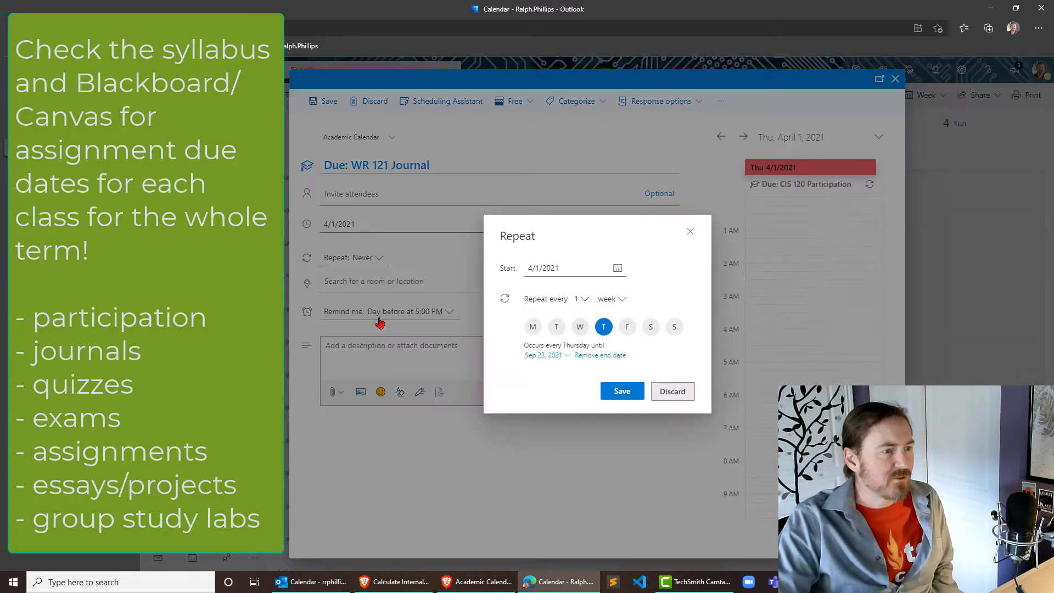
{"action": "left_click", "coordinate": [545, 354]}
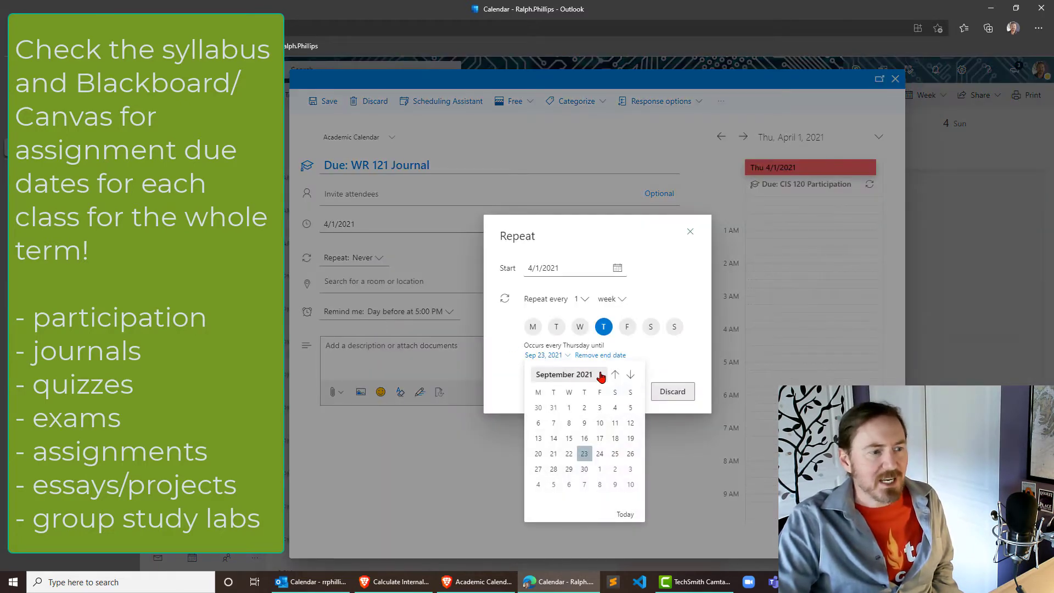
{"action": "left_click", "coordinate": [614, 374]}
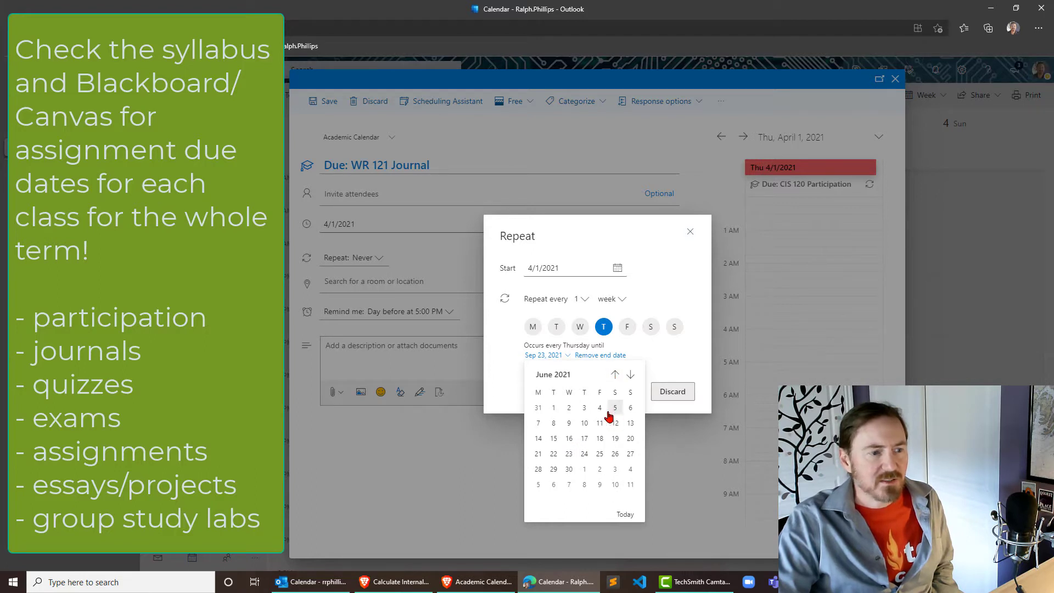
{"action": "left_click", "coordinate": [615, 407]}
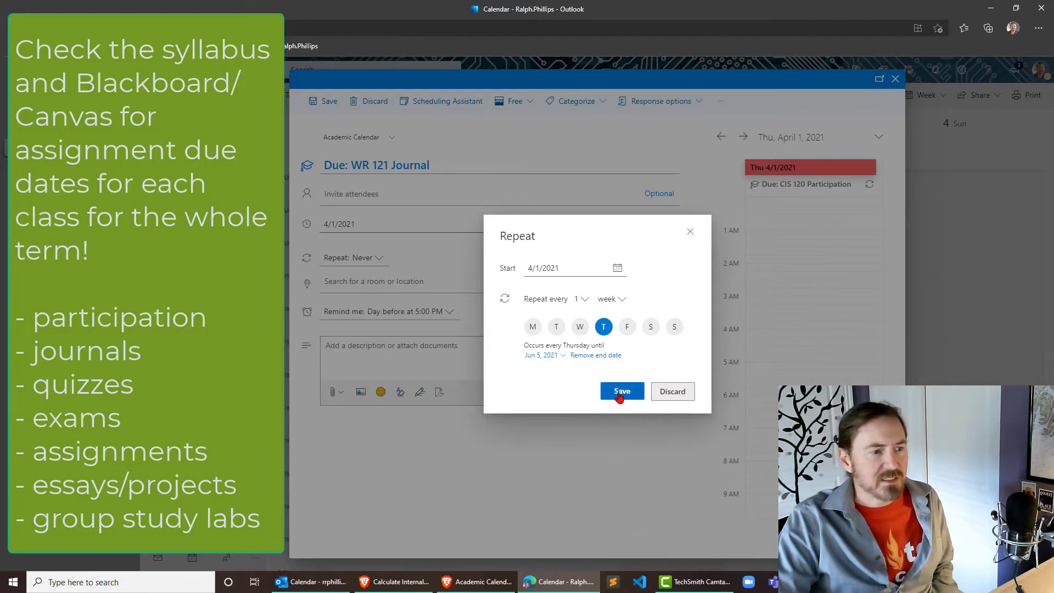
{"action": "left_click", "coordinate": [620, 391]}
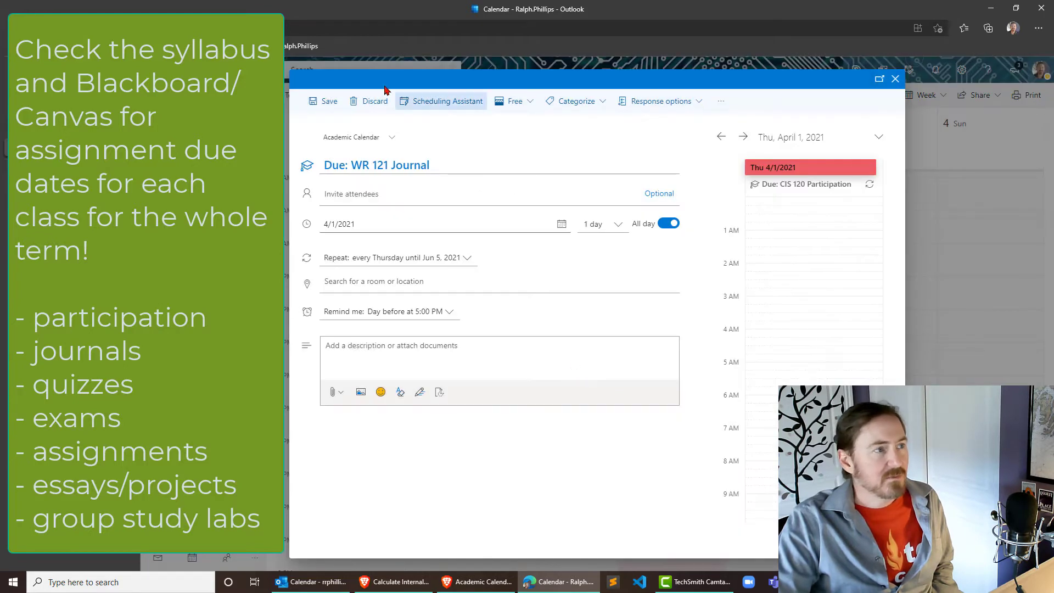
{"action": "left_click", "coordinate": [328, 101]}
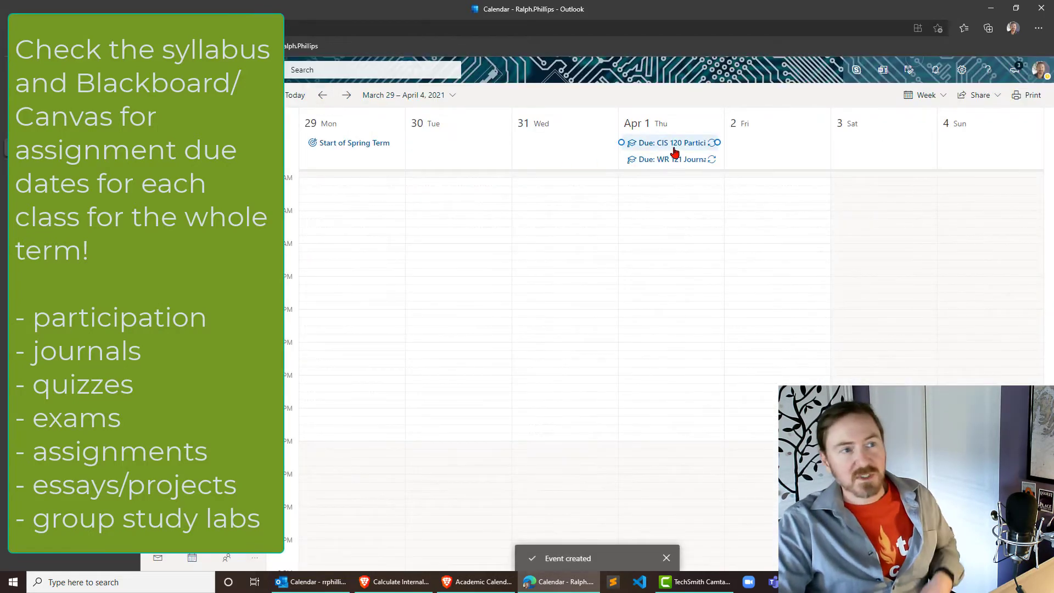
{"action": "mouse_move", "coordinate": [594, 218]}
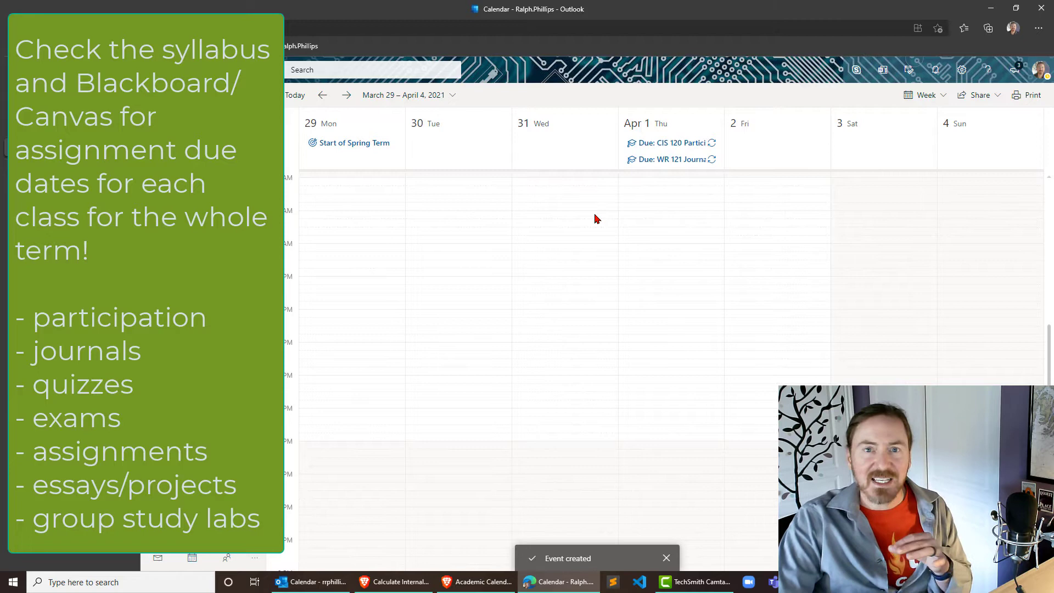
{"action": "mouse_move", "coordinate": [657, 172]}
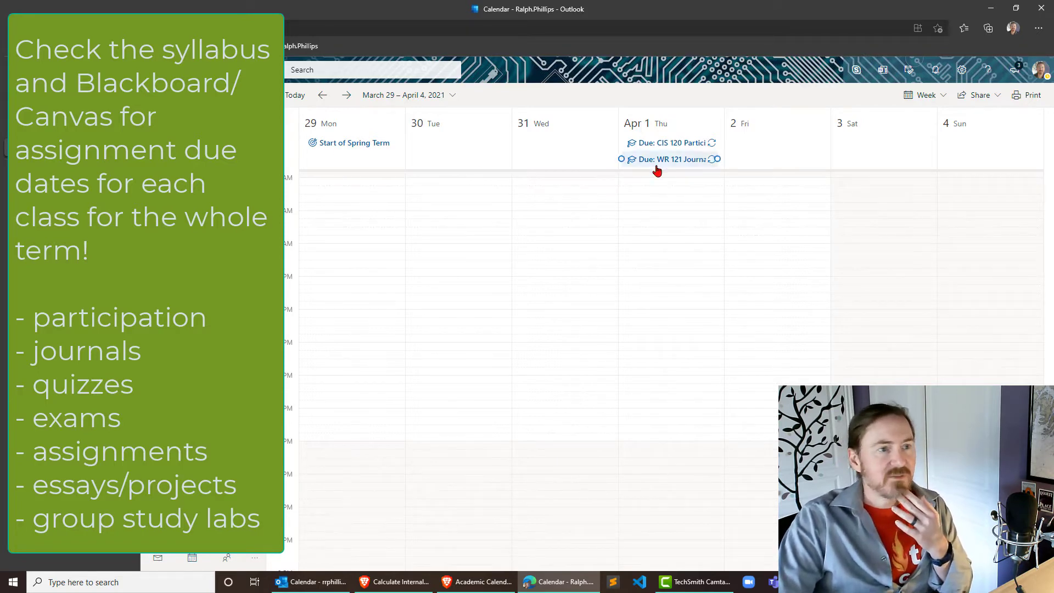
{"action": "mouse_move", "coordinate": [398, 143]}
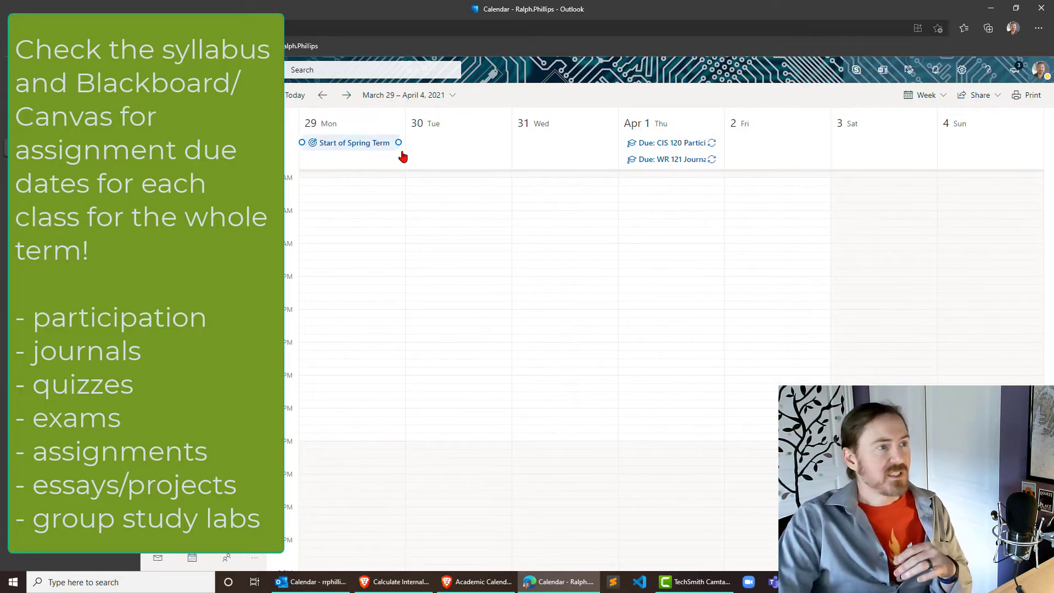
{"action": "mouse_move", "coordinate": [747, 163]}
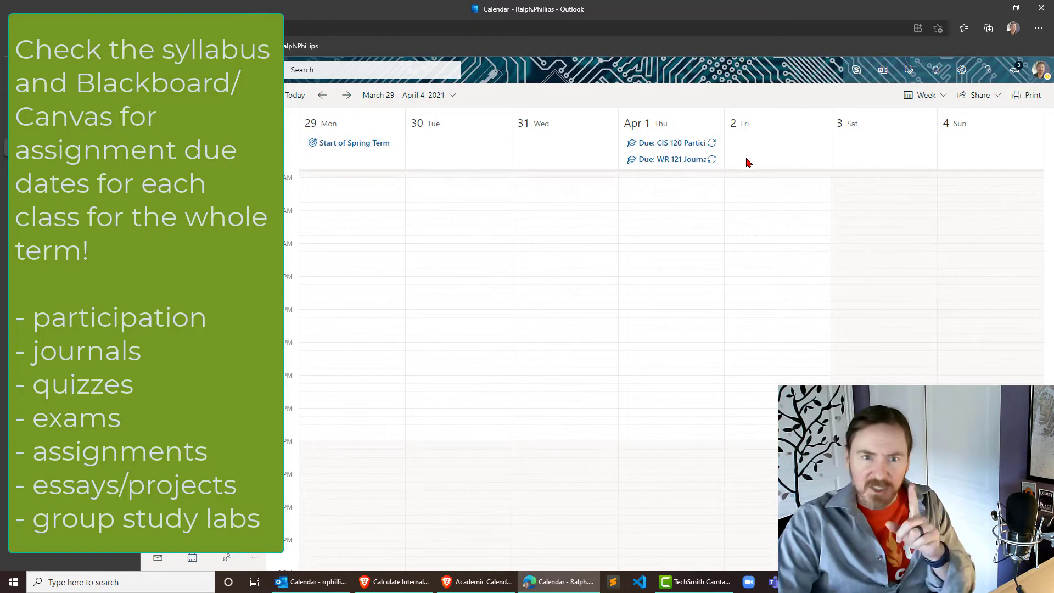
{"action": "mouse_move", "coordinate": [858, 158]}
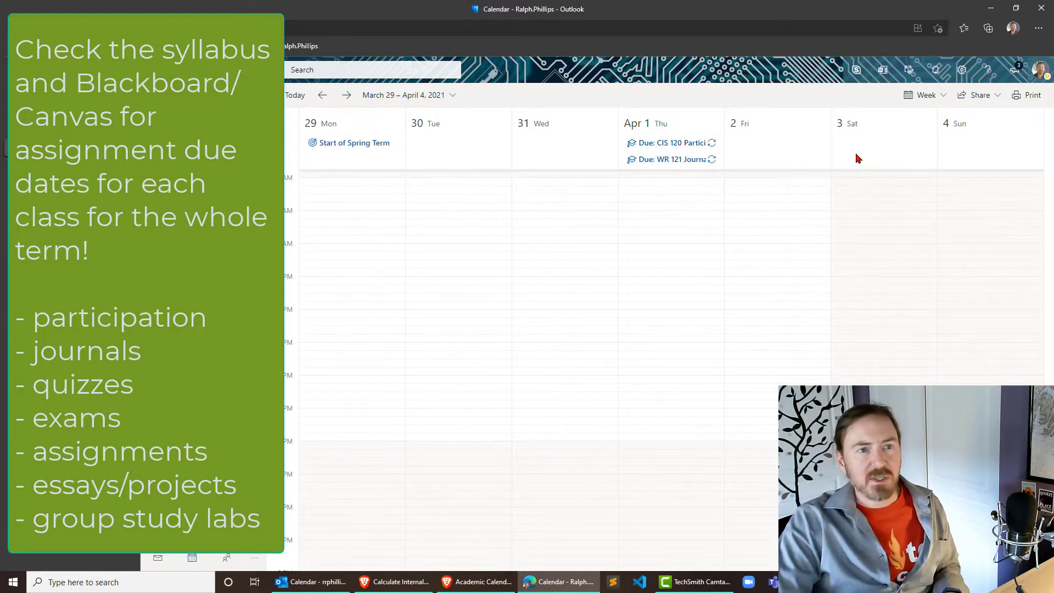
{"action": "left_click", "coordinate": [883, 142]}
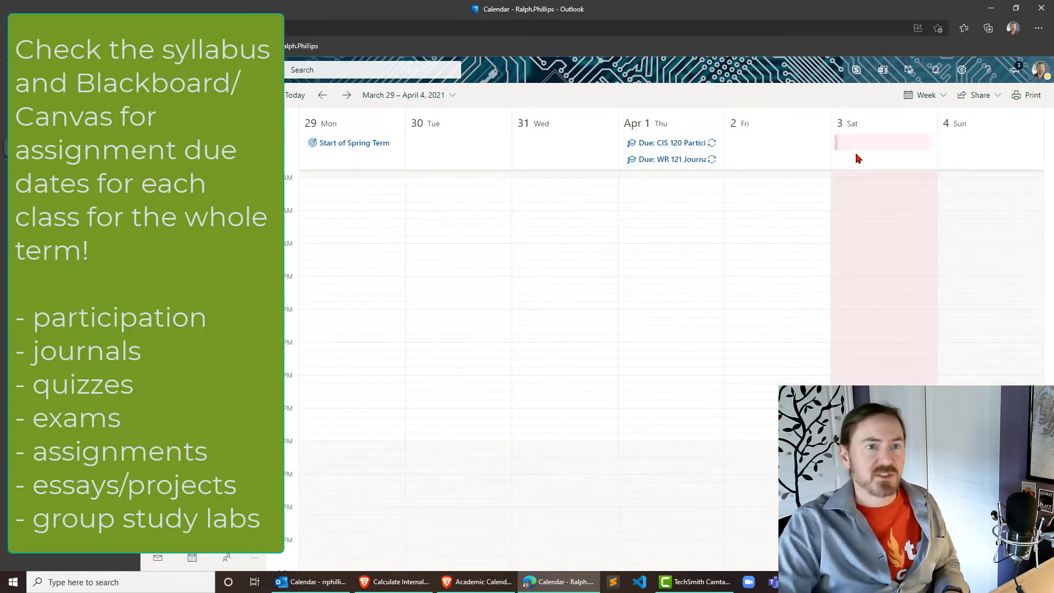
- Draft an all-day event on Saturday April 3 titled 'Due: CIS 178 Quiz'
{"action": "left_click", "coordinate": [883, 142]}
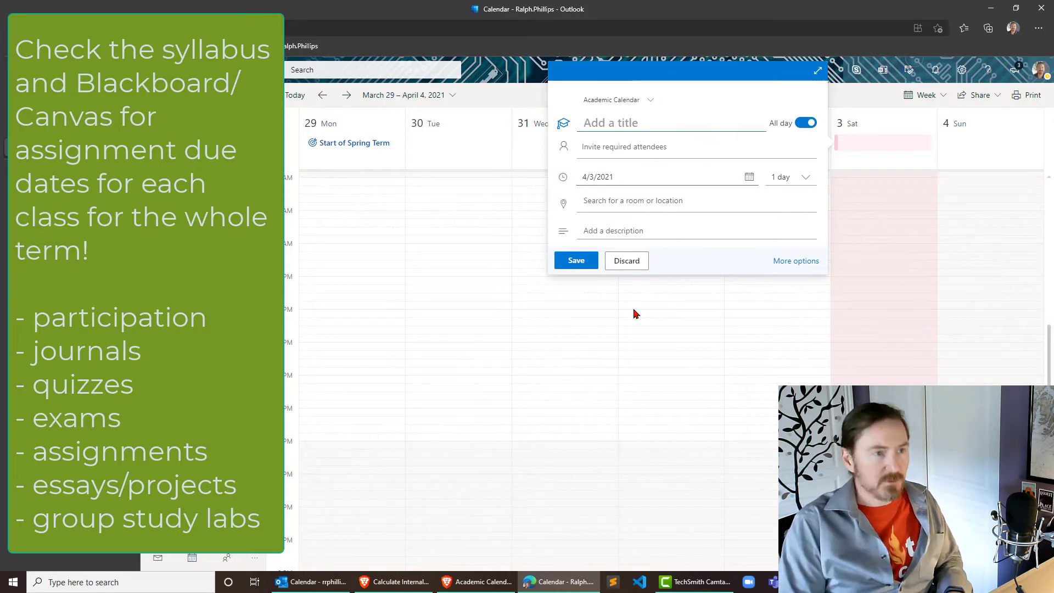
{"action": "type", "text": "Due:"}
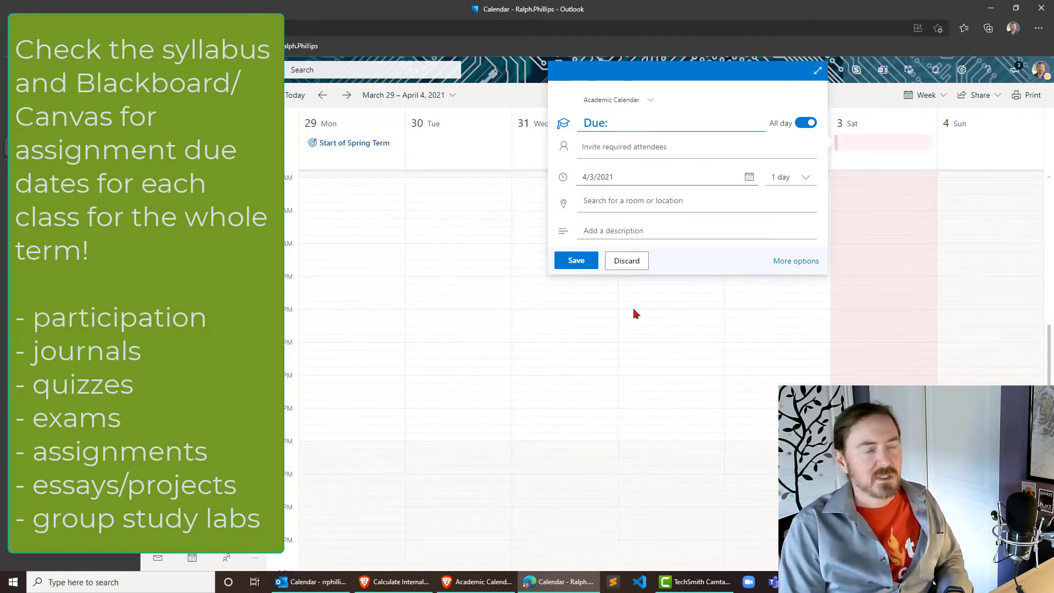
{"action": "type", "text": "CIS 1"}
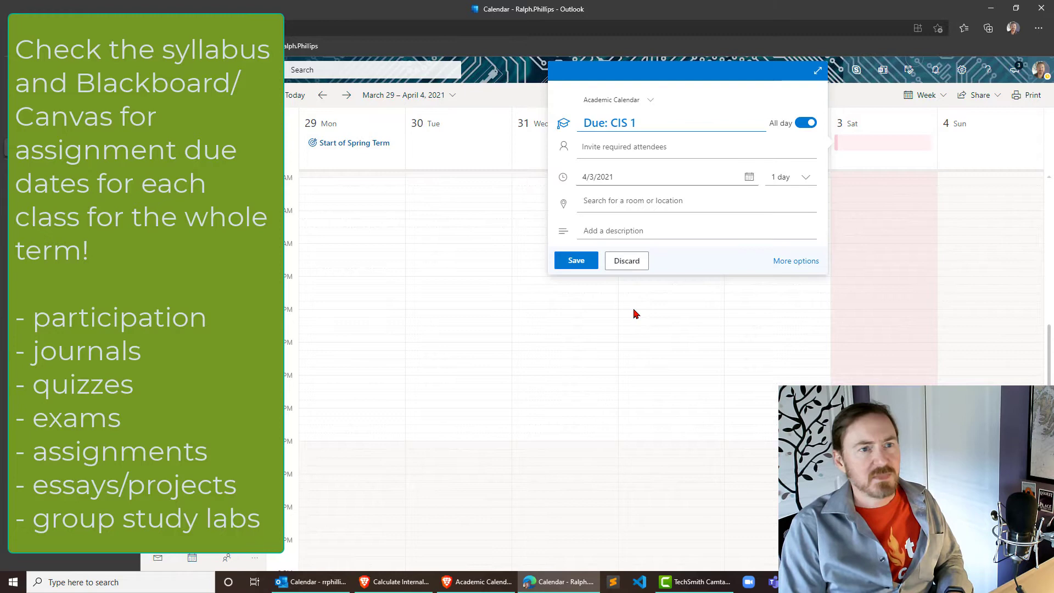
{"action": "type", "text": "78"}
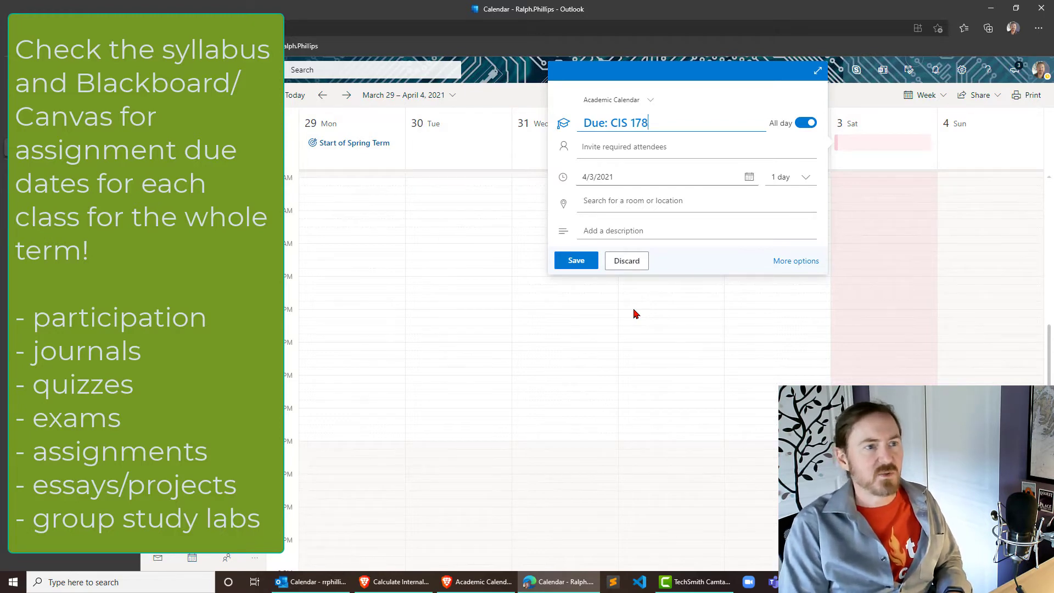
{"action": "type", "text": "Quiz"}
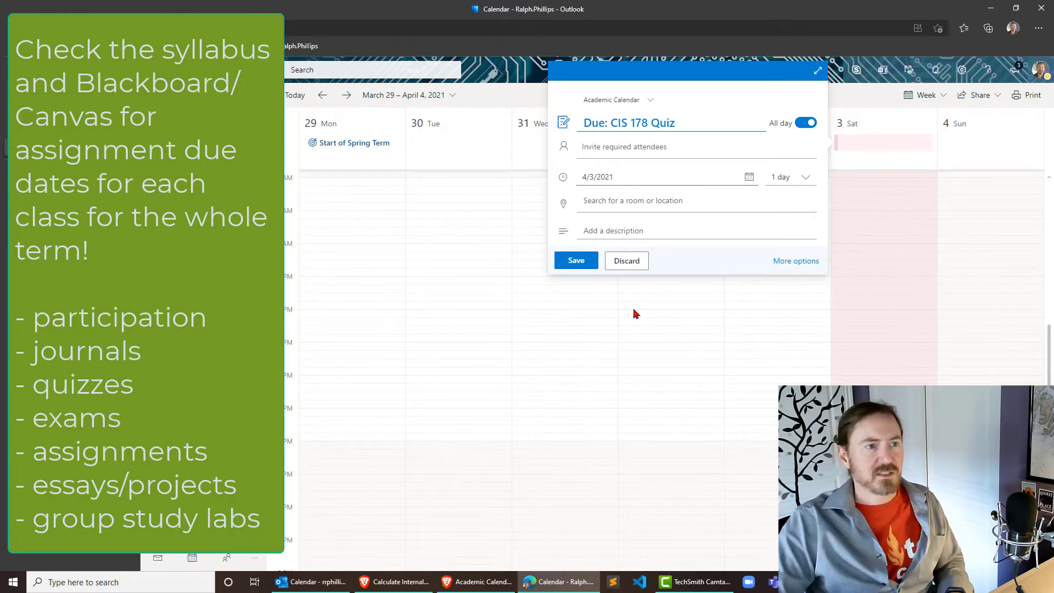
{"action": "mouse_move", "coordinate": [796, 262]}
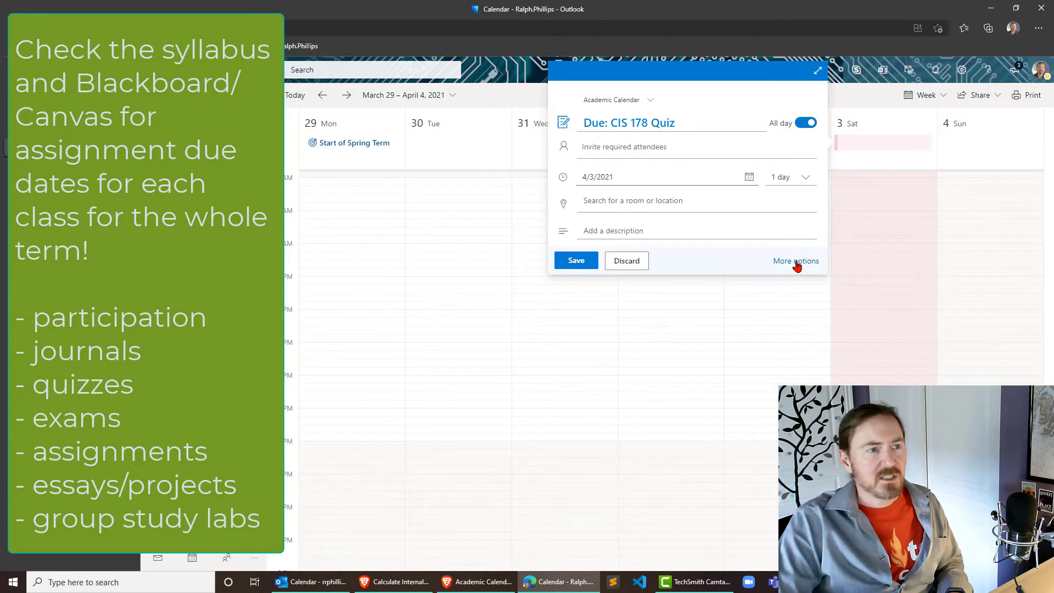
{"action": "left_click", "coordinate": [796, 261]}
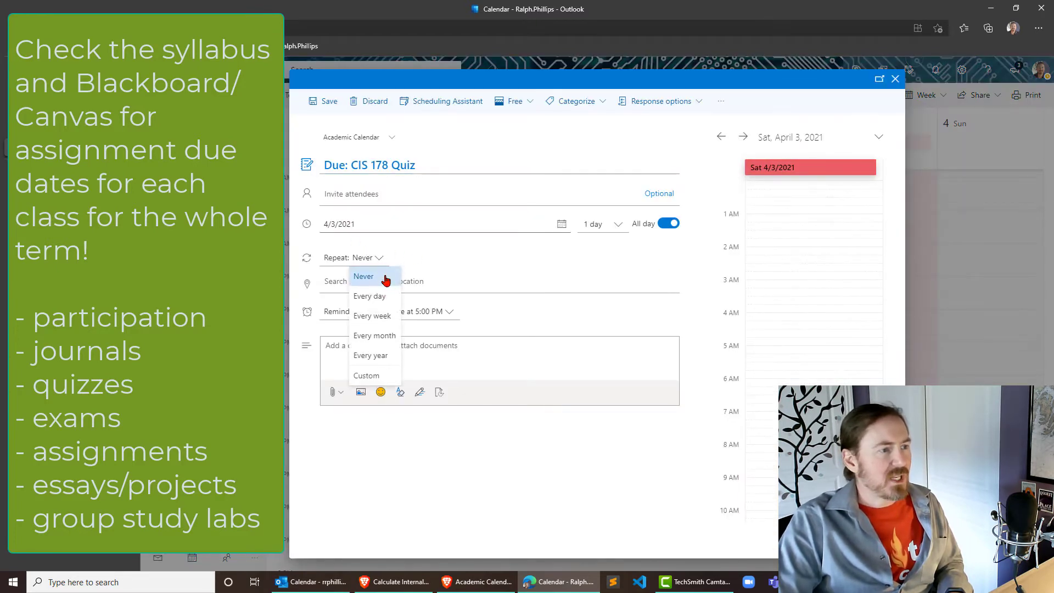
- Make the quiz due date repeat every Saturday until June 5, 2021
{"action": "left_click", "coordinate": [366, 375]}
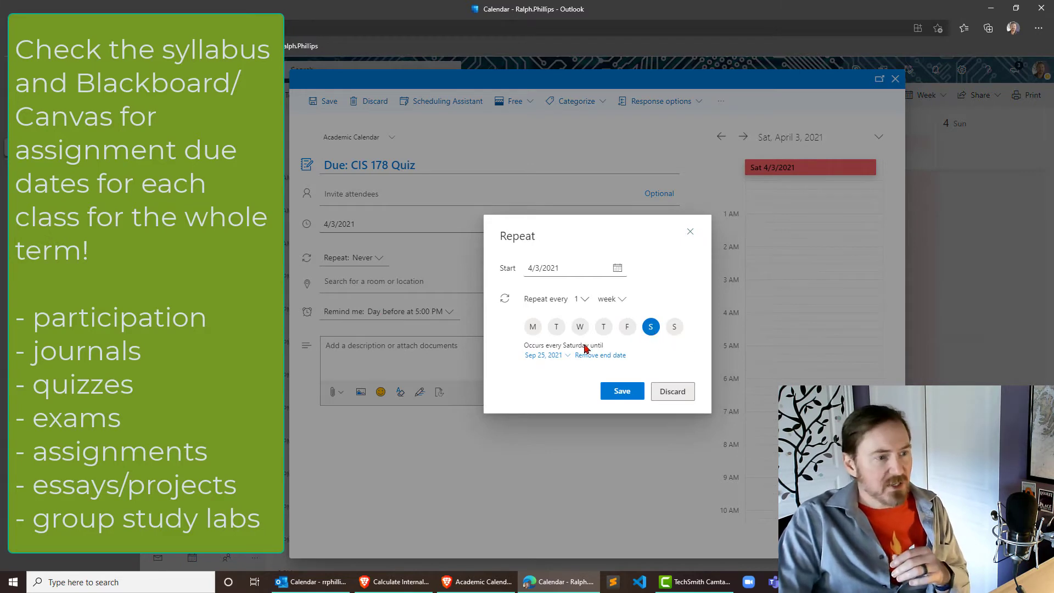
{"action": "left_click", "coordinate": [543, 355]}
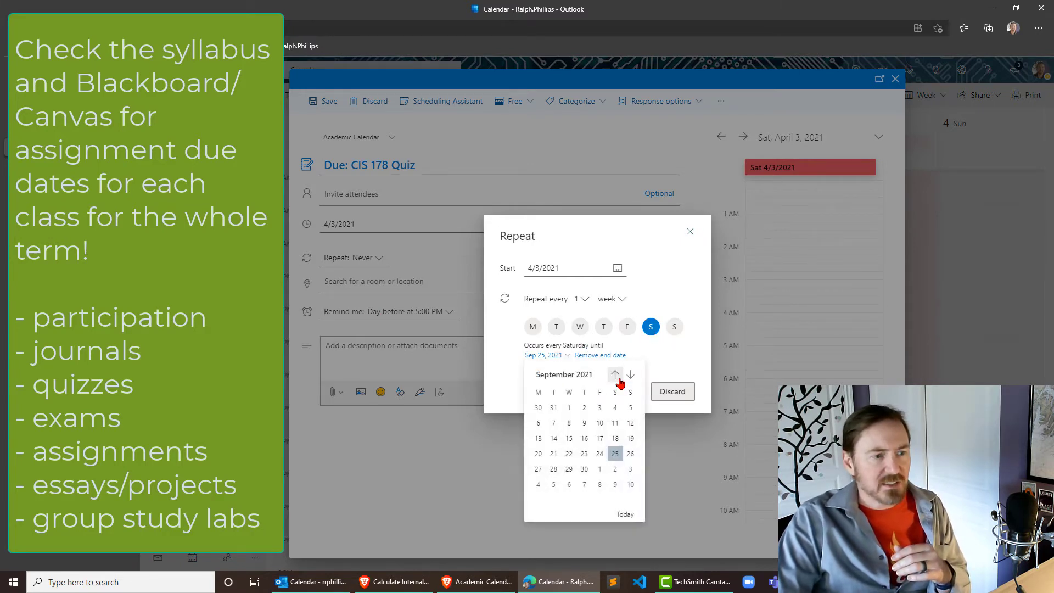
{"action": "left_click", "coordinate": [614, 374]}
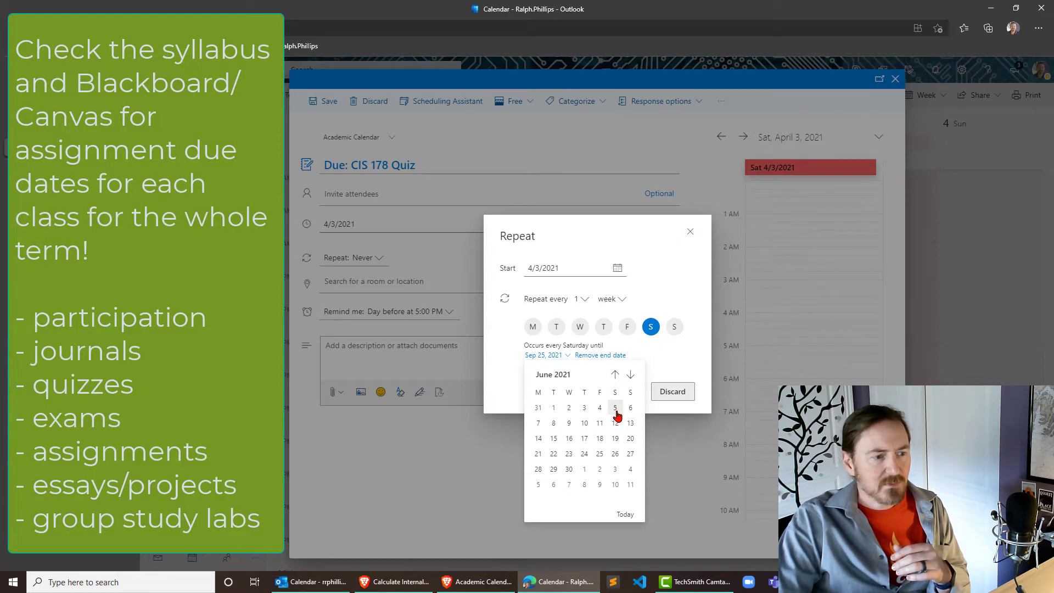
{"action": "left_click", "coordinate": [615, 409]}
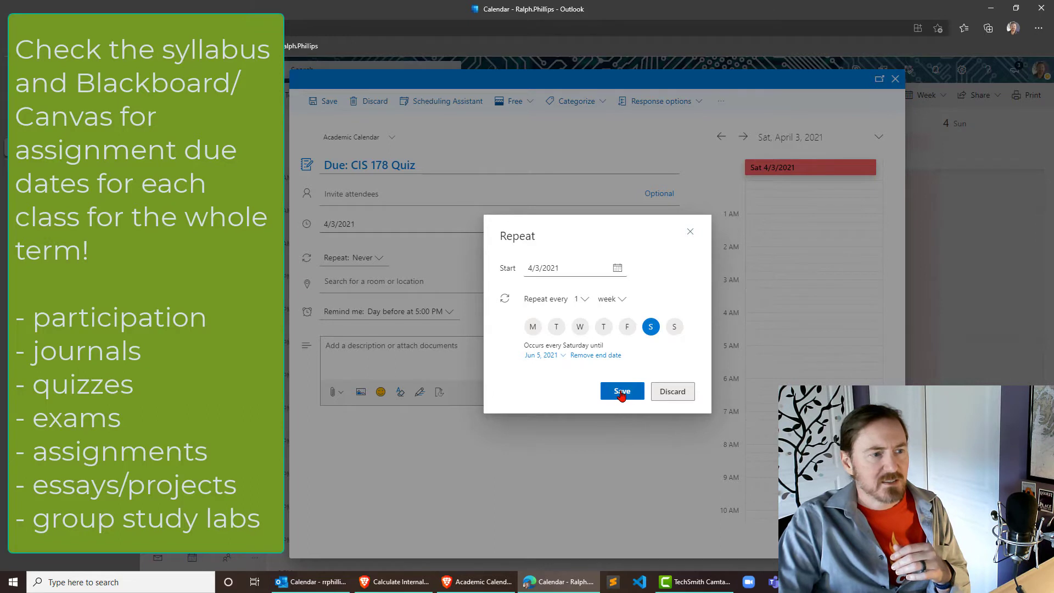
{"action": "left_click", "coordinate": [620, 391]}
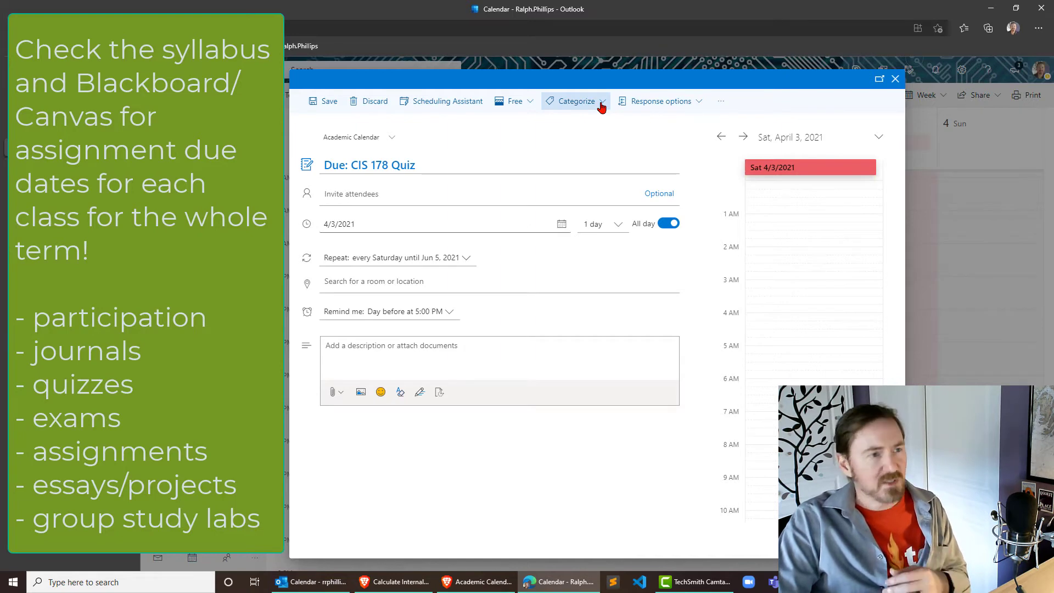
- Tag the CIS 178 quiz due date with the Red category and save it
{"action": "left_click", "coordinate": [575, 101]}
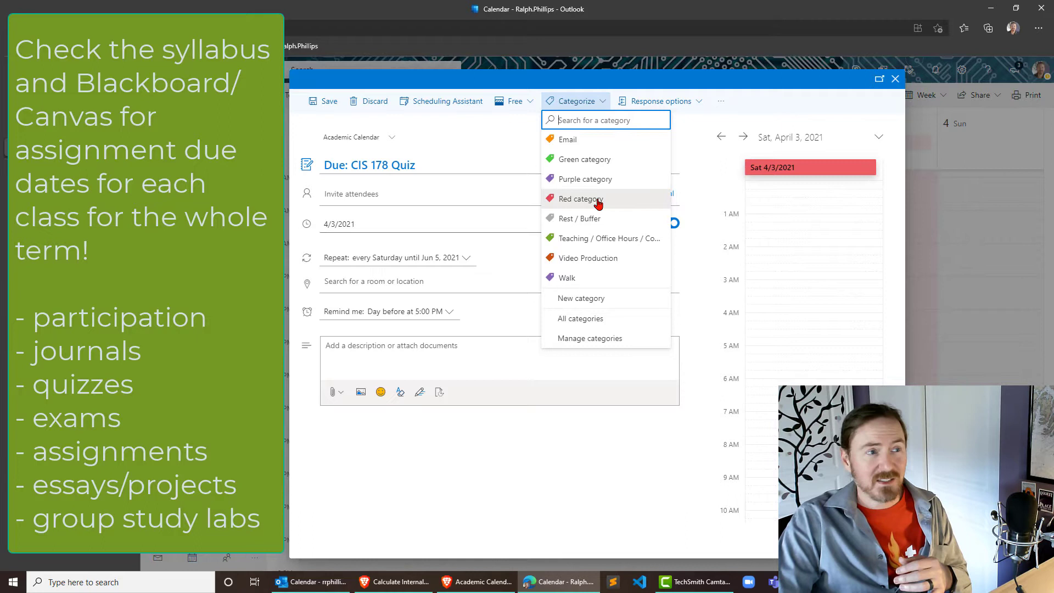
{"action": "mouse_move", "coordinate": [580, 199]}
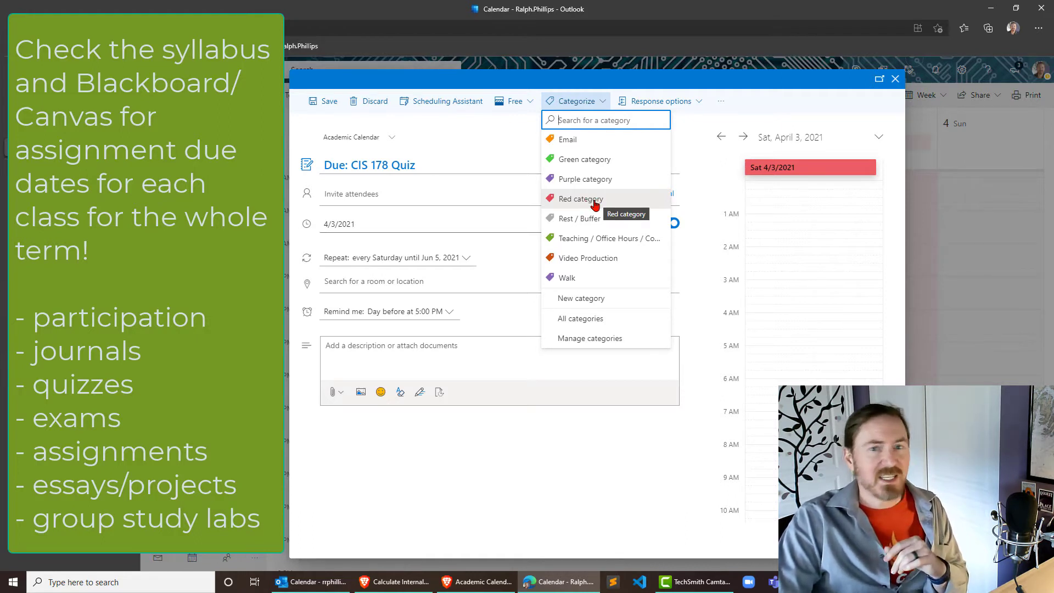
{"action": "mouse_move", "coordinate": [592, 179]}
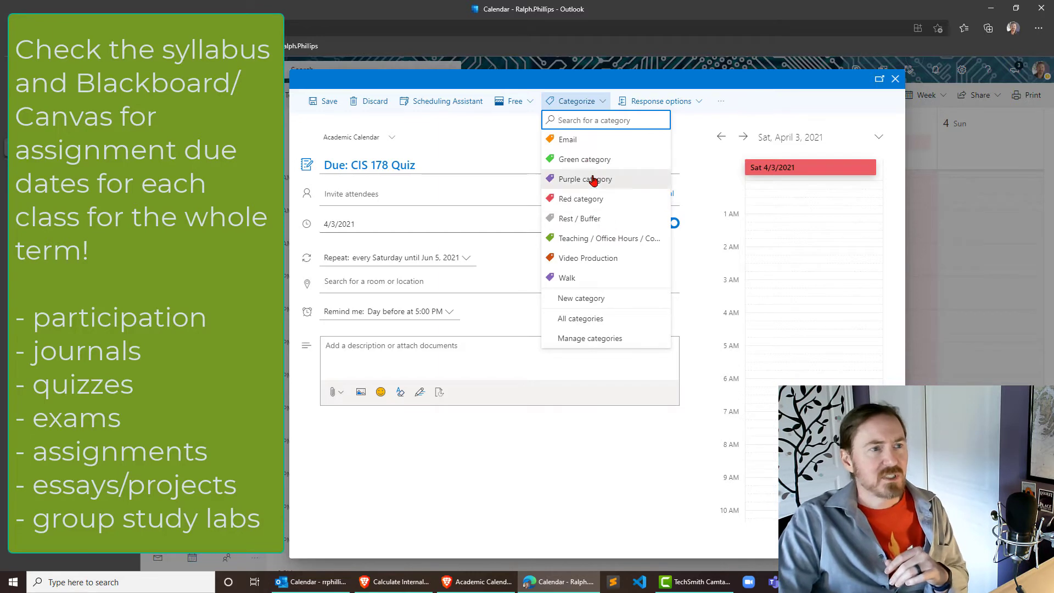
{"action": "mouse_move", "coordinate": [579, 199]}
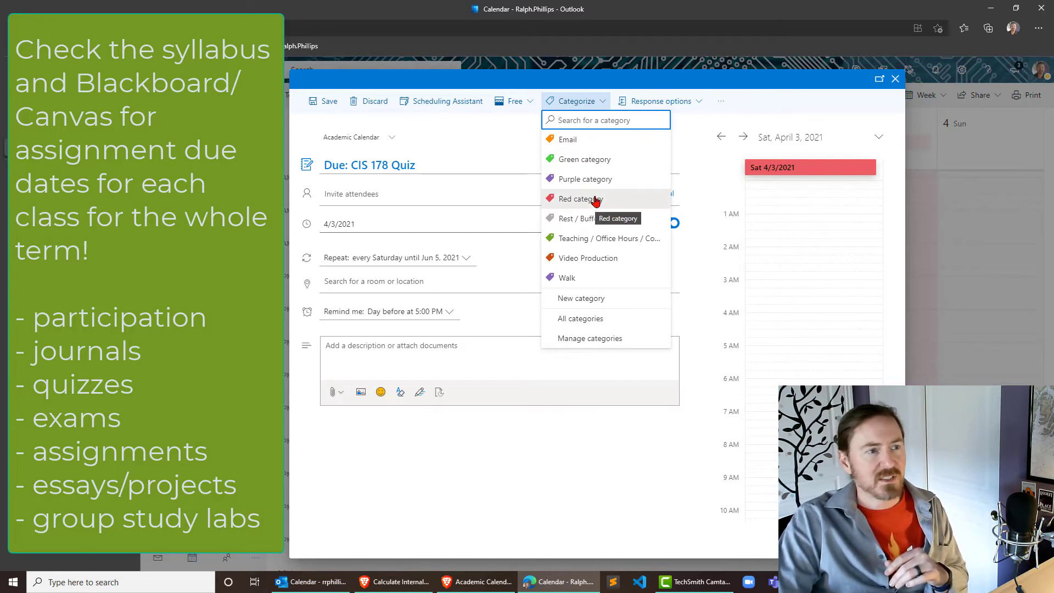
{"action": "left_click", "coordinate": [576, 199]}
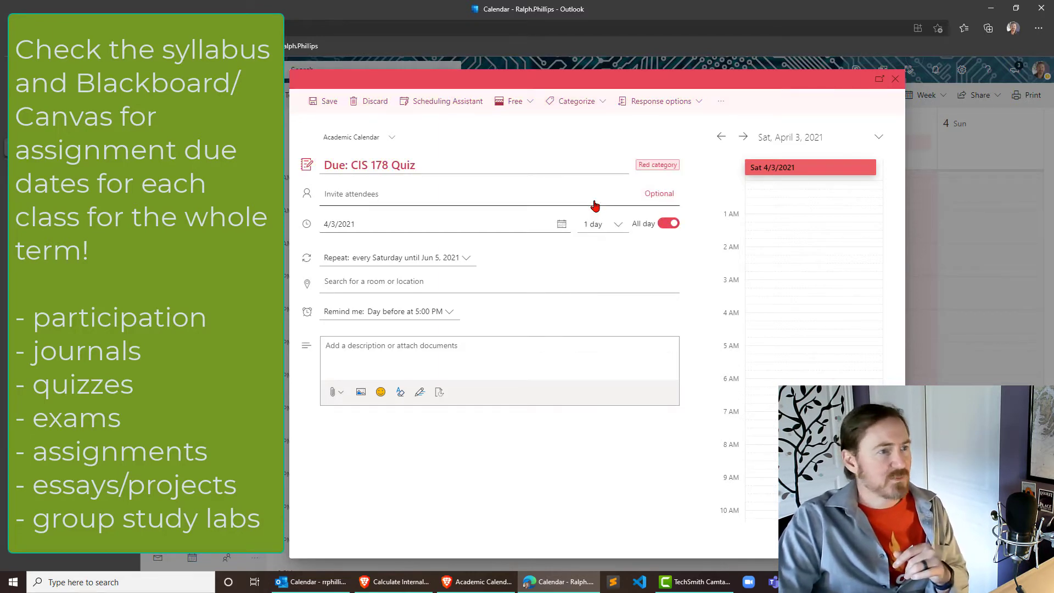
{"action": "mouse_move", "coordinate": [384, 328]}
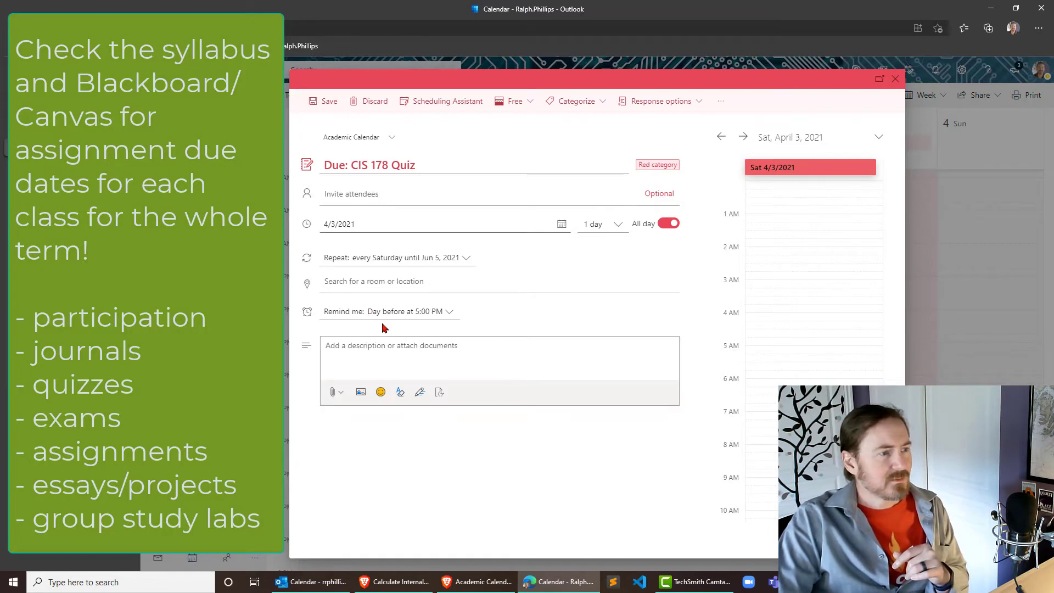
{"action": "mouse_move", "coordinate": [424, 297]}
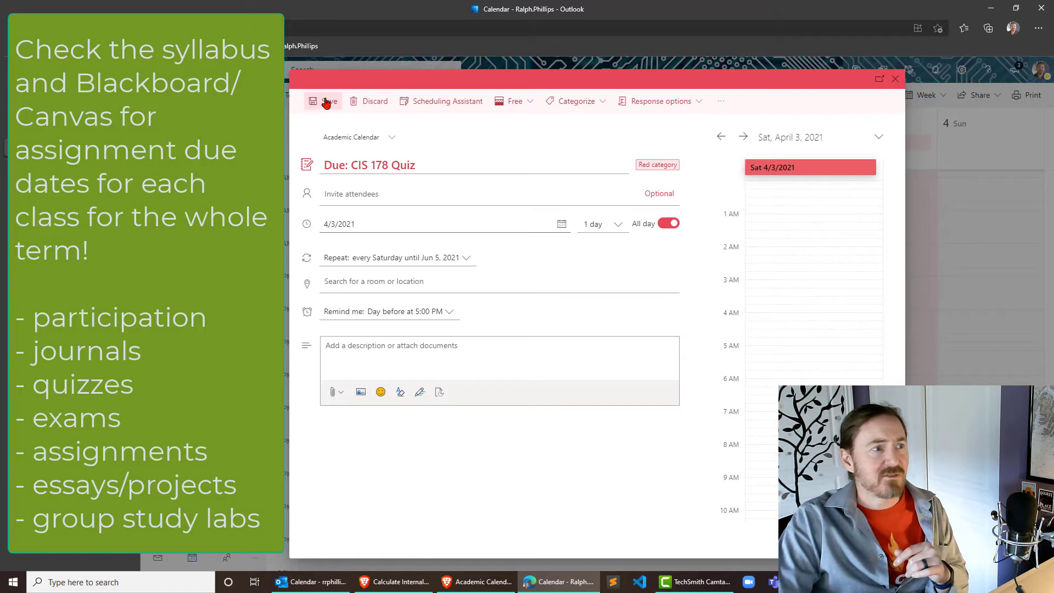
{"action": "left_click", "coordinate": [327, 101]}
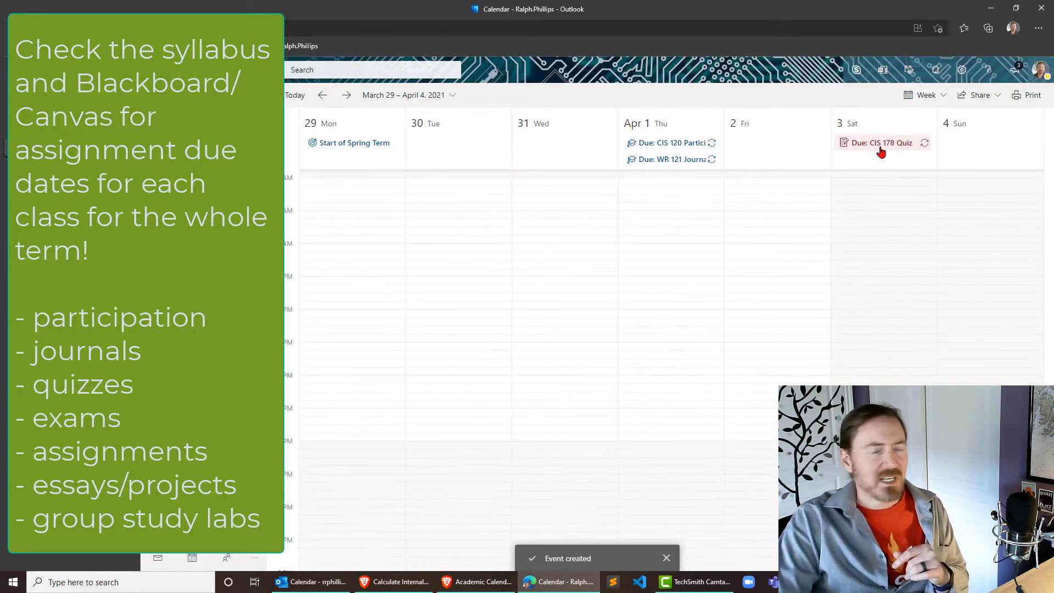
{"action": "mouse_move", "coordinate": [854, 209]}
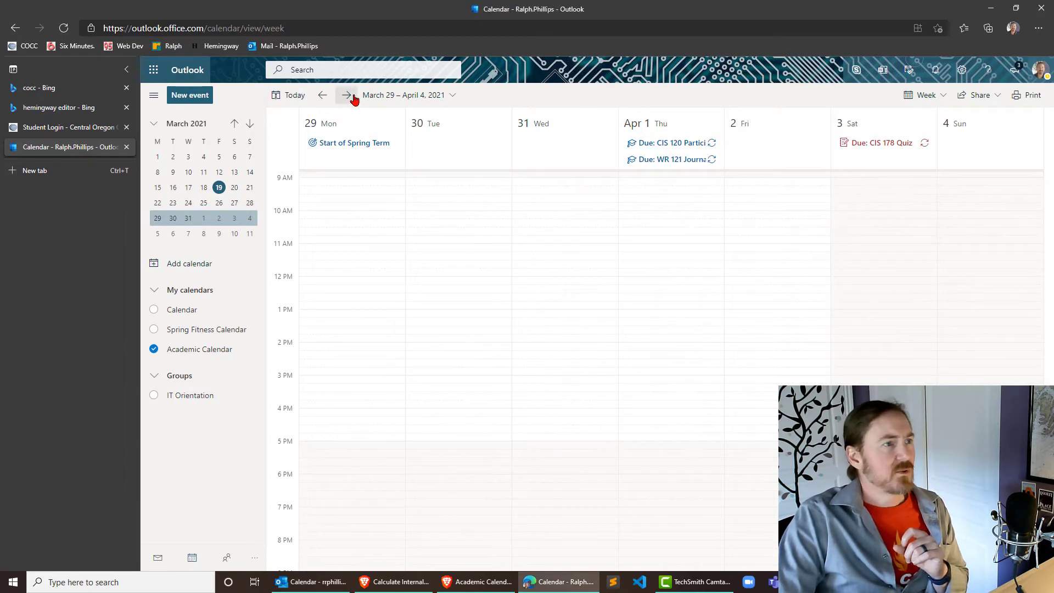
- Advance the week view toward the week of May 31, 2021
{"action": "left_click", "coordinate": [347, 95]}
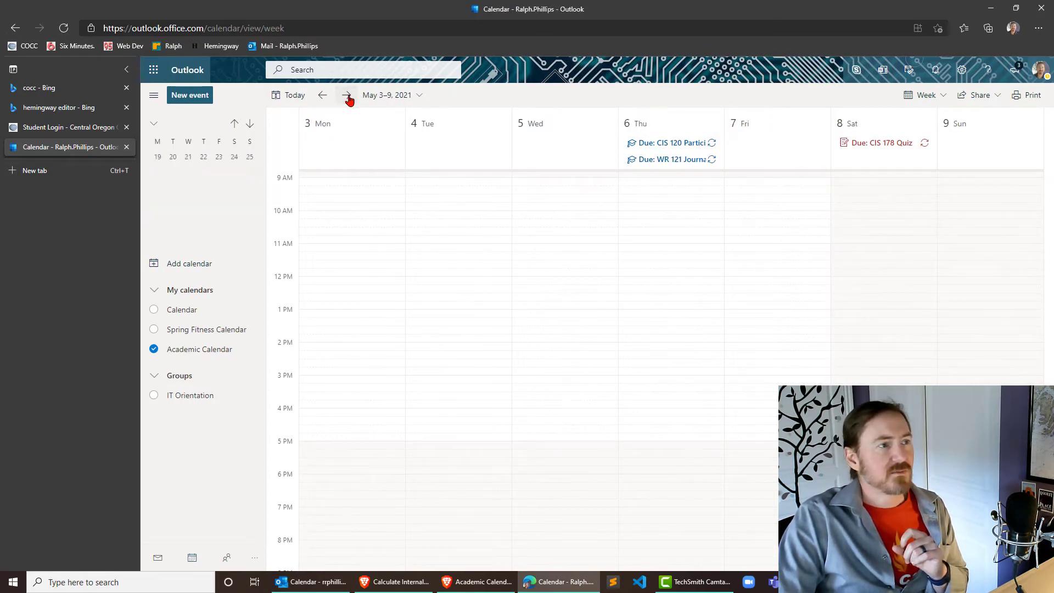
{"action": "left_click", "coordinate": [346, 95]}
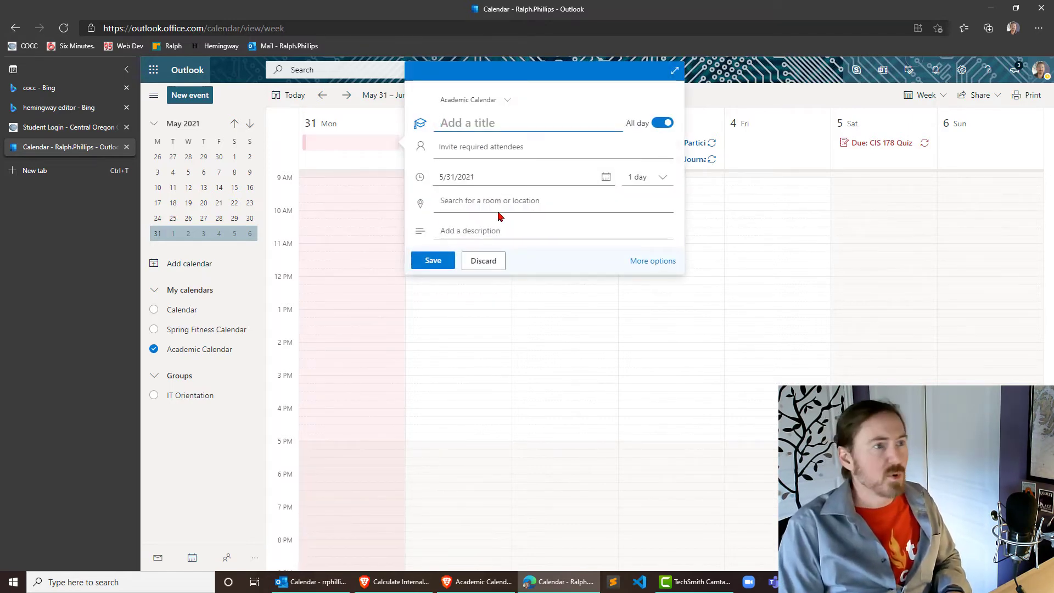
- Title the all-day May 31 event 'Memorial Day (college closed)' and save it to the Academic Calendar
{"action": "type", "text": "Memorial Day"}
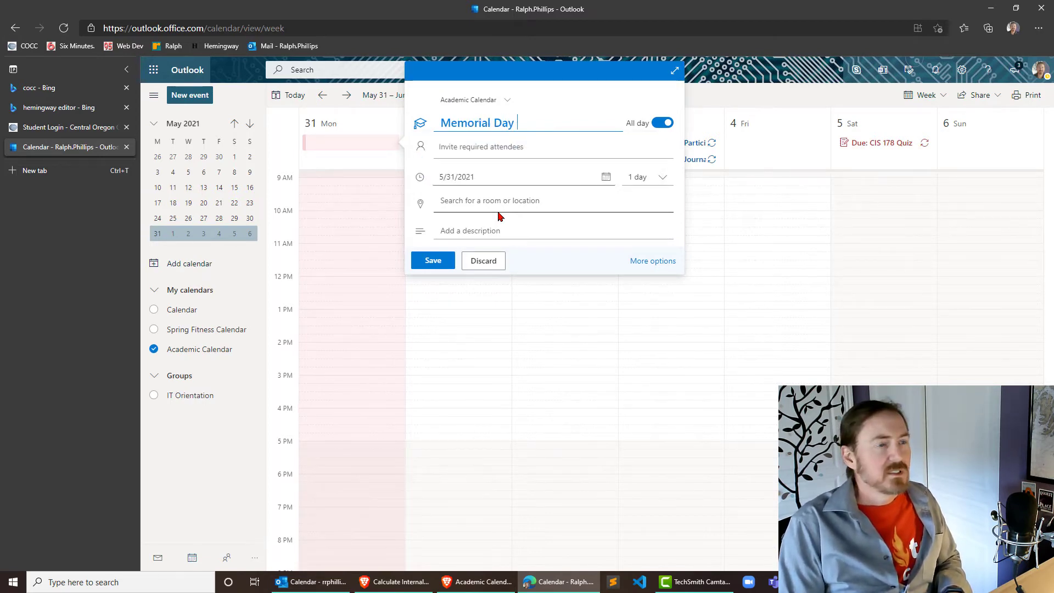
{"action": "type", "text": "(college"}
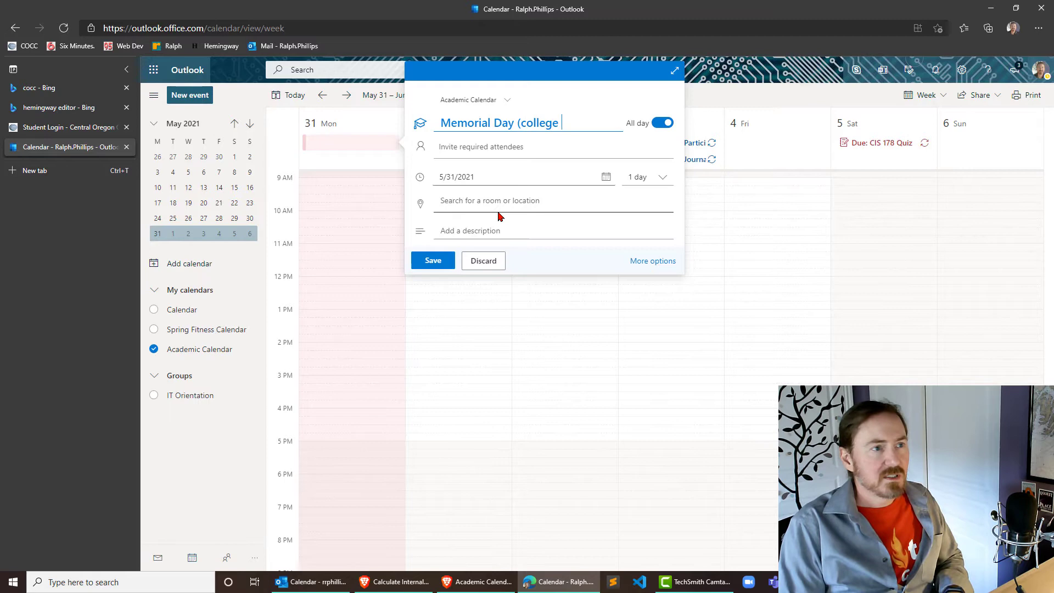
{"action": "type", "text": "closed)"}
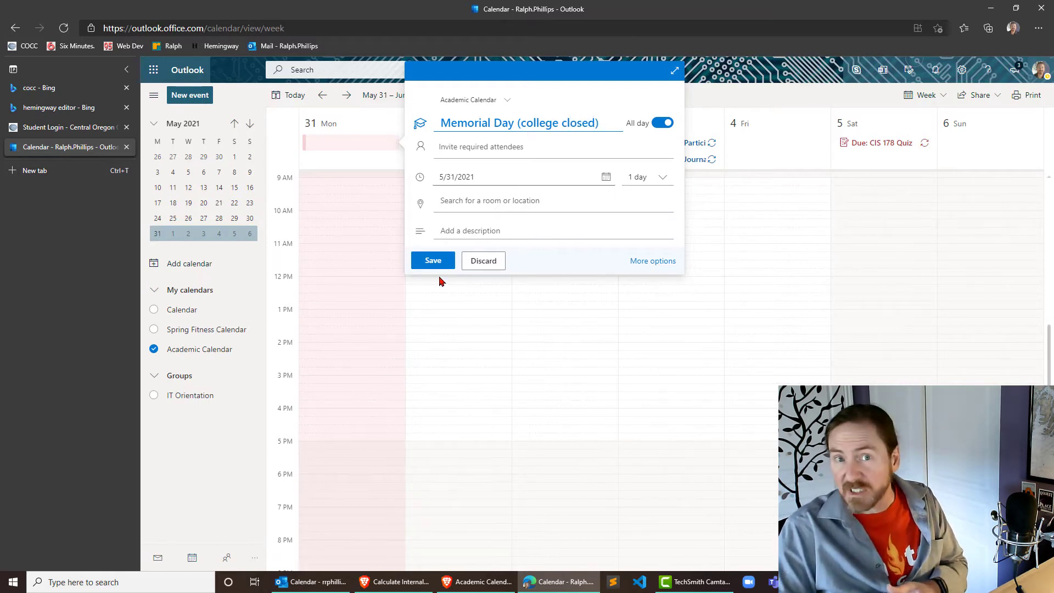
{"action": "mouse_move", "coordinate": [652, 262]}
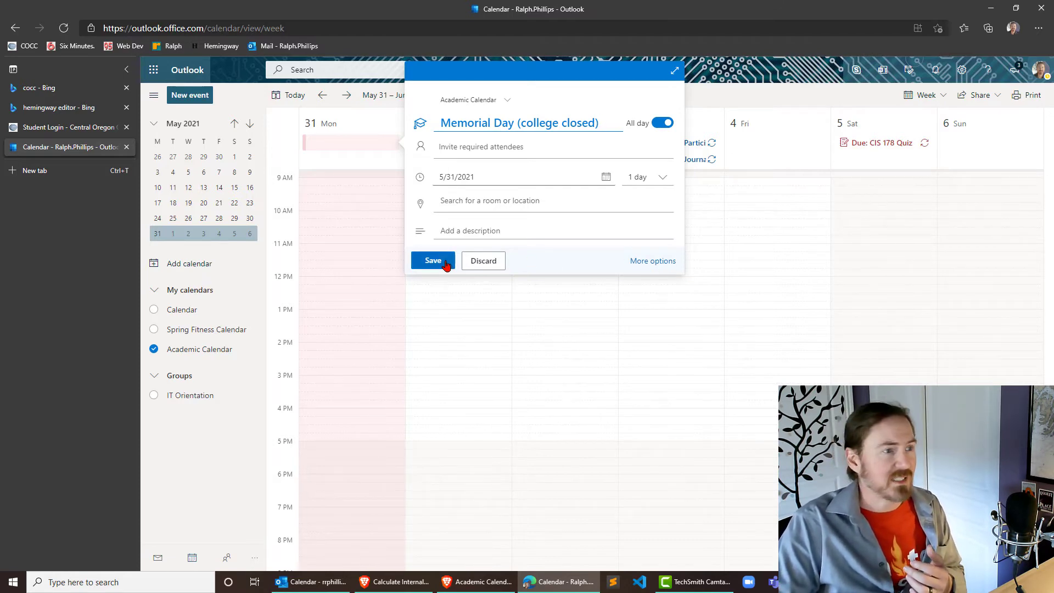
{"action": "left_click", "coordinate": [432, 261]}
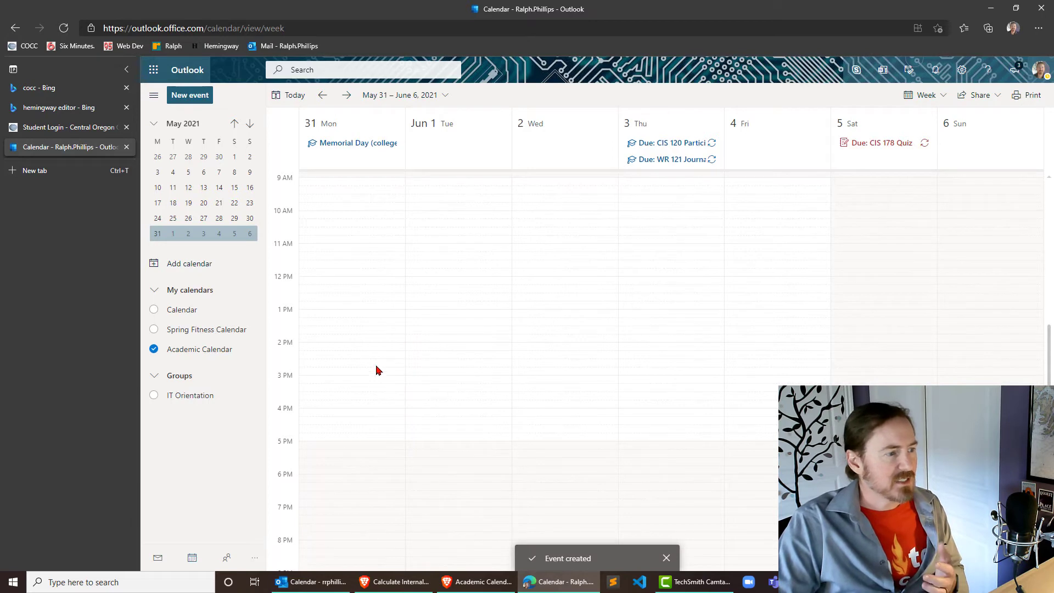
{"action": "mouse_move", "coordinate": [340, 365]}
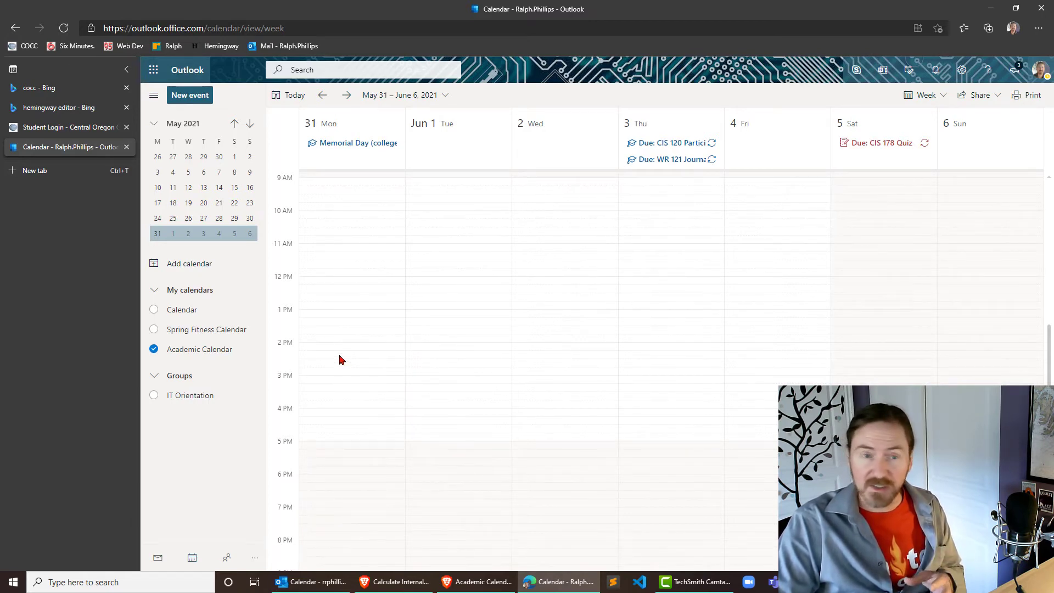
{"action": "mouse_move", "coordinate": [254, 301]}
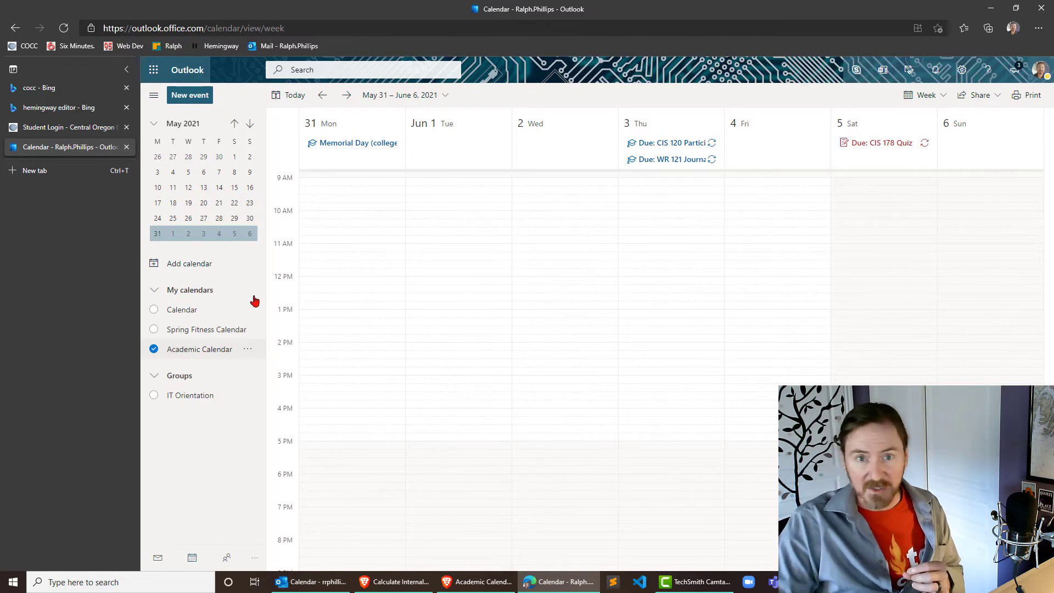
- Draft a 'CIS 195 Web Dev' event on Monday March 29 from 10:15 AM to 12:30 PM, unsaved
{"action": "left_click", "coordinate": [321, 95]}
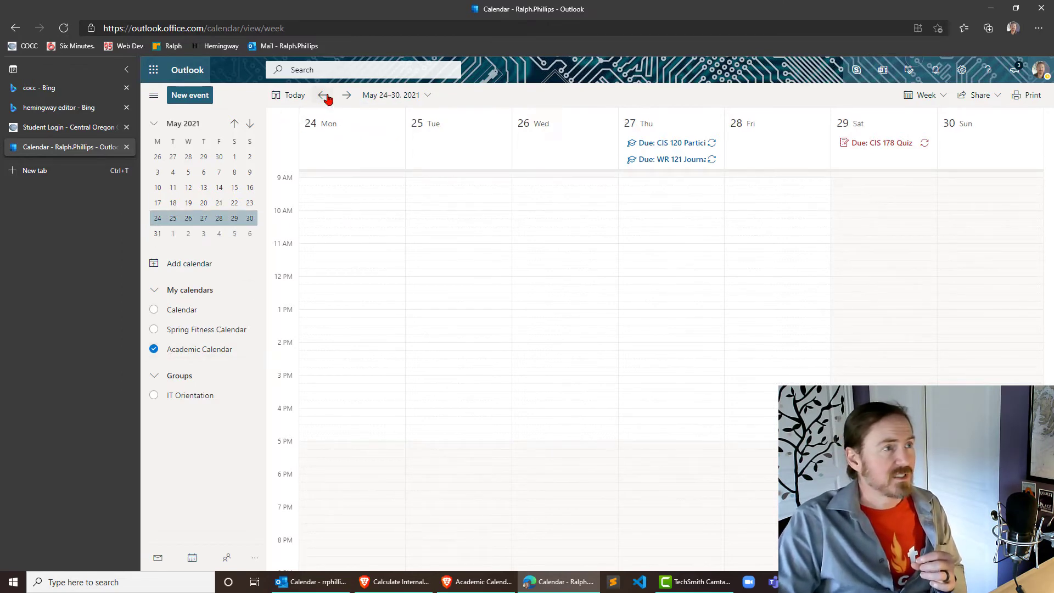
{"action": "left_click", "coordinate": [325, 95]}
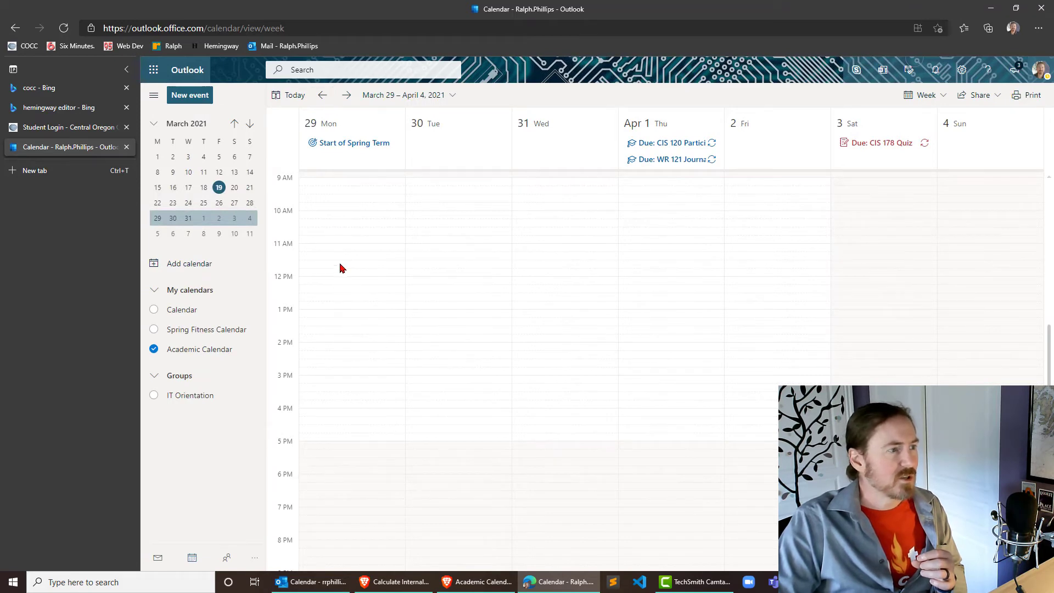
{"action": "left_click", "coordinate": [351, 225]}
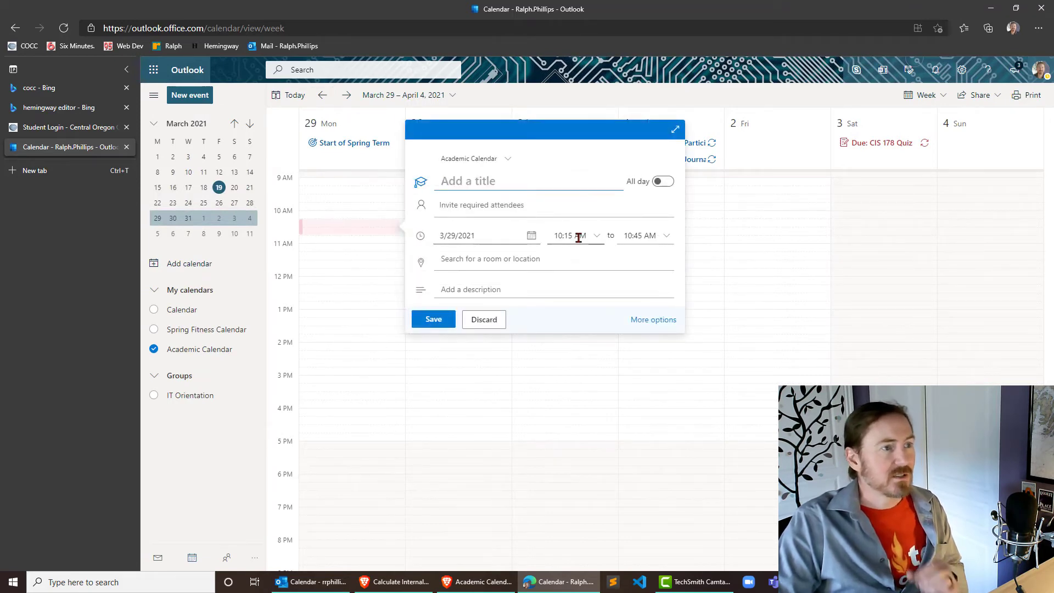
{"action": "type", "text": "CIS 195 W"}
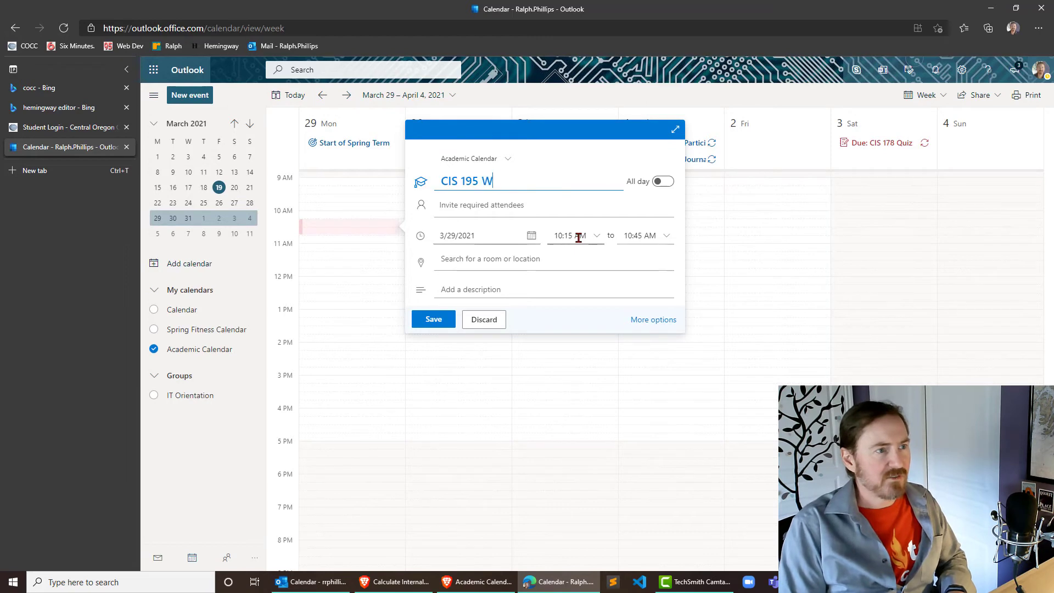
{"action": "type", "text": "eb Dev"}
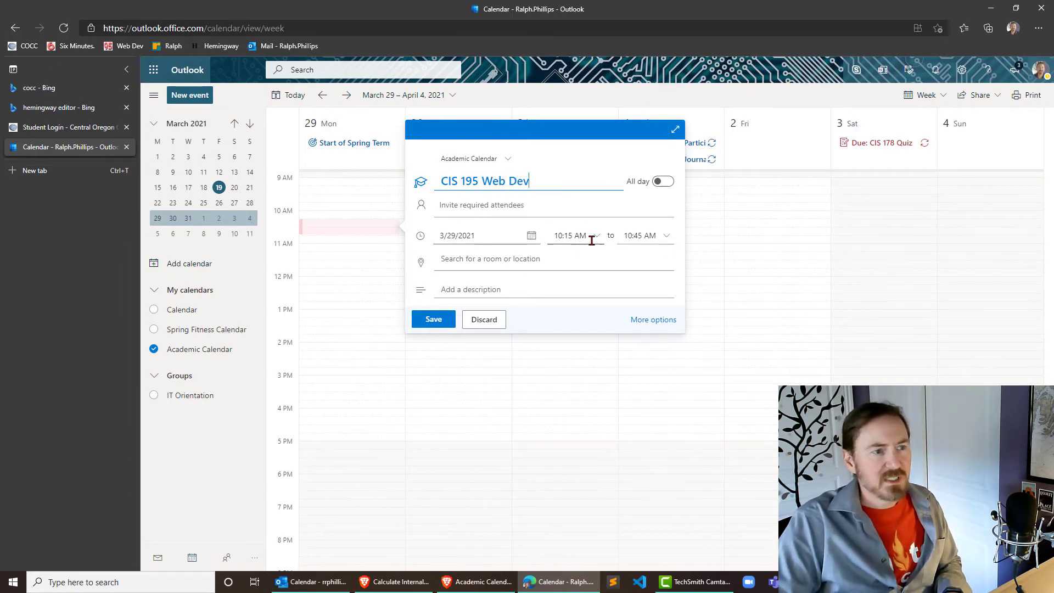
{"action": "left_click", "coordinate": [665, 235]}
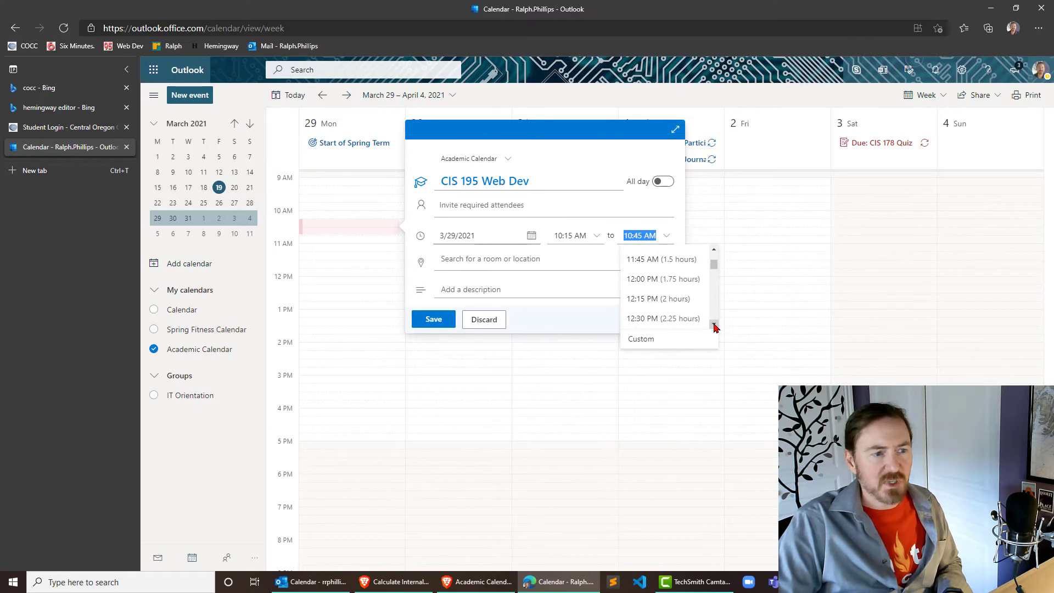
{"action": "left_click", "coordinate": [663, 319]}
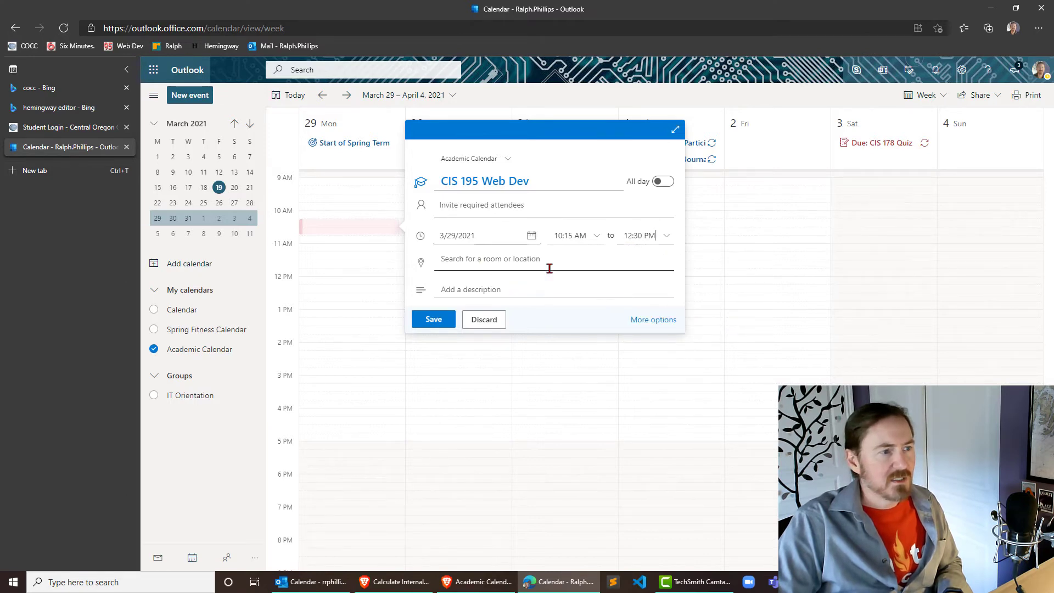
- Set a custom weekly Monday repeat ending June 5, 2021 and save the CIS 195 Web Dev series
{"action": "left_click", "coordinate": [652, 319]}
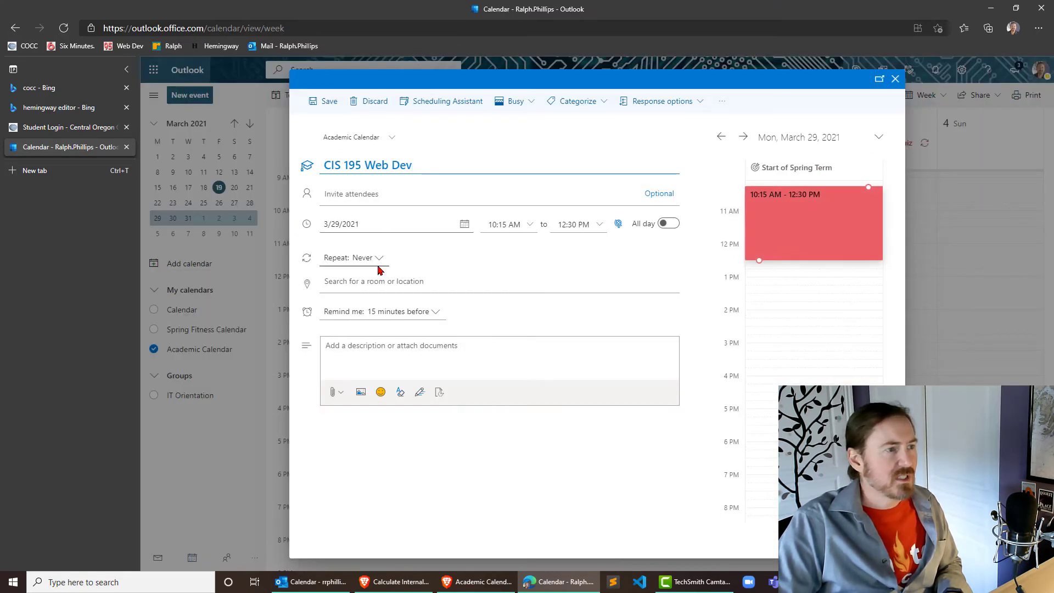
{"action": "left_click", "coordinate": [352, 257]}
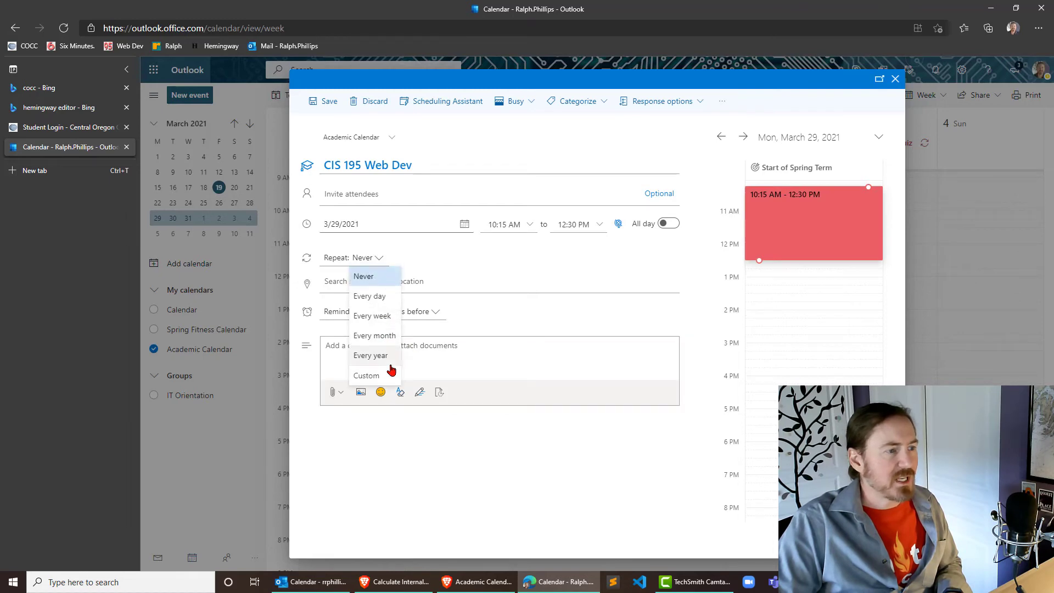
{"action": "left_click", "coordinate": [366, 375]}
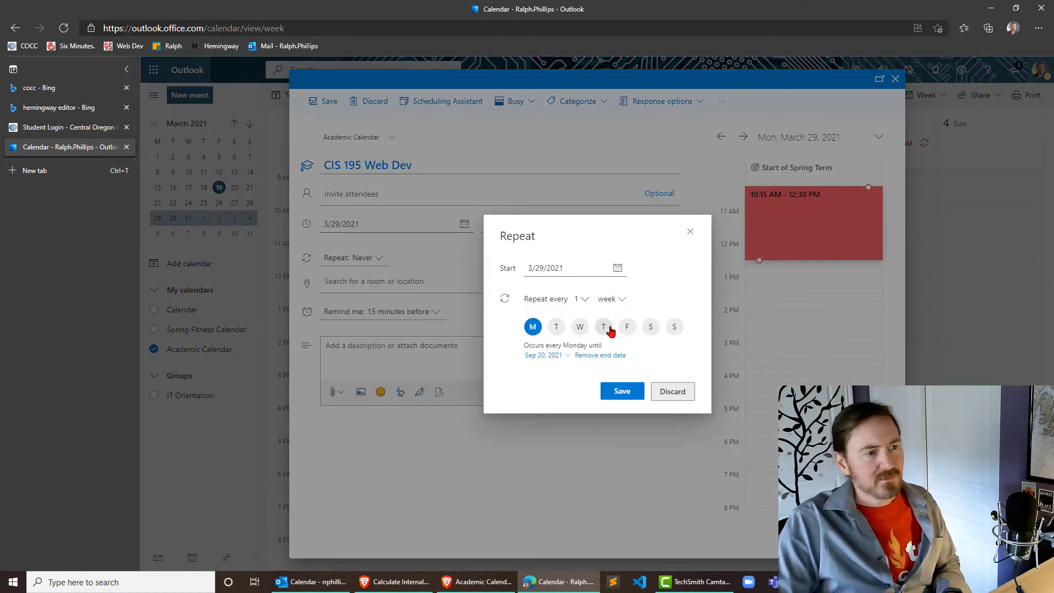
{"action": "mouse_move", "coordinate": [566, 360]}
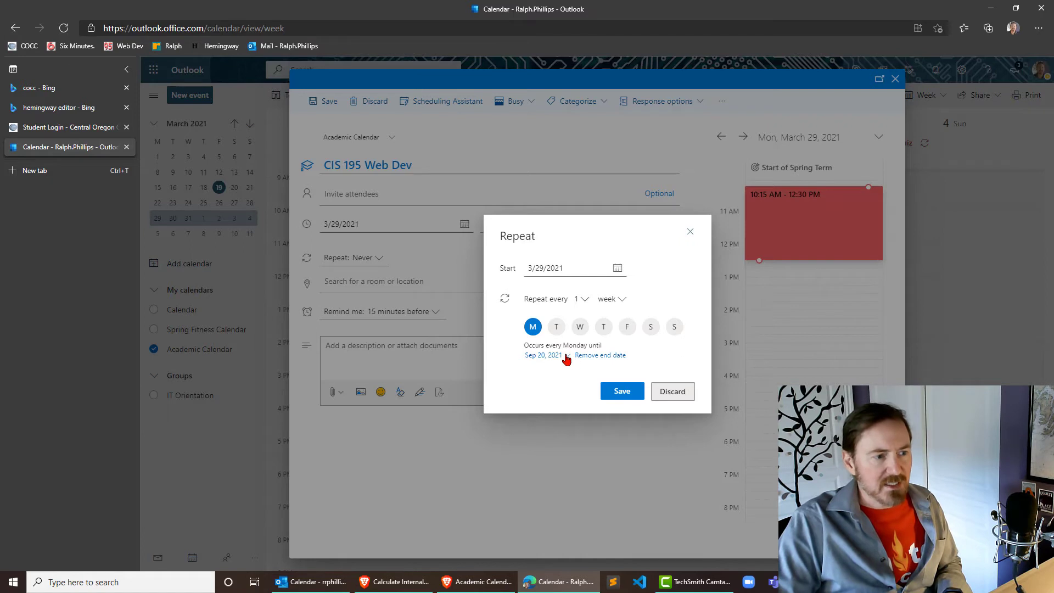
{"action": "left_click", "coordinate": [544, 354]}
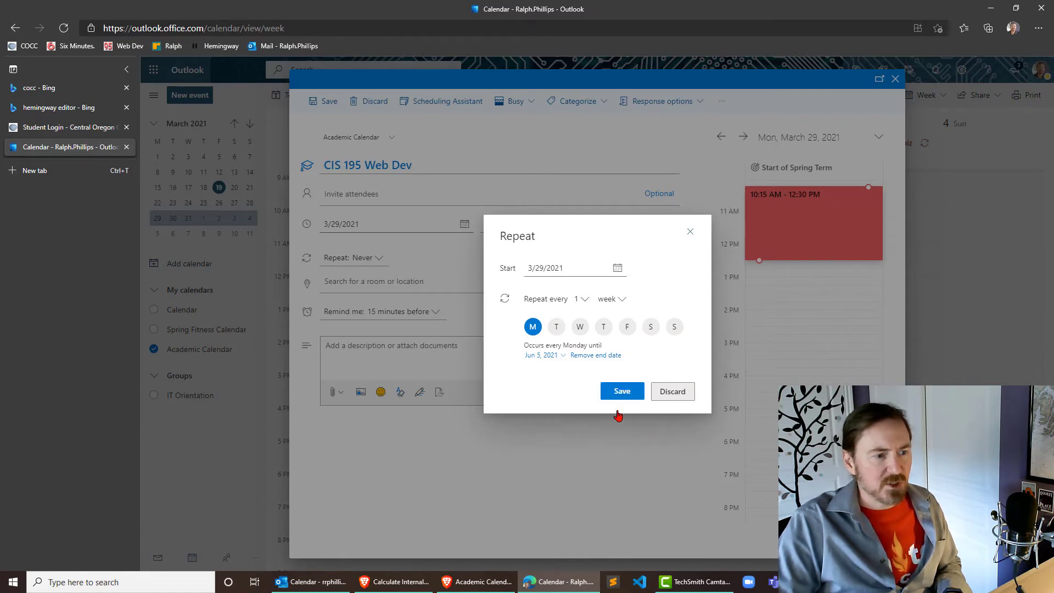
{"action": "left_click", "coordinate": [620, 391]}
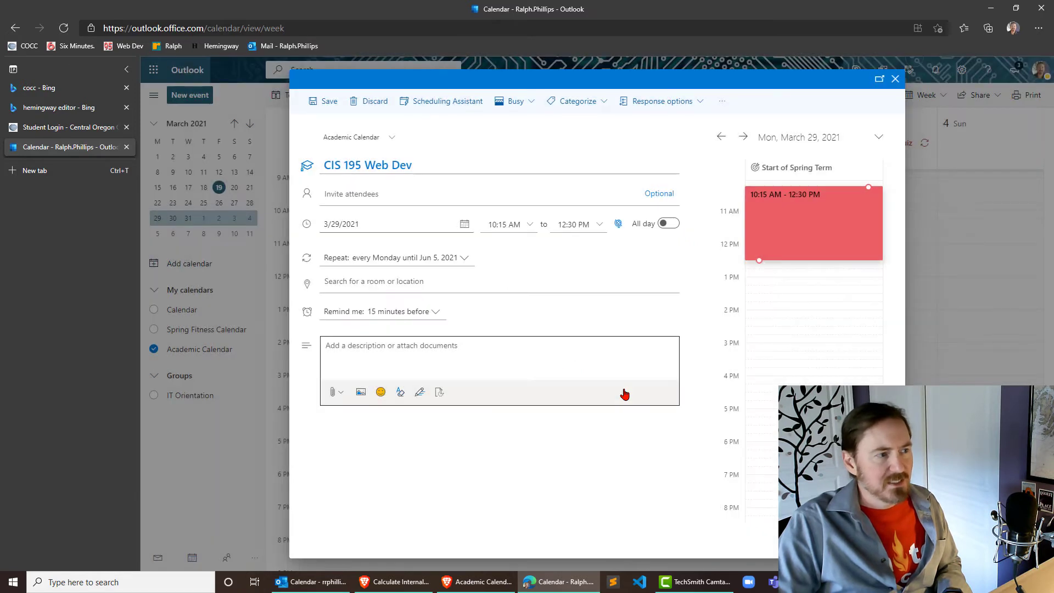
{"action": "mouse_move", "coordinate": [432, 316]}
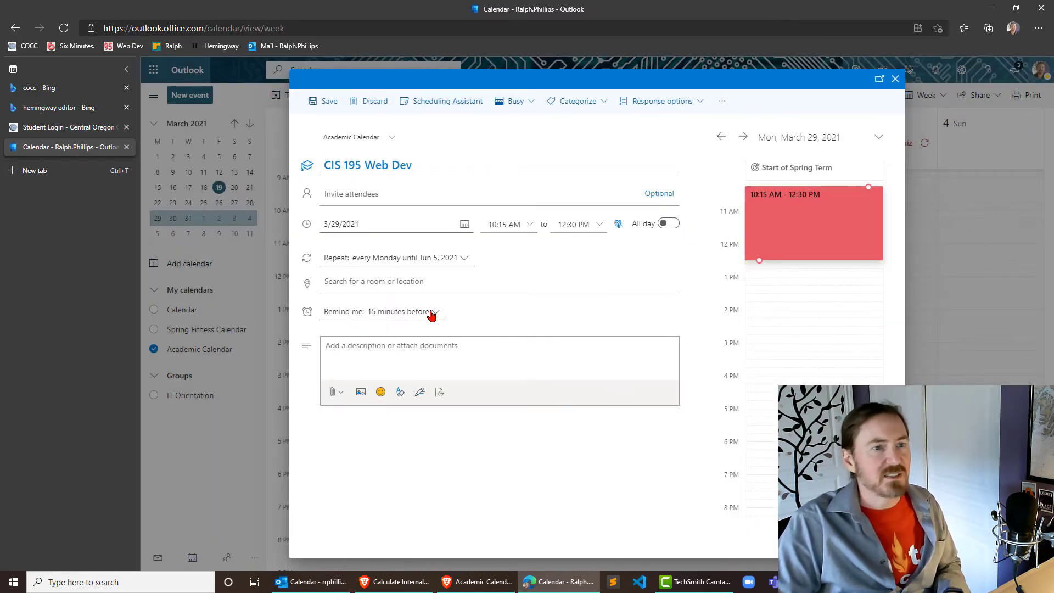
{"action": "mouse_move", "coordinate": [339, 111]}
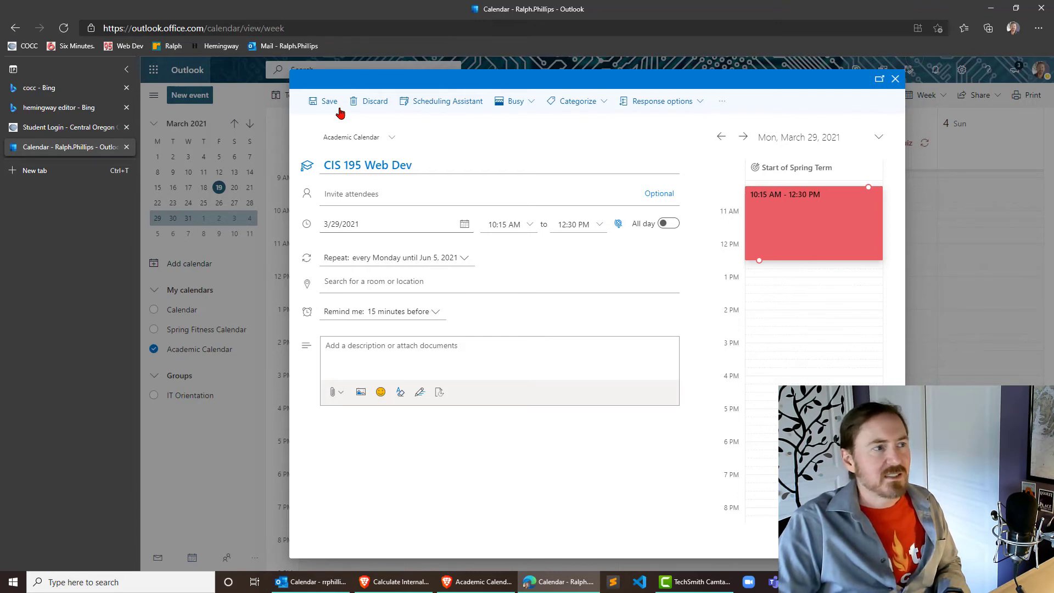
{"action": "left_click", "coordinate": [328, 101]}
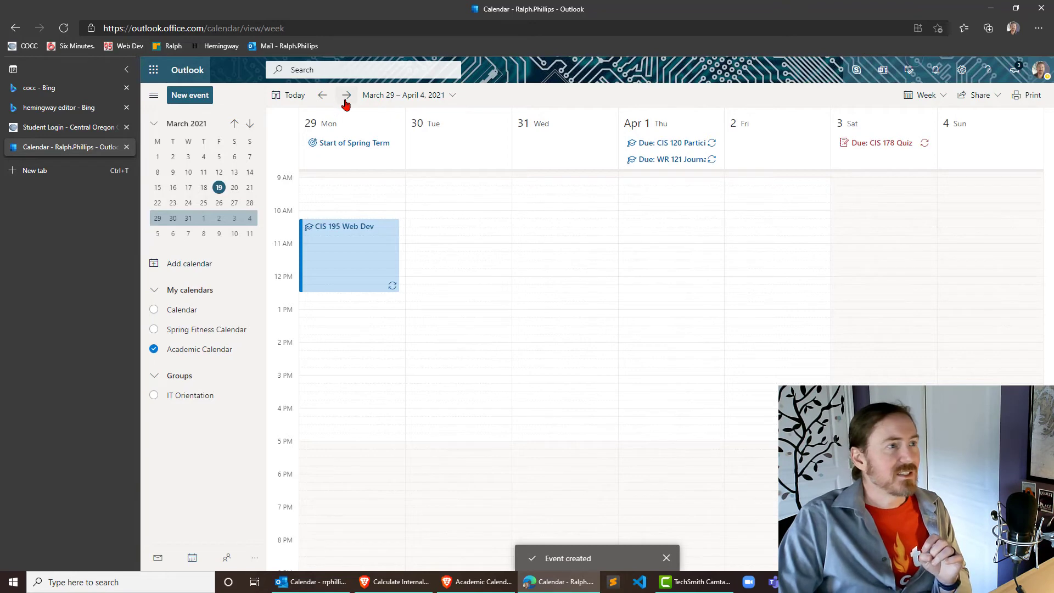
- Step through weeks around the repeat's end and settle on May 31 – June 6, where the class lands on Memorial Day
{"action": "left_click", "coordinate": [346, 95]}
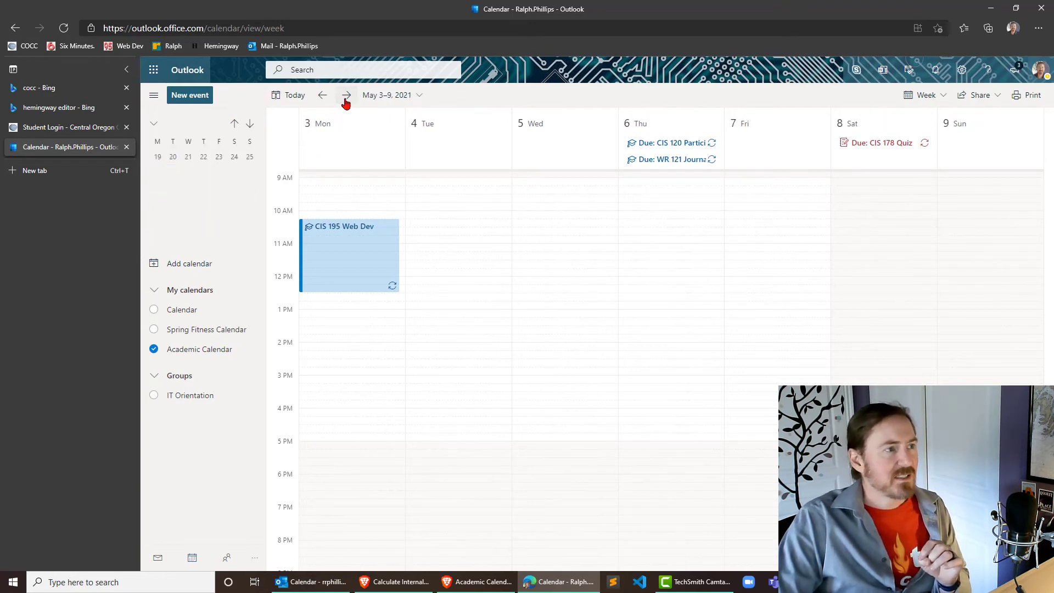
{"action": "left_click", "coordinate": [346, 95]}
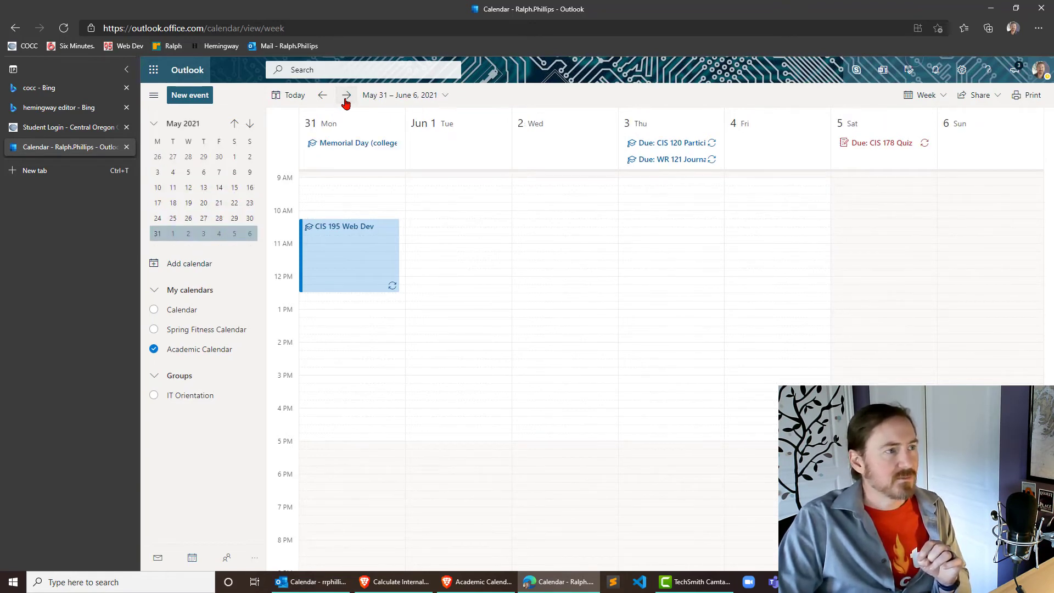
{"action": "scroll", "scroll_direction": "up", "scroll_amount": 3}
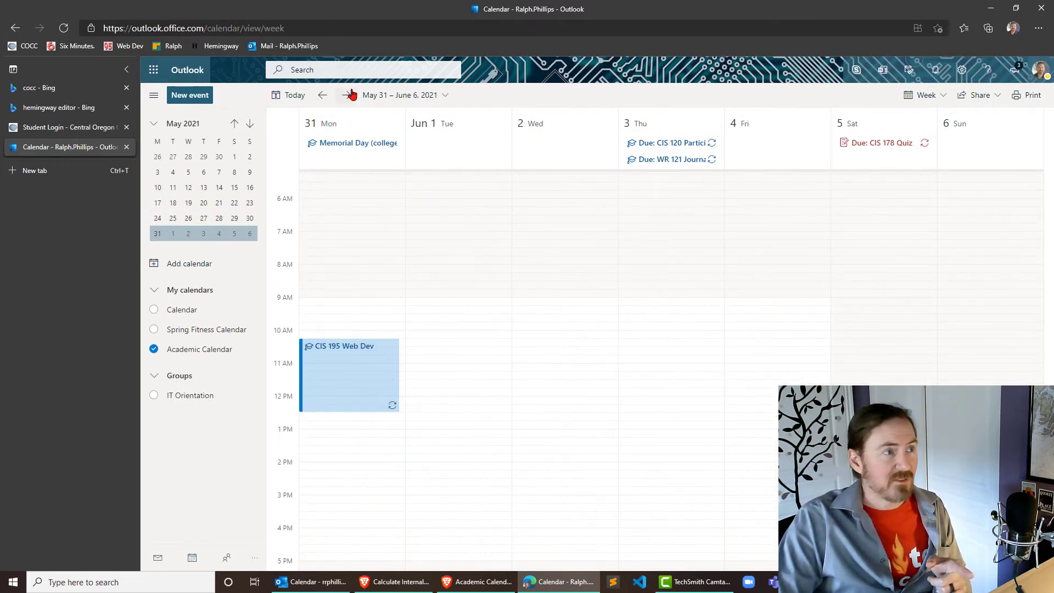
{"action": "scroll", "scroll_direction": "down", "scroll_amount": 3}
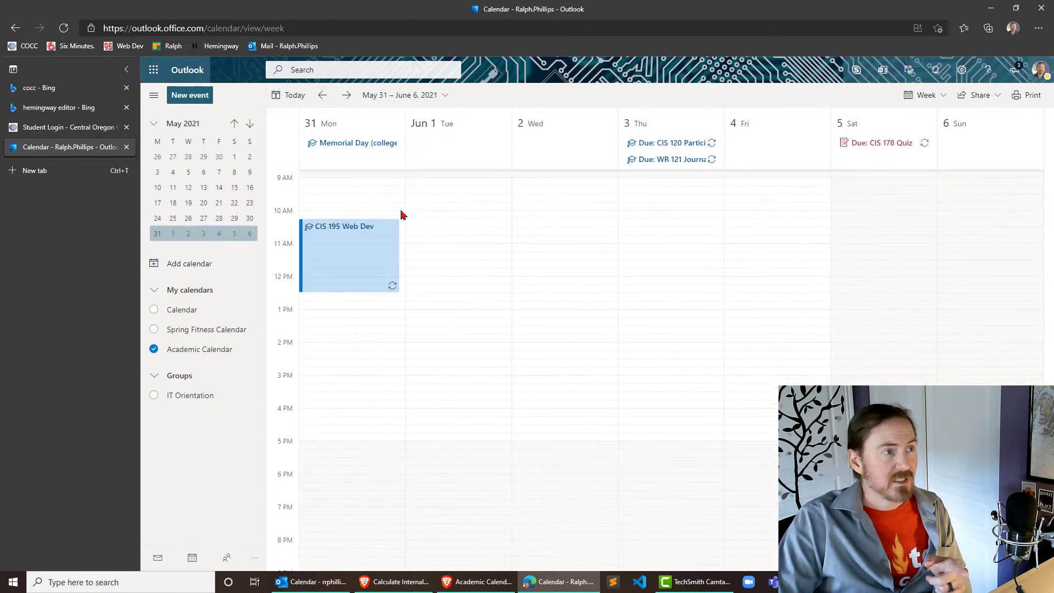
{"action": "left_click", "coordinate": [346, 94]}
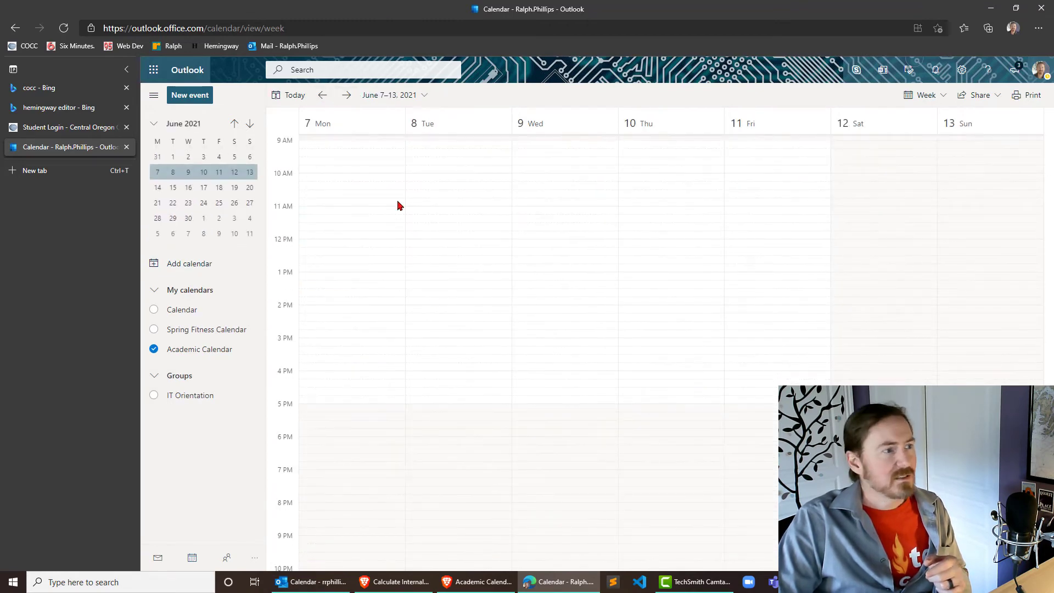
{"action": "scroll", "scroll_direction": "up", "scroll_amount": 3}
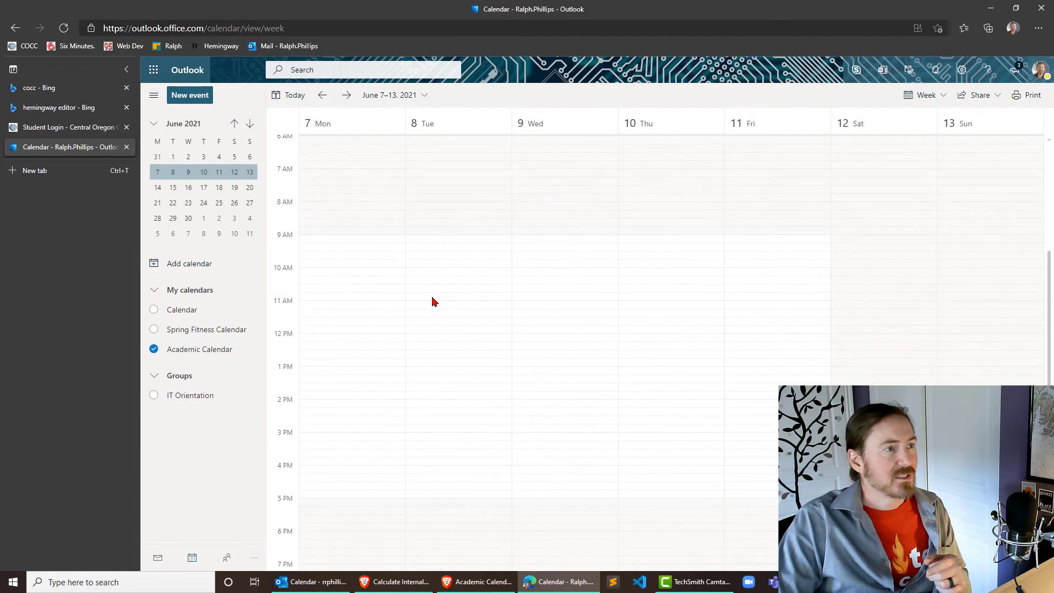
{"action": "mouse_move", "coordinate": [327, 222]}
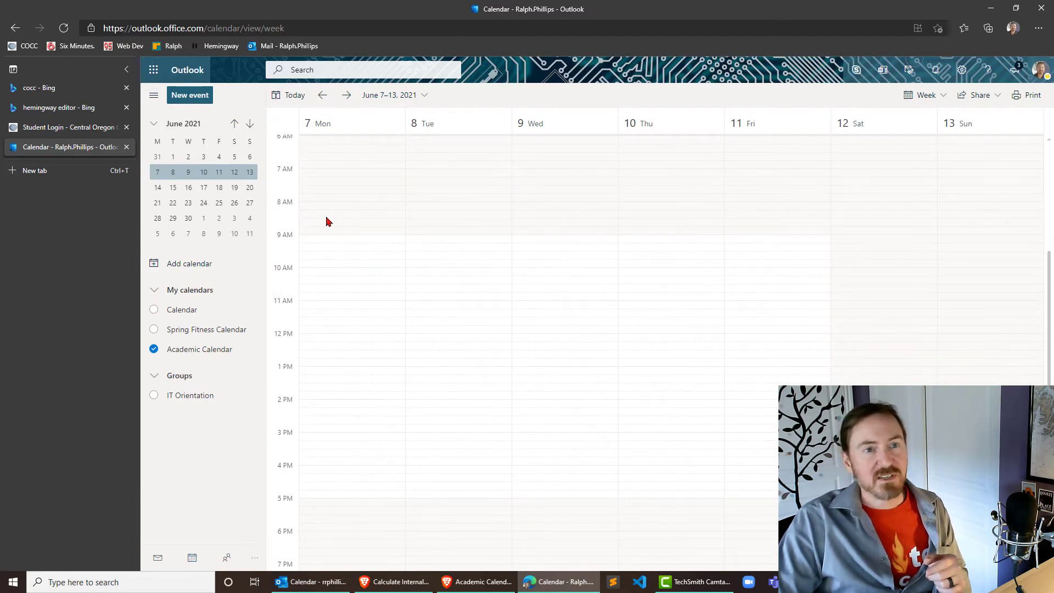
{"action": "left_click", "coordinate": [322, 94]}
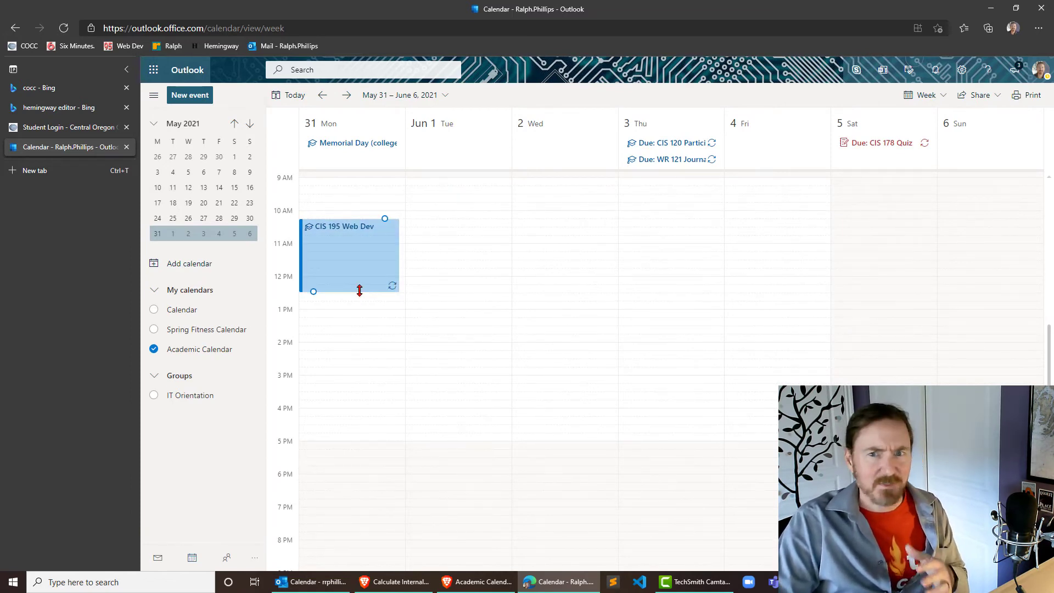
{"action": "mouse_move", "coordinate": [348, 290]}
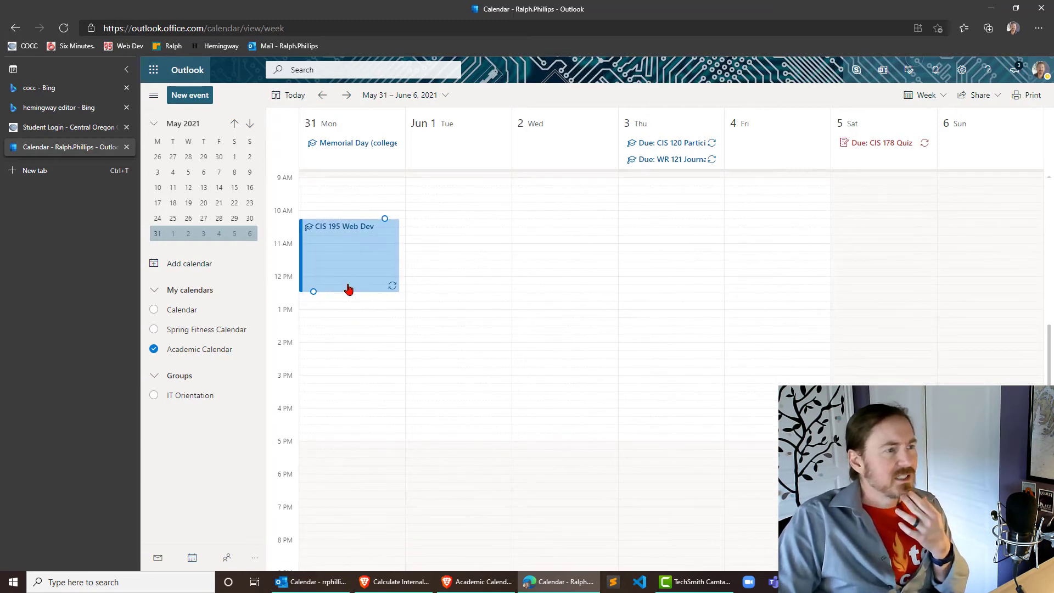
{"action": "mouse_move", "coordinate": [328, 265]}
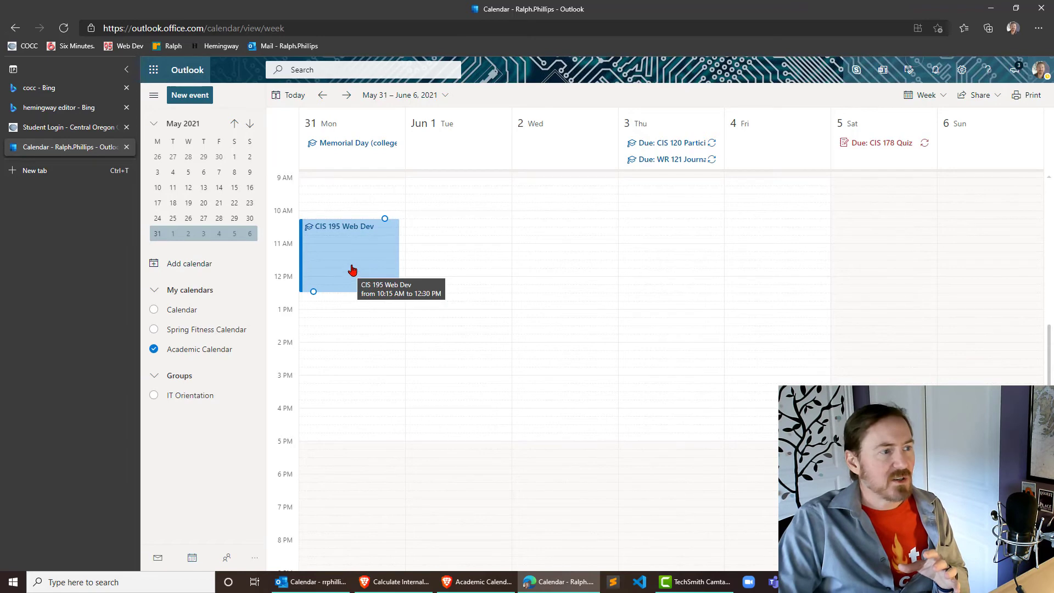
- Delete only the May 31 occurrence of CIS 195 Web Dev, keeping the rest of the series
{"action": "left_click", "coordinate": [349, 256]}
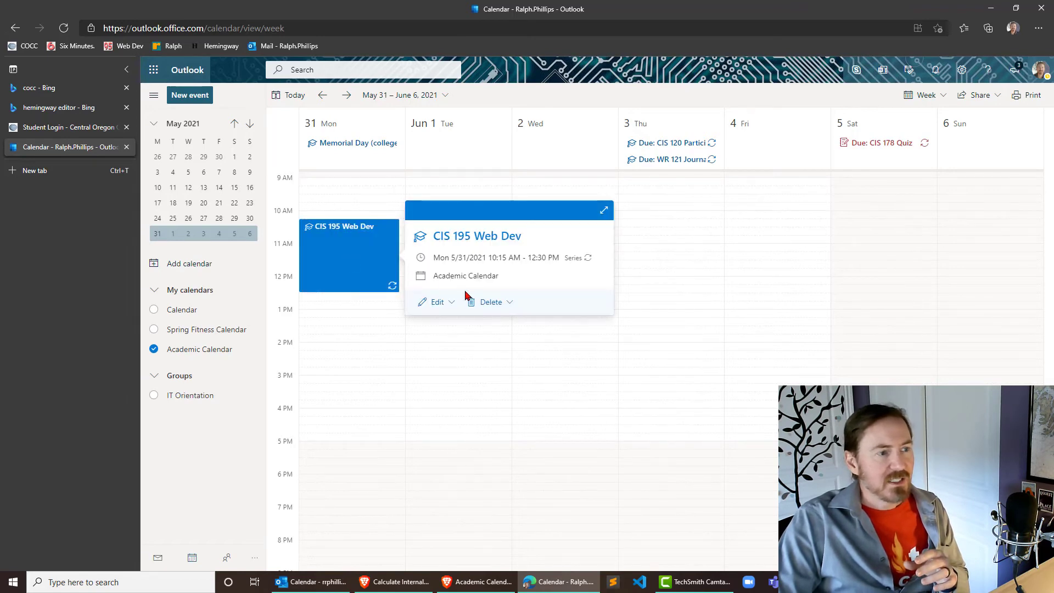
{"action": "left_click", "coordinate": [490, 301]}
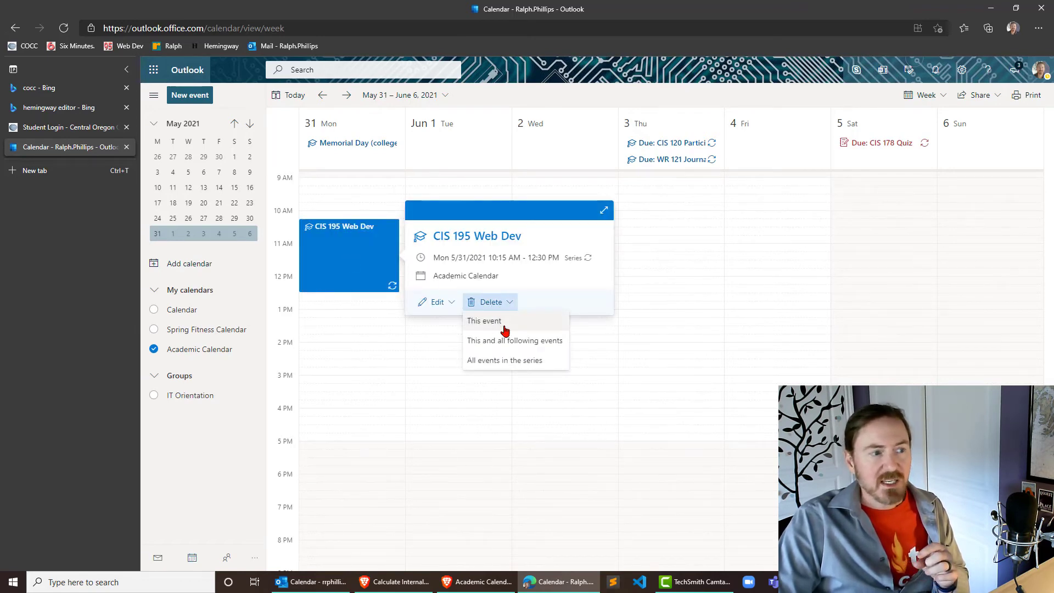
{"action": "mouse_move", "coordinate": [503, 349]}
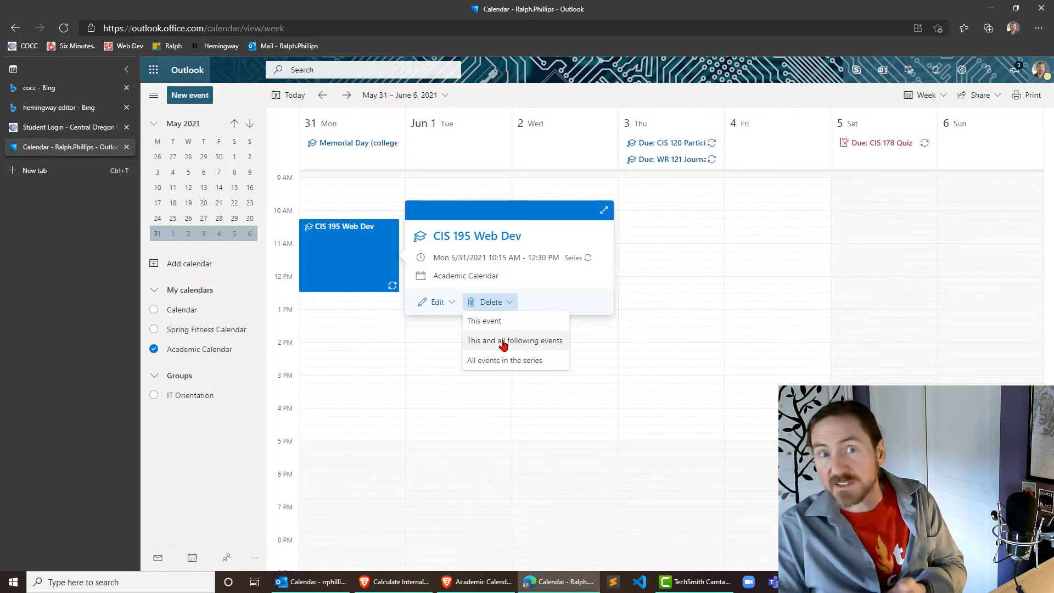
{"action": "mouse_move", "coordinate": [484, 320]}
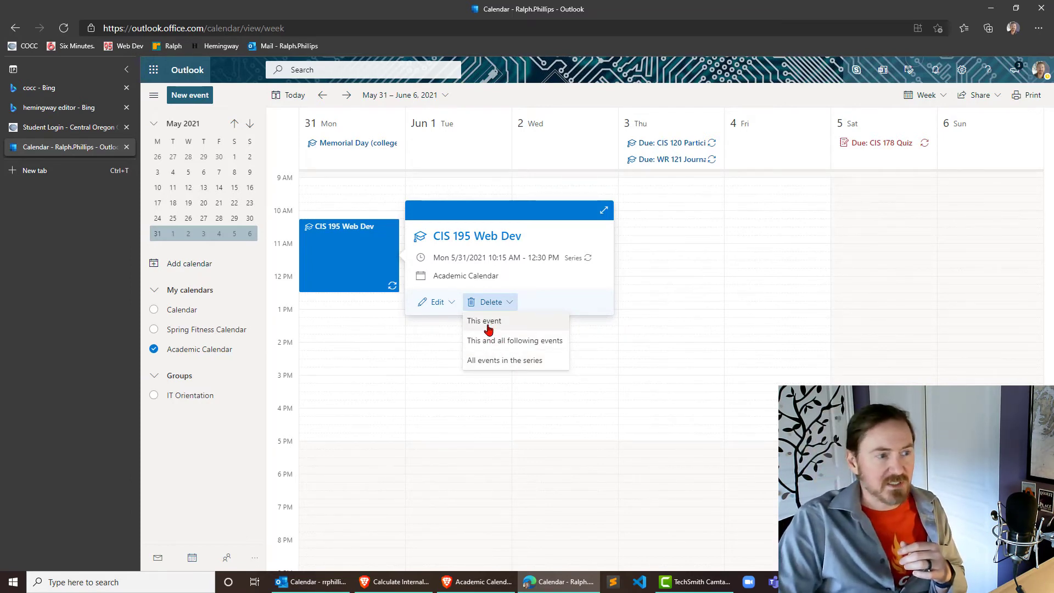
{"action": "left_click", "coordinate": [484, 321]}
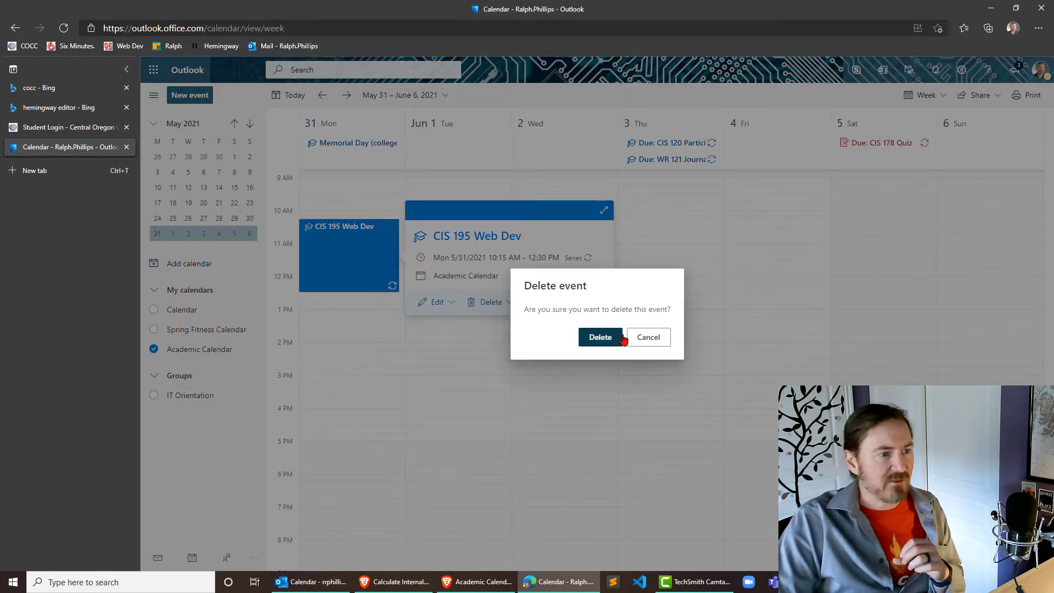
{"action": "left_click", "coordinate": [600, 337]}
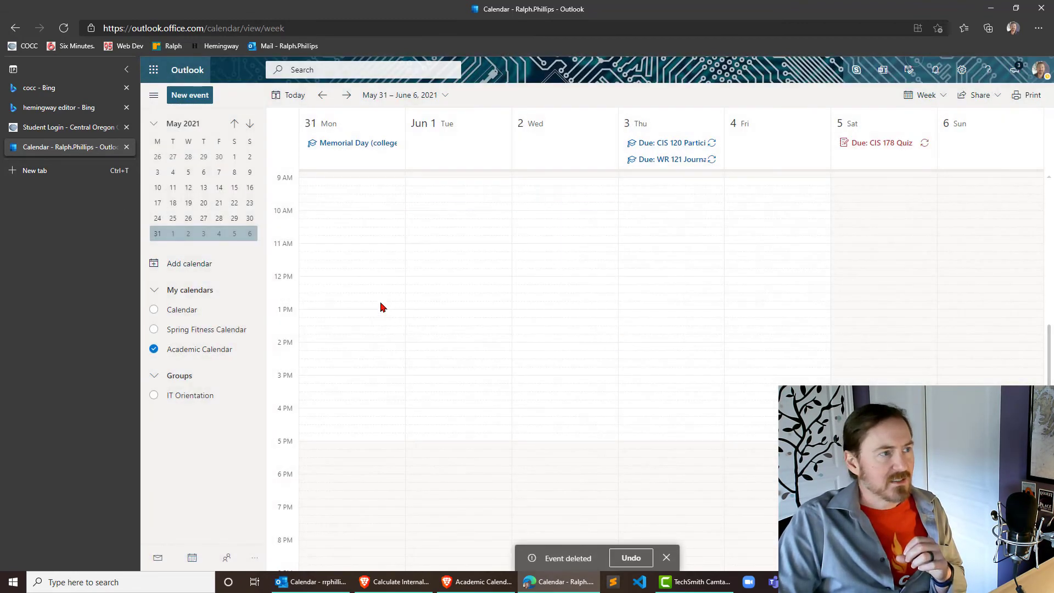
{"action": "mouse_move", "coordinate": [363, 280]}
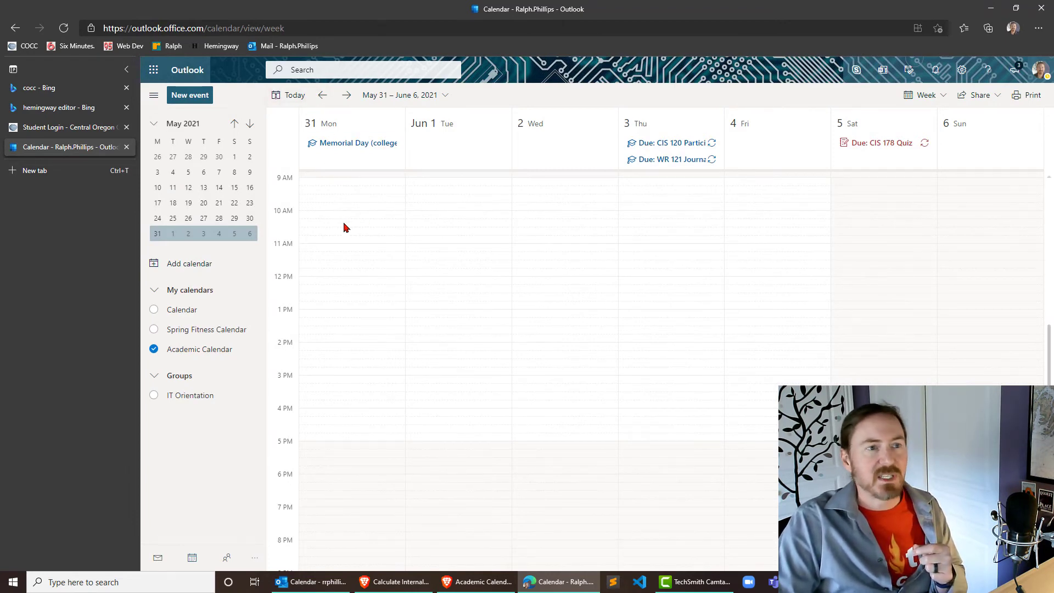
{"action": "mouse_move", "coordinate": [349, 152]}
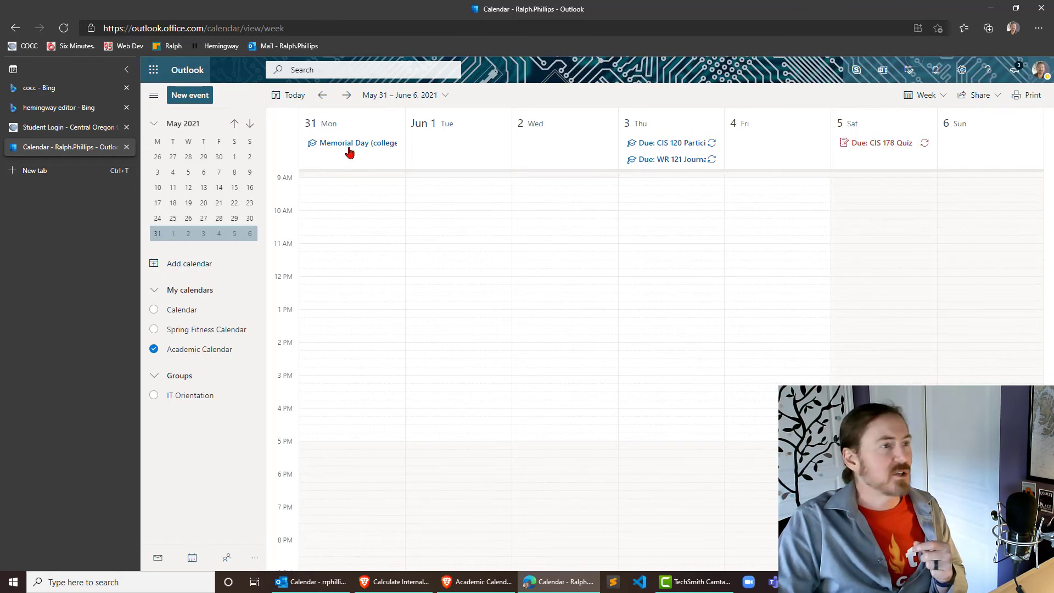
{"action": "mouse_move", "coordinate": [382, 483]}
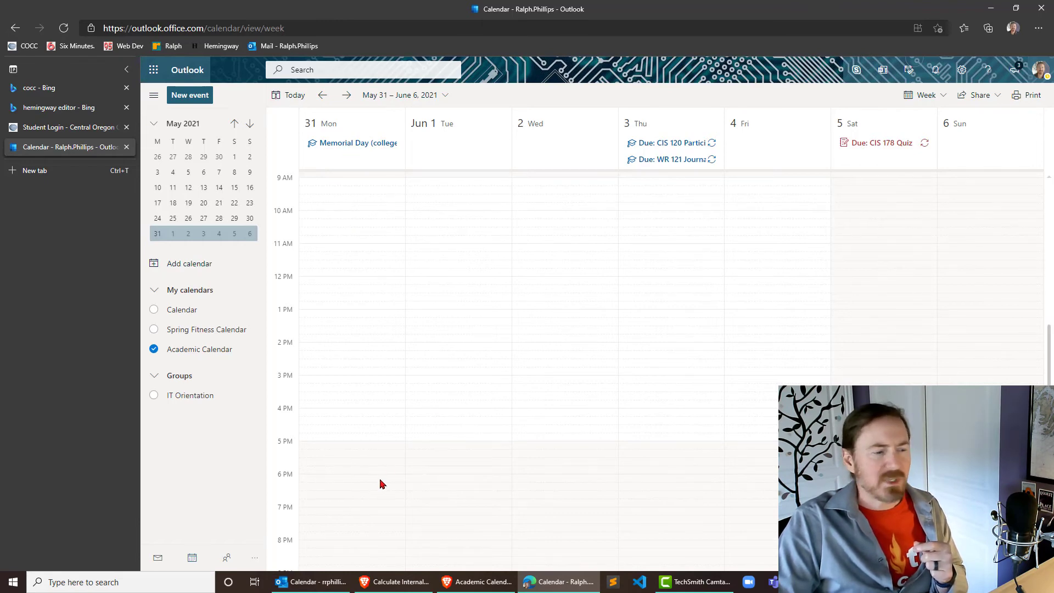
{"action": "mouse_move", "coordinate": [481, 325]}
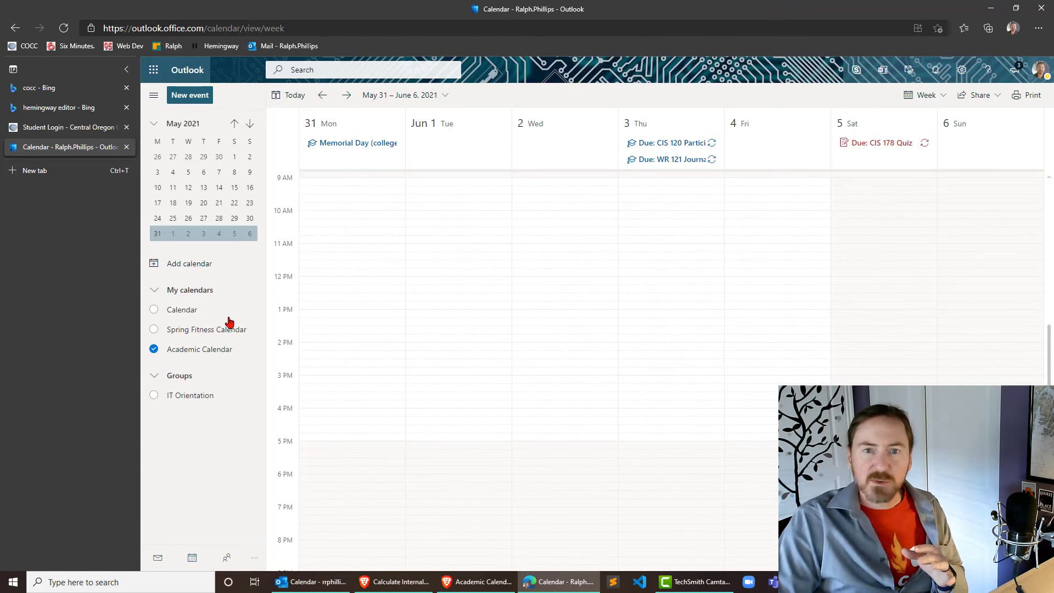
{"action": "mouse_move", "coordinate": [155, 342]}
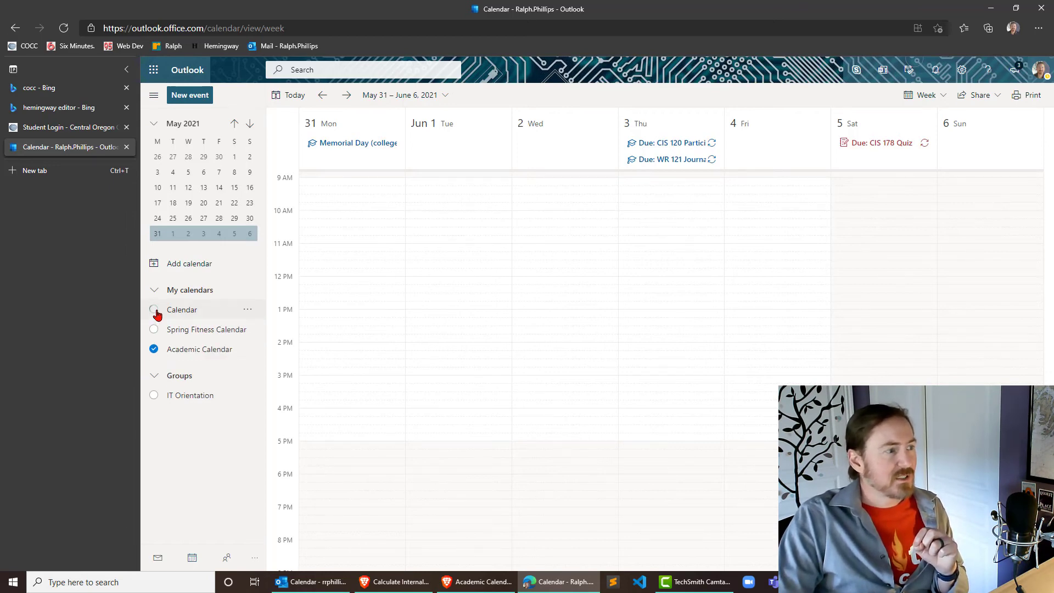
- Show the personal Calendar alongside Academic Calendar and go back to the week of May 17–23
{"action": "left_click", "coordinate": [154, 310]}
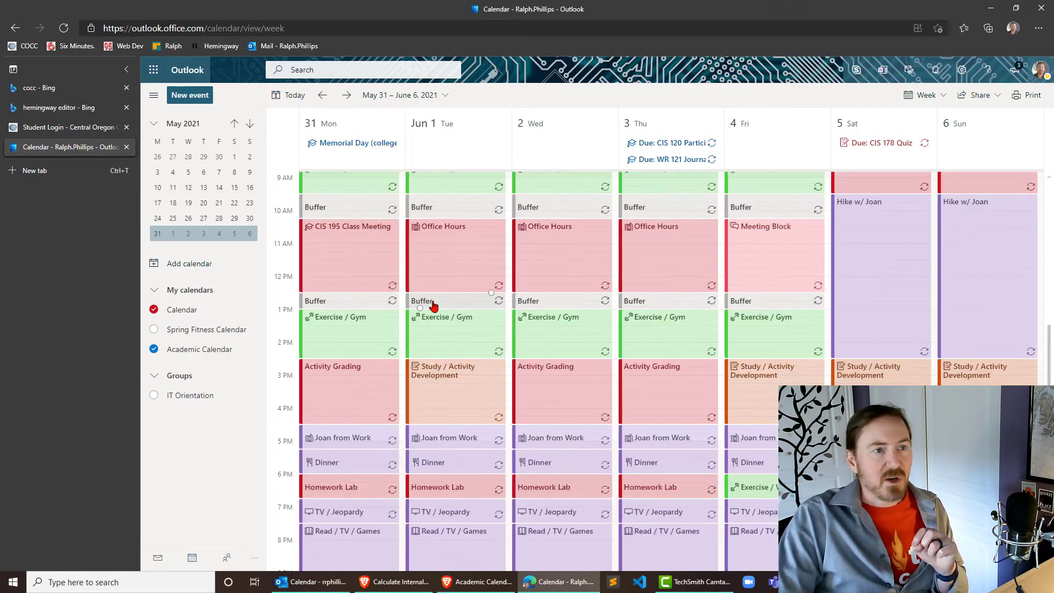
{"action": "mouse_move", "coordinate": [662, 319]}
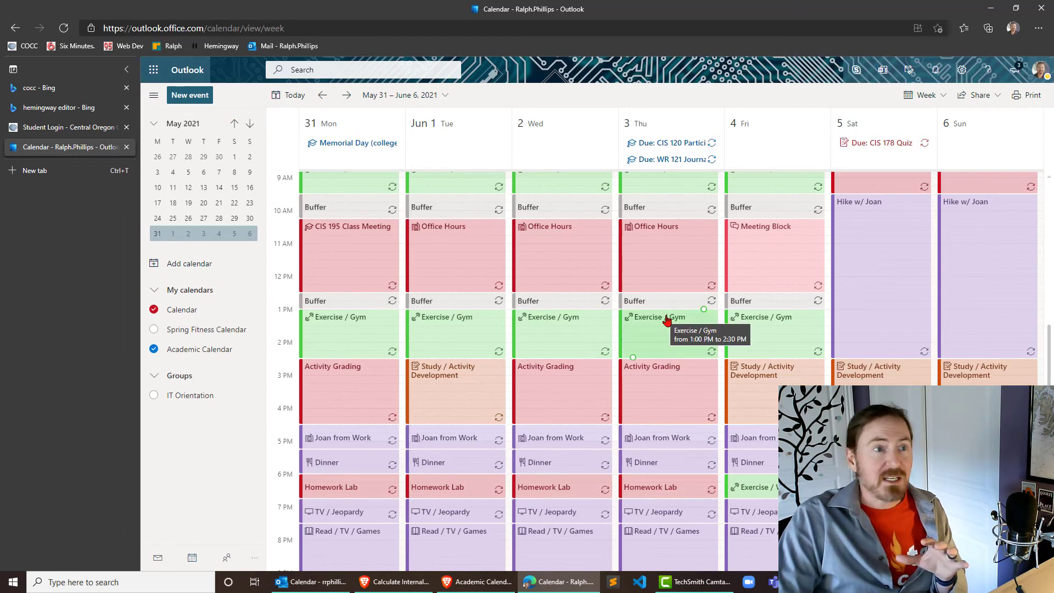
{"action": "mouse_move", "coordinate": [680, 153]}
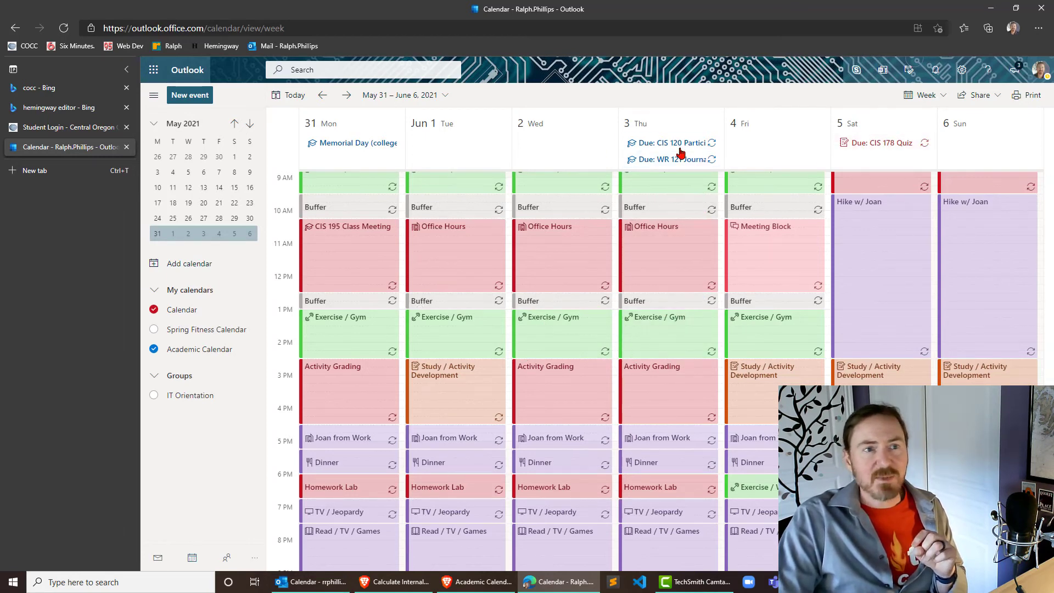
{"action": "mouse_move", "coordinate": [349, 143]}
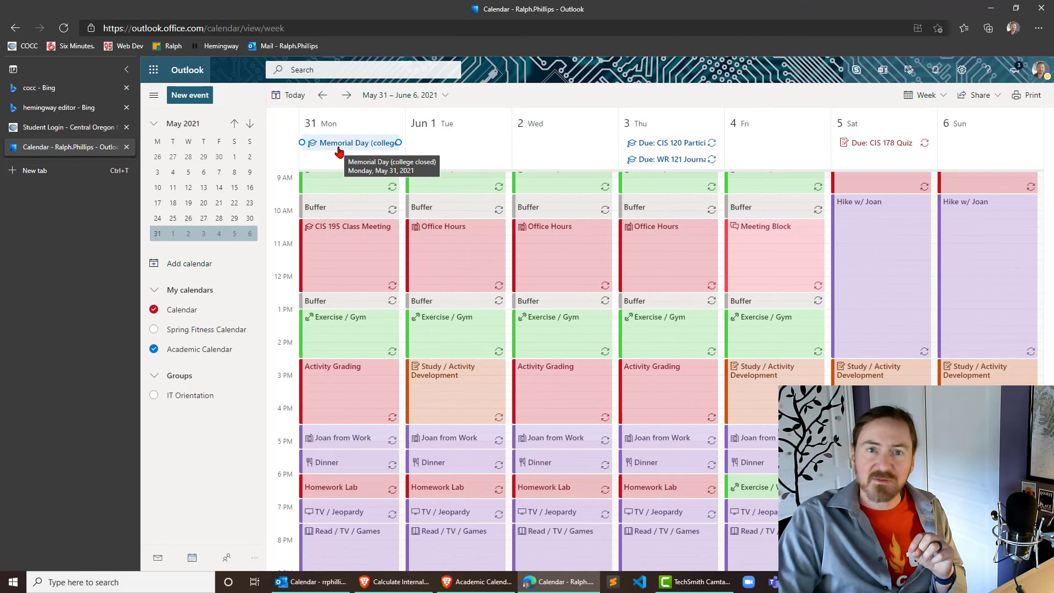
{"action": "mouse_move", "coordinate": [314, 186]}
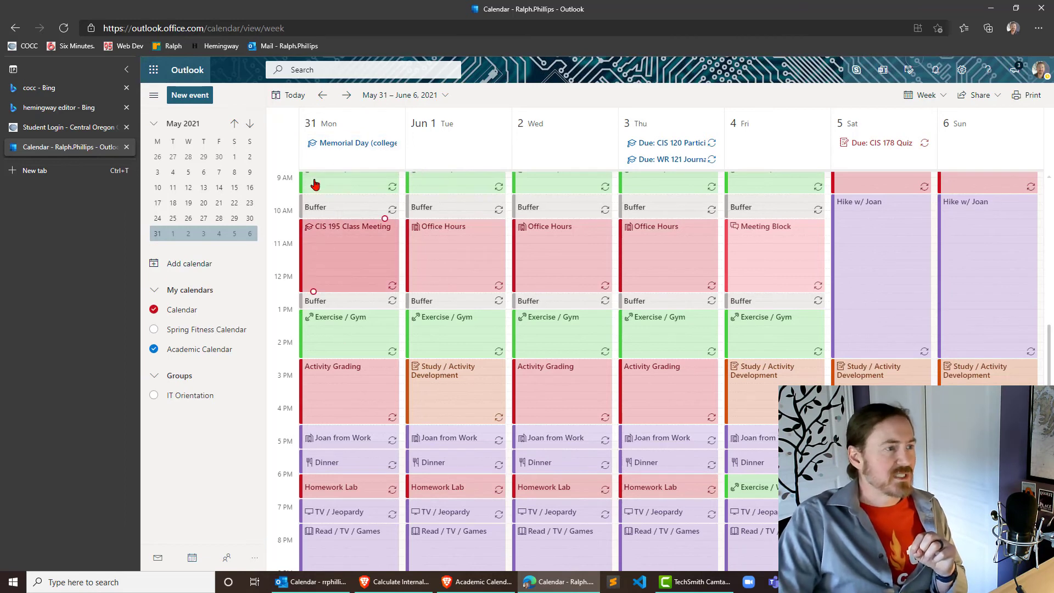
{"action": "left_click", "coordinate": [323, 94]}
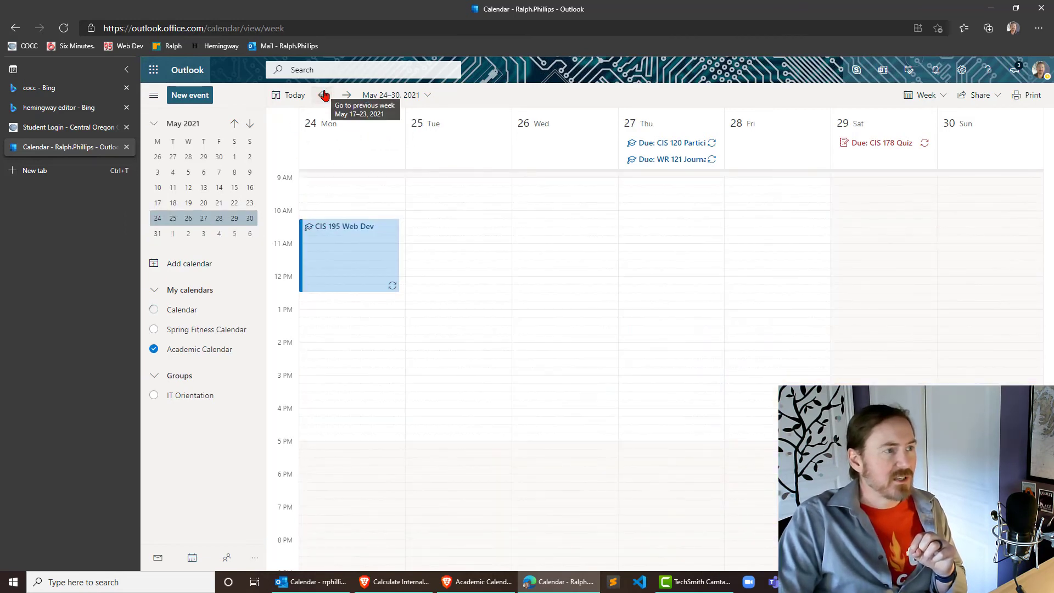
{"action": "left_click", "coordinate": [323, 94]}
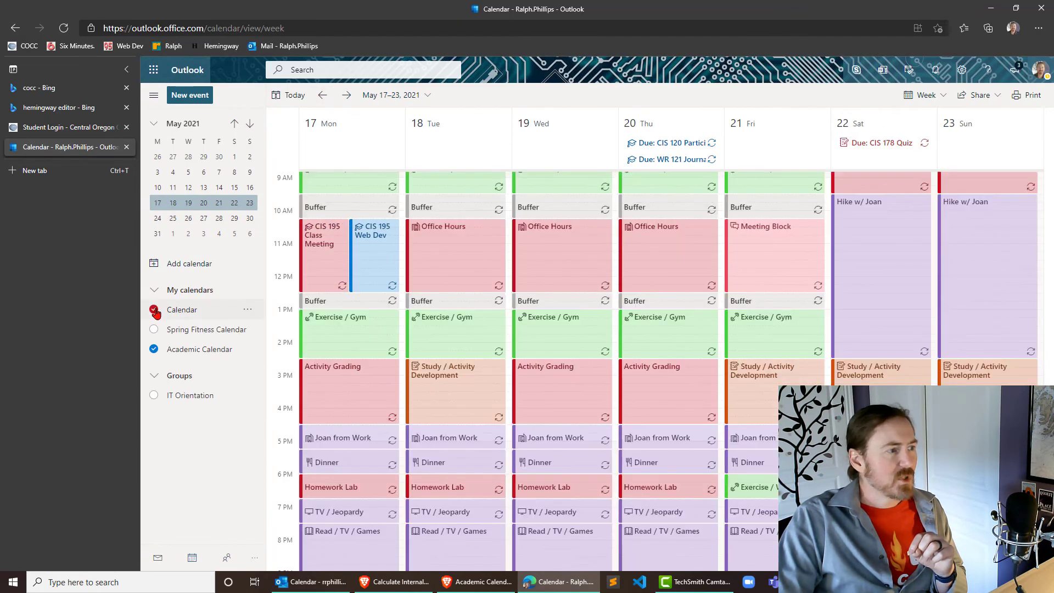
{"action": "scroll", "scroll_direction": "up", "scroll_amount": 3}
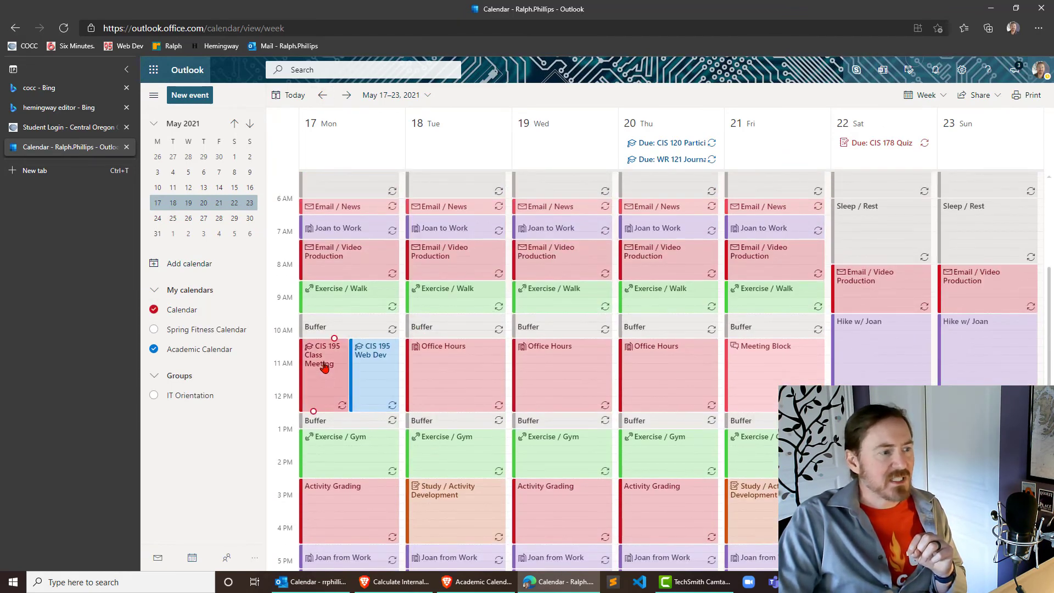
{"action": "mouse_move", "coordinate": [323, 364]}
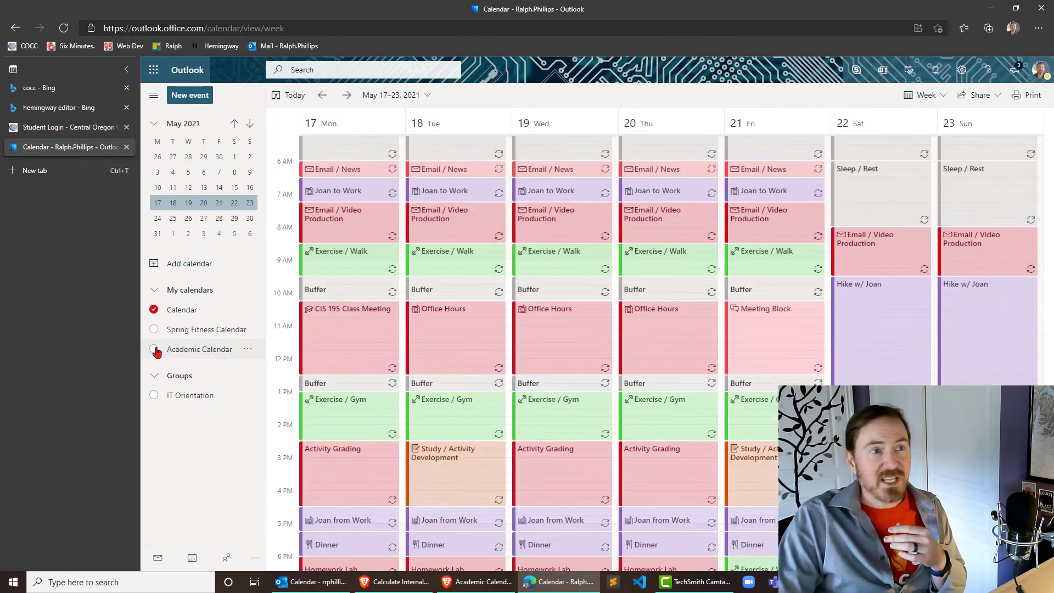
- Leave only the Academic Calendar visible, hiding the personal Calendar again
{"action": "left_click", "coordinate": [154, 350]}
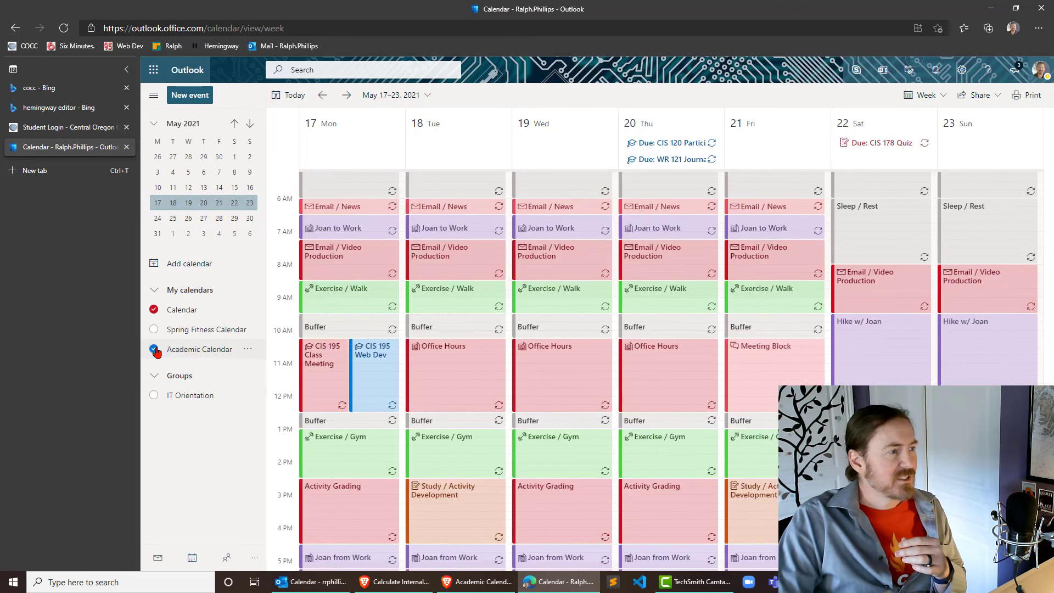
{"action": "left_click", "coordinate": [154, 310]}
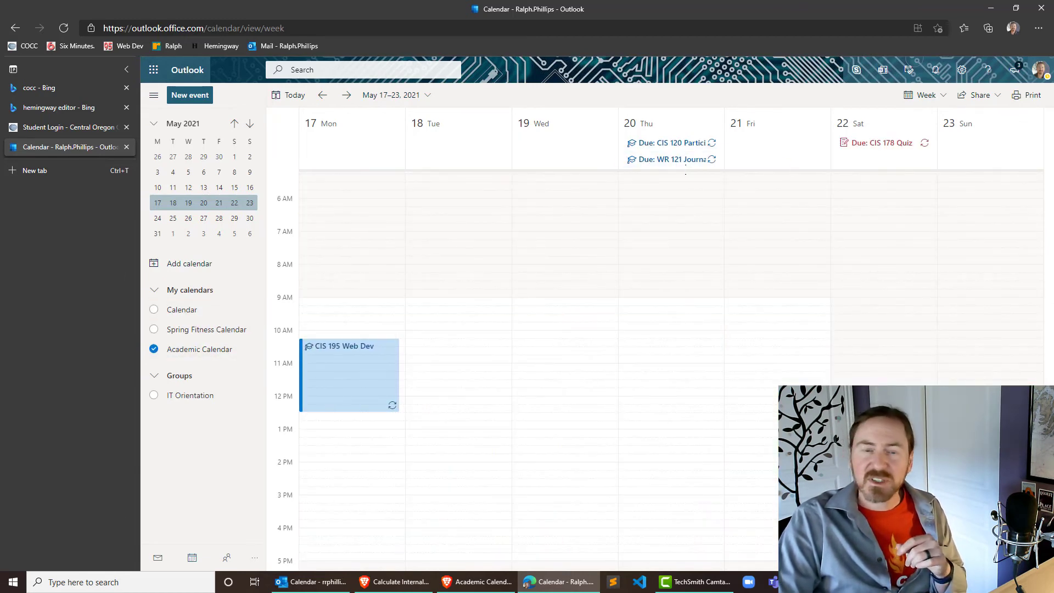
{"action": "scroll", "scroll_direction": "up", "scroll_amount": 3}
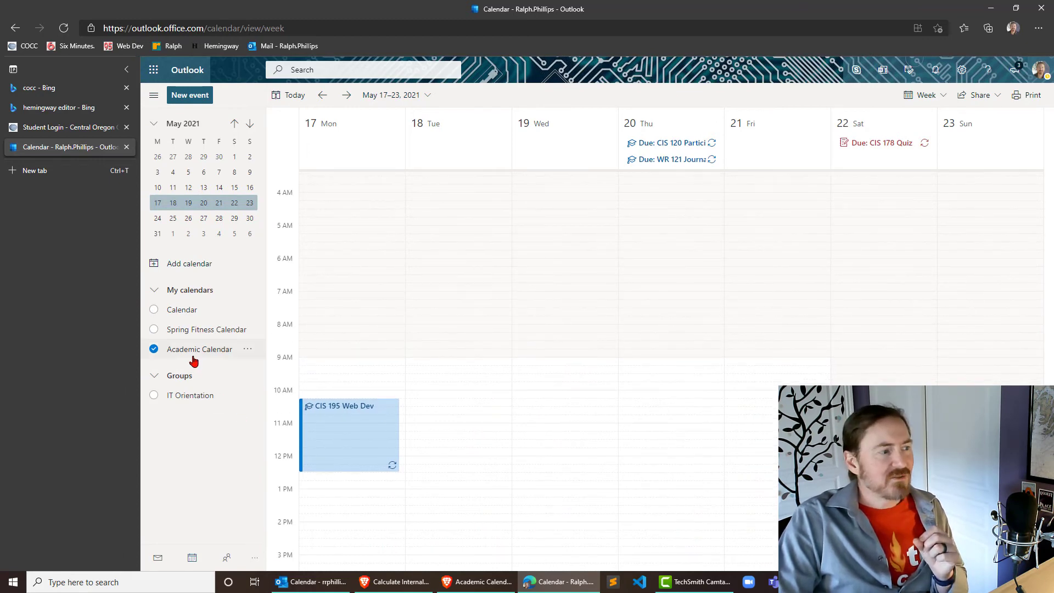
{"action": "mouse_move", "coordinate": [199, 349]}
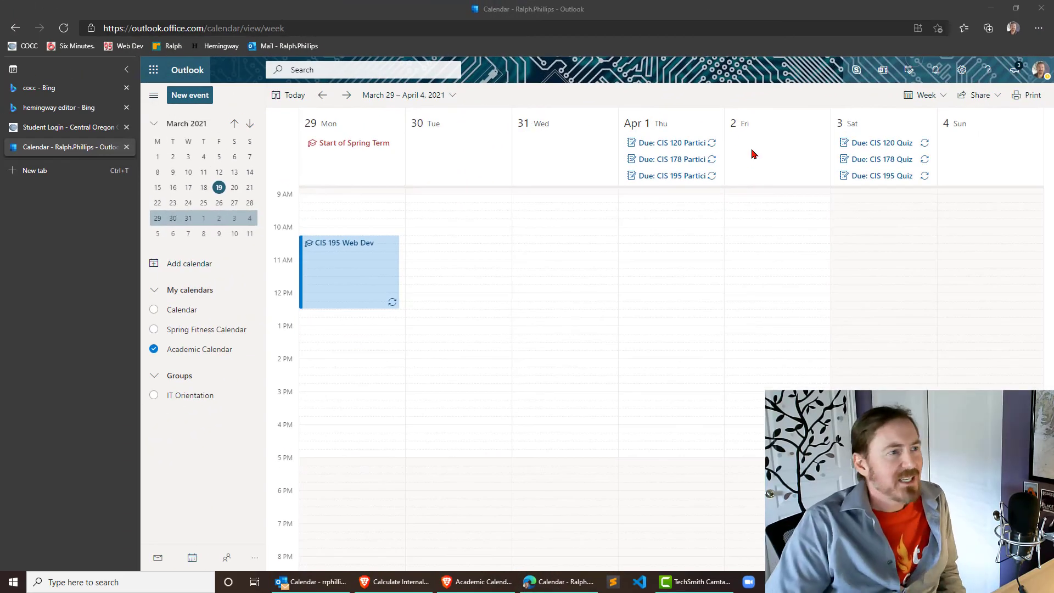
{"action": "mouse_move", "coordinate": [738, 249]}
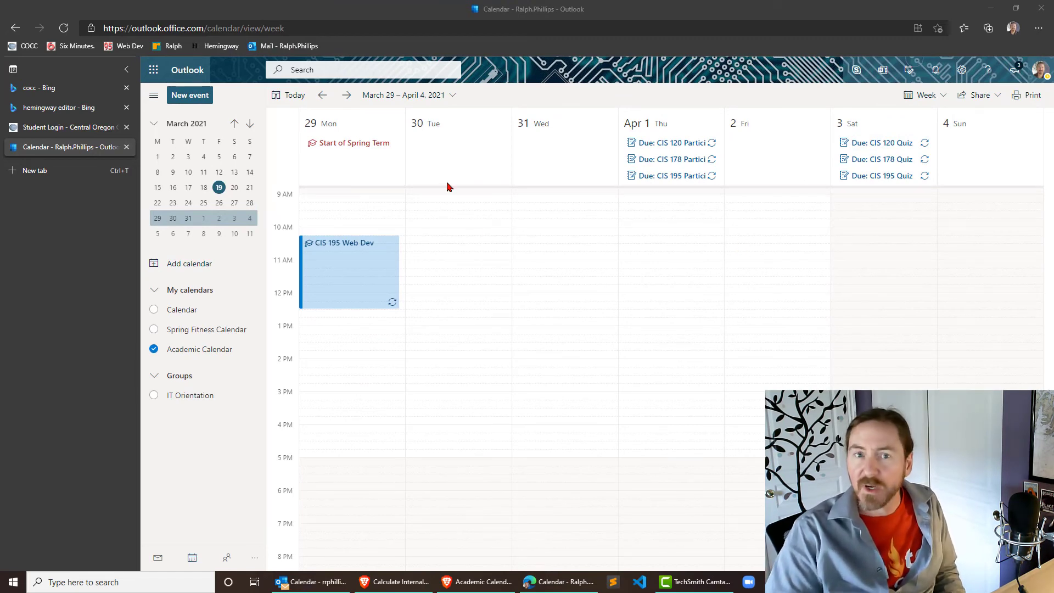
{"action": "mouse_move", "coordinate": [356, 153]}
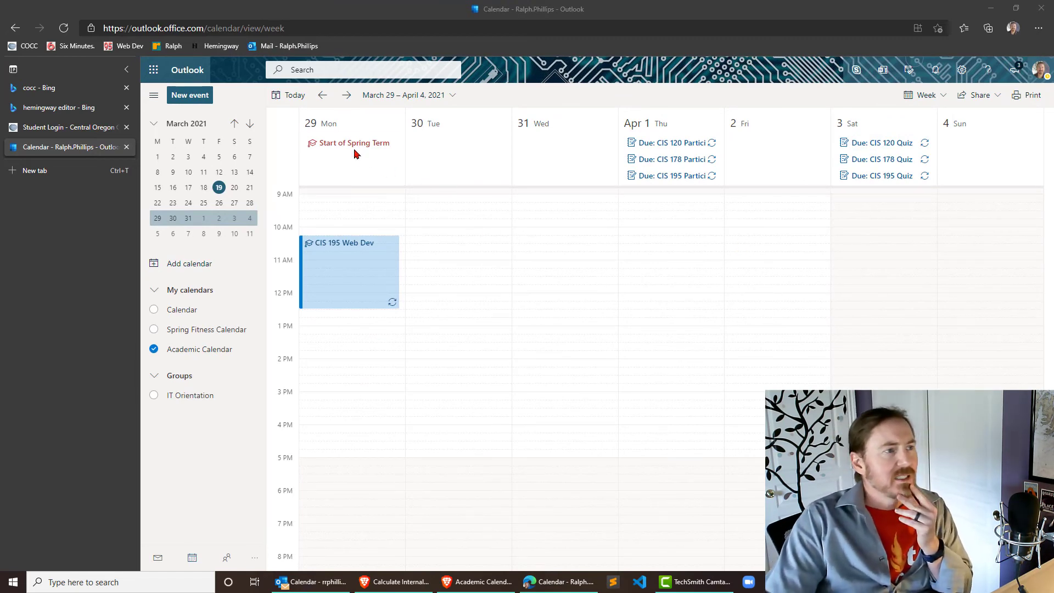
{"action": "mouse_move", "coordinate": [349, 142]}
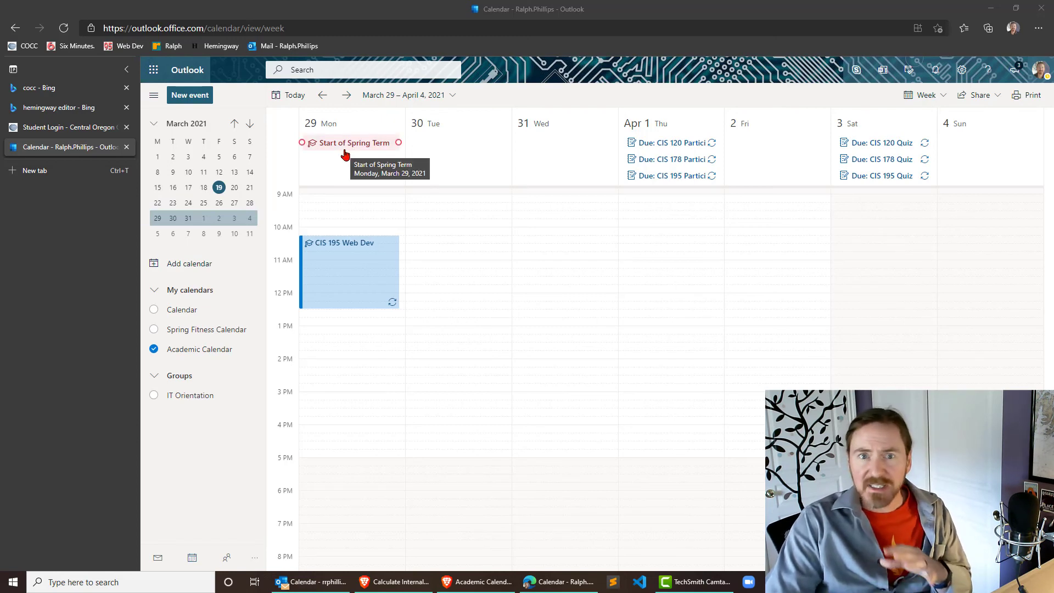
{"action": "mouse_move", "coordinate": [881, 159]}
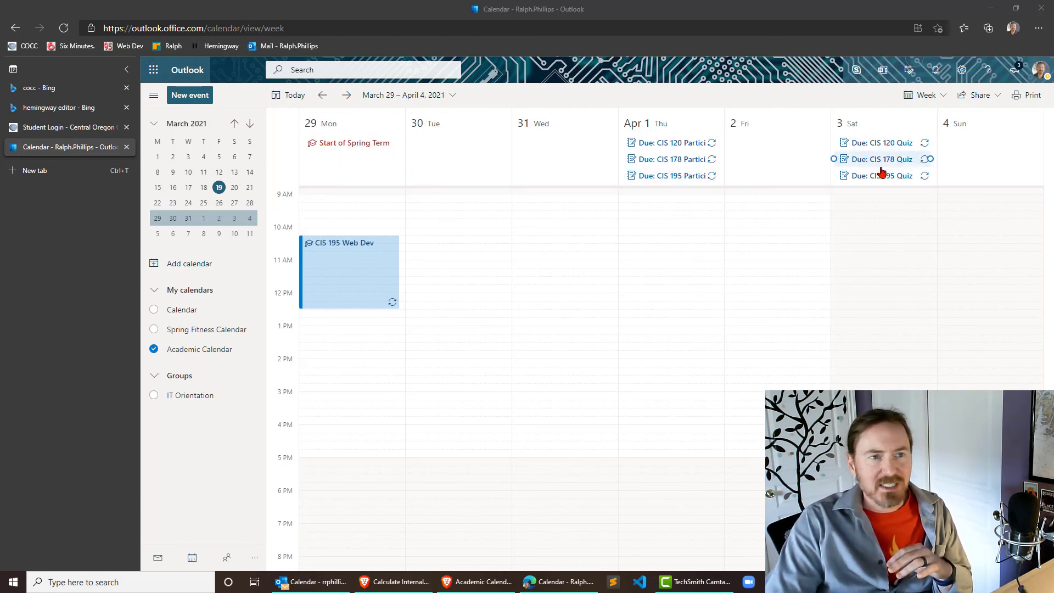
{"action": "mouse_move", "coordinate": [880, 159]}
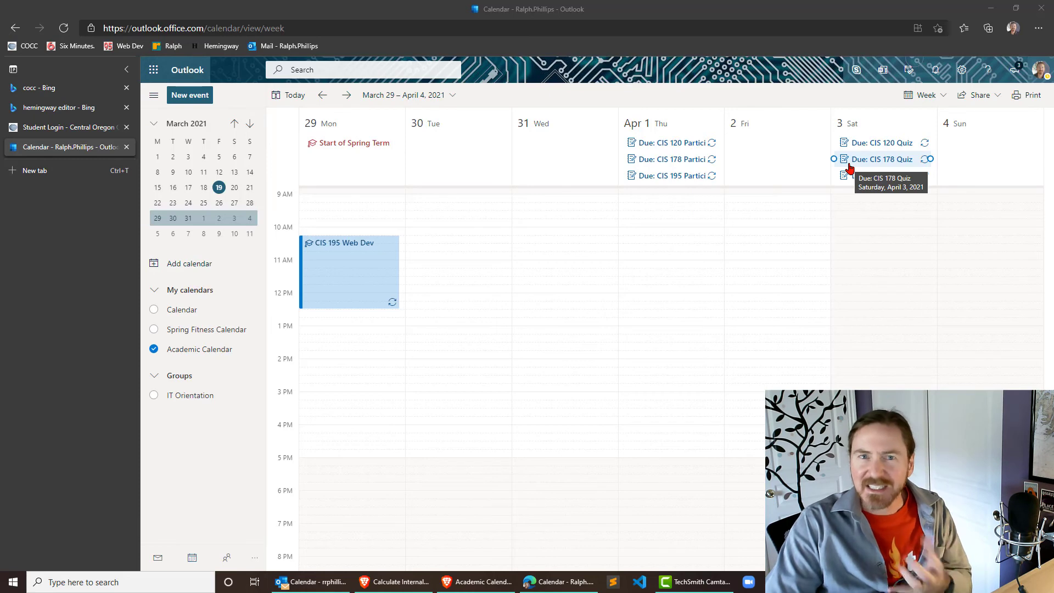
{"action": "mouse_move", "coordinate": [669, 176]}
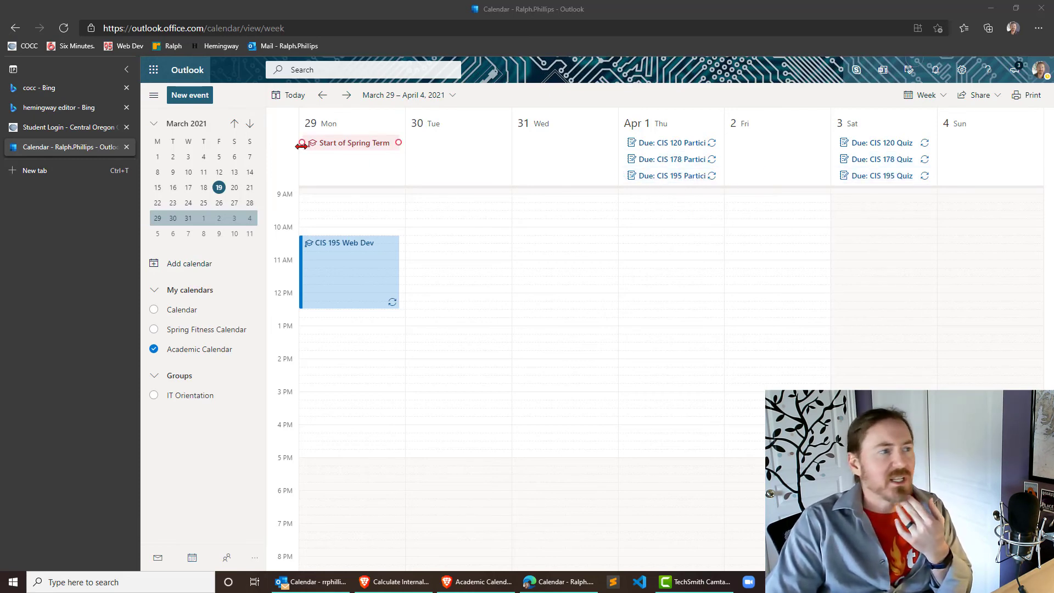
- Advance the week view to April 5–11, 2021 to check the due dates and Monday class
{"action": "left_click", "coordinate": [345, 94]}
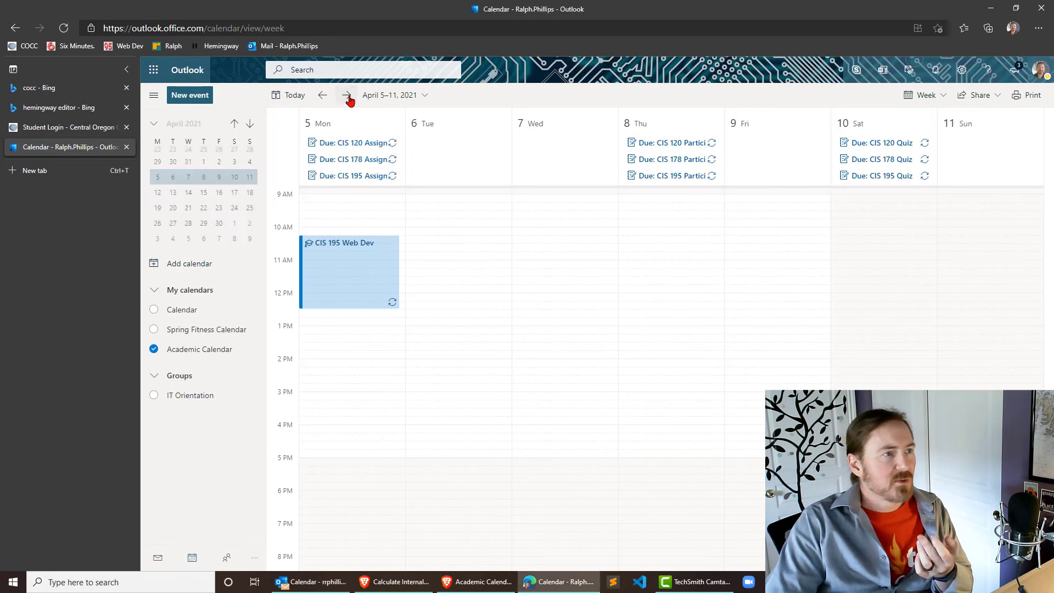
{"action": "mouse_move", "coordinate": [913, 187]}
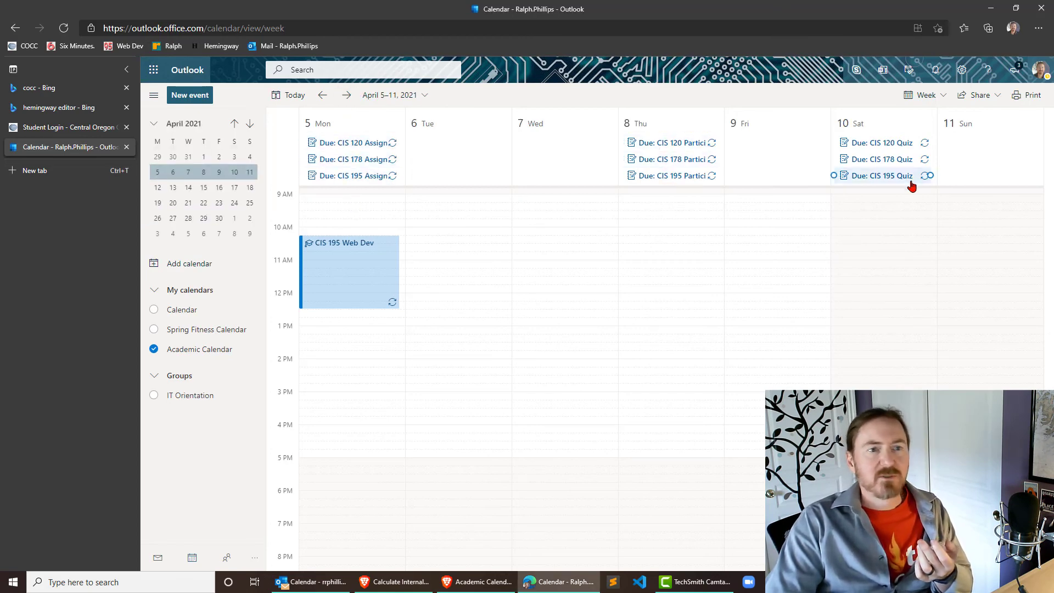
{"action": "mouse_move", "coordinate": [899, 177]}
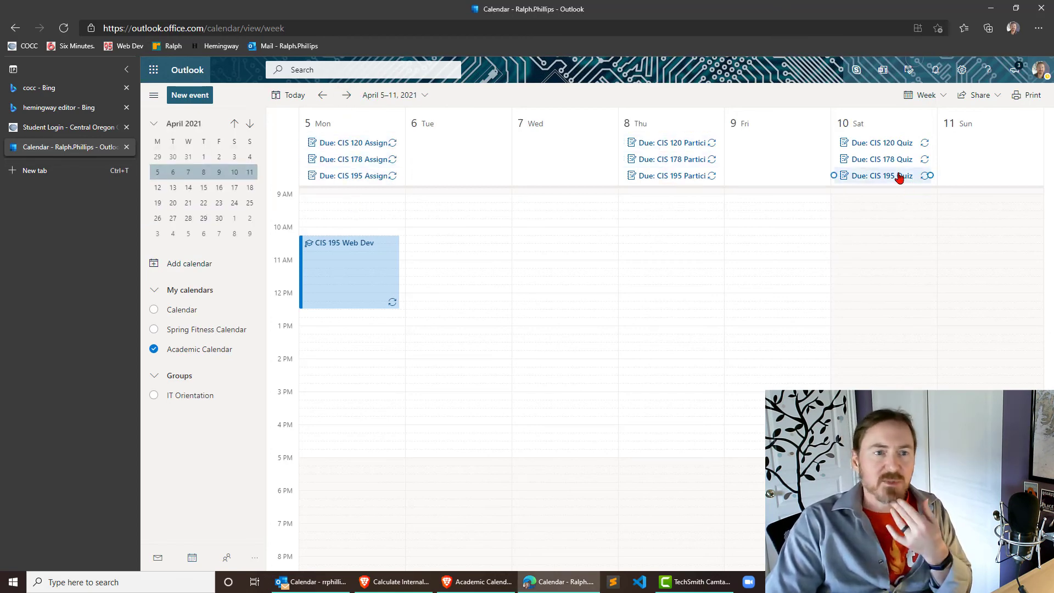
{"action": "mouse_move", "coordinate": [555, 170]}
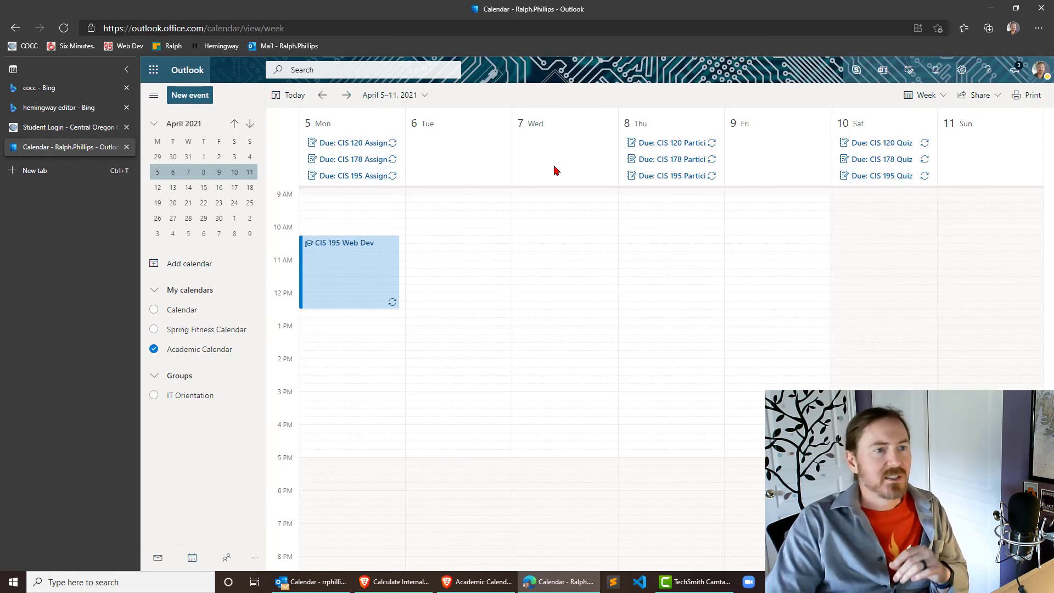
{"action": "mouse_move", "coordinate": [624, 248]}
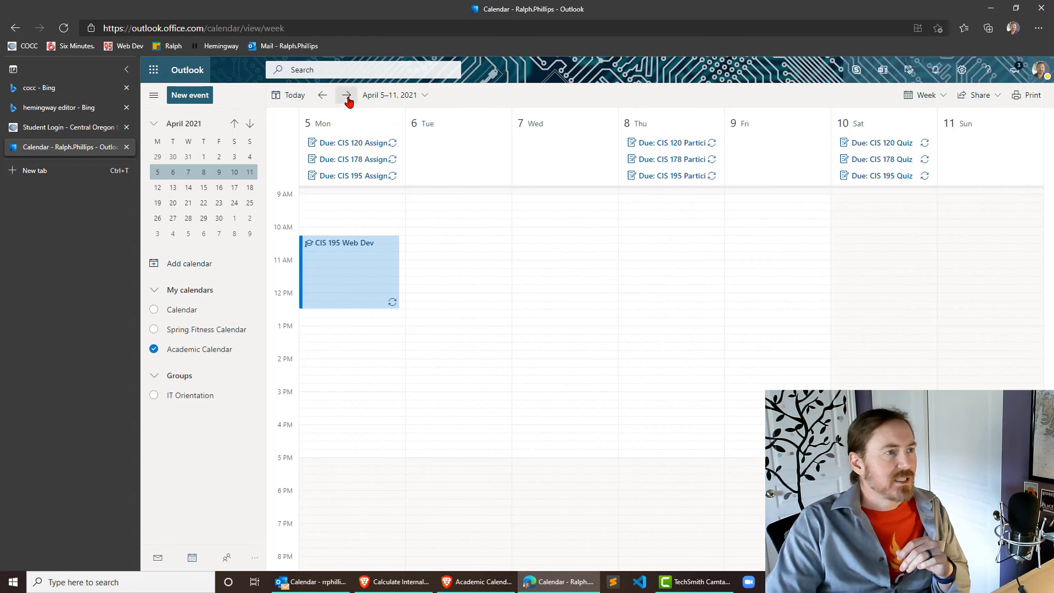
- Advance week by week to June 7–13 Finals Week, leaving a blank new-event popup open on Tuesday
{"action": "left_click", "coordinate": [345, 94]}
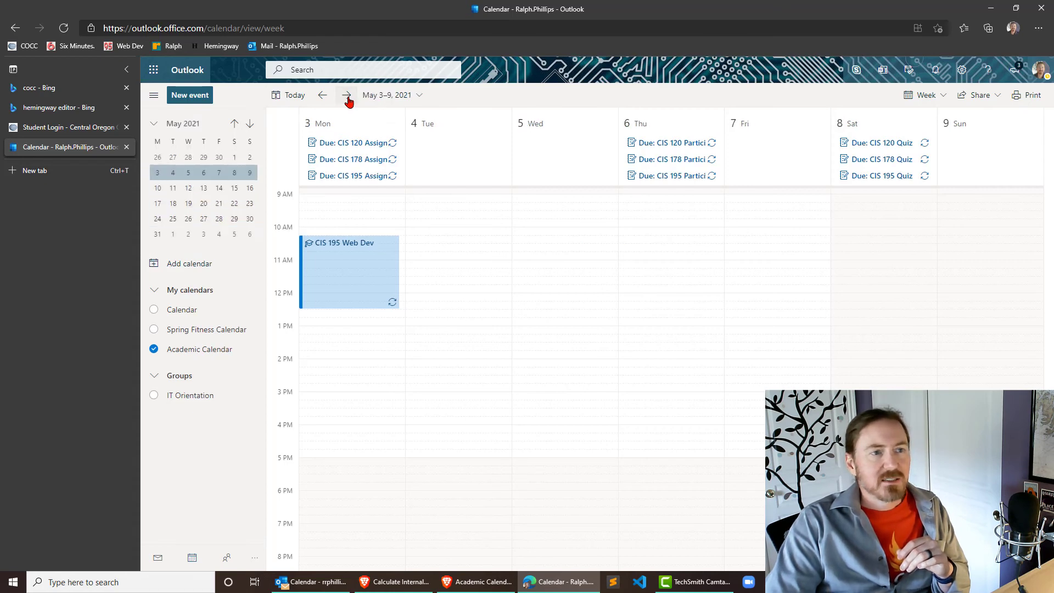
{"action": "left_click", "coordinate": [346, 94]}
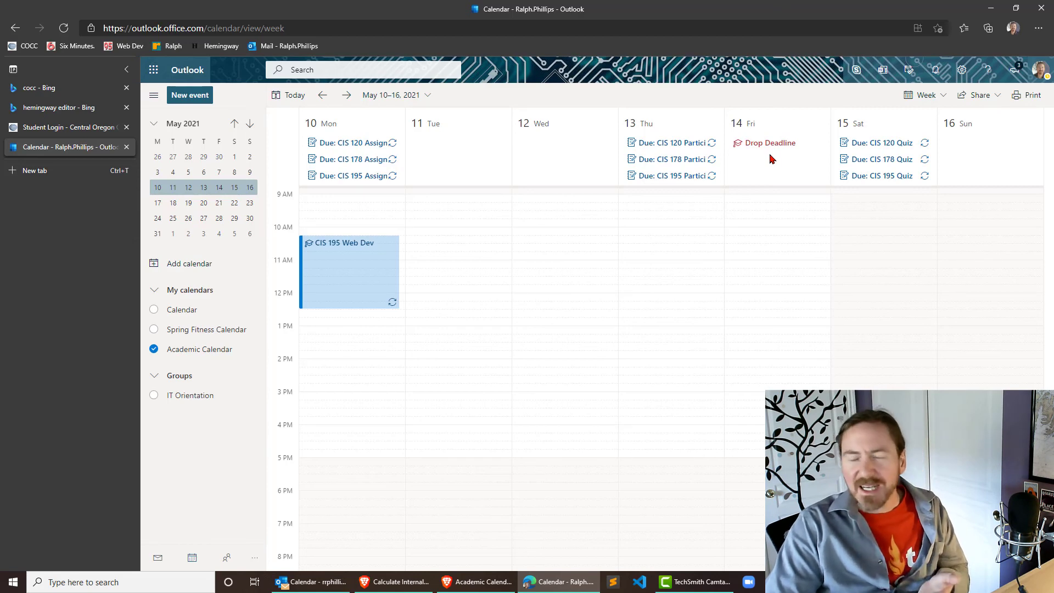
{"action": "mouse_move", "coordinate": [771, 142]}
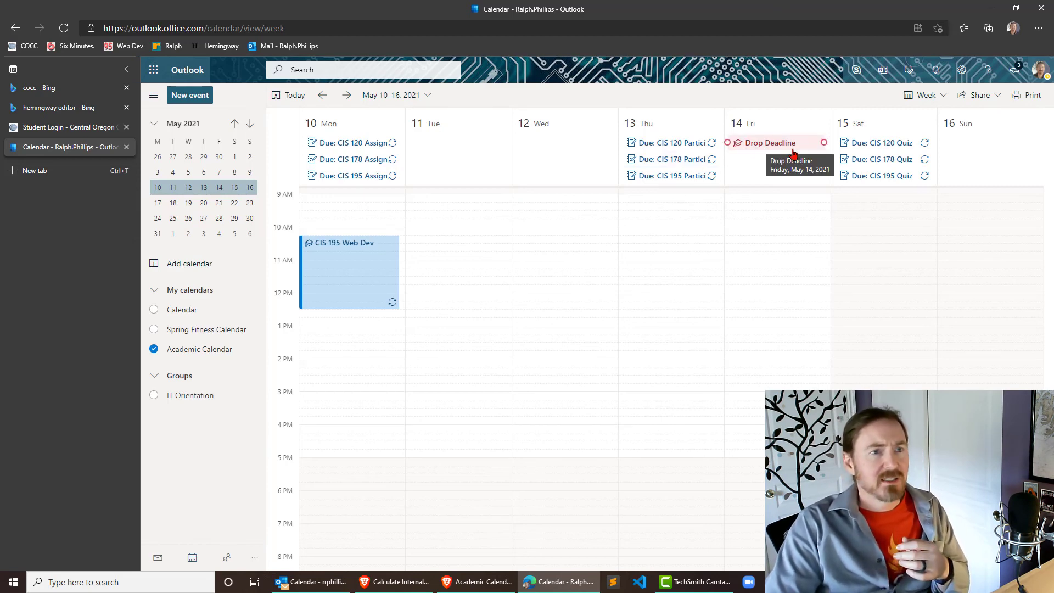
{"action": "mouse_move", "coordinate": [346, 95]}
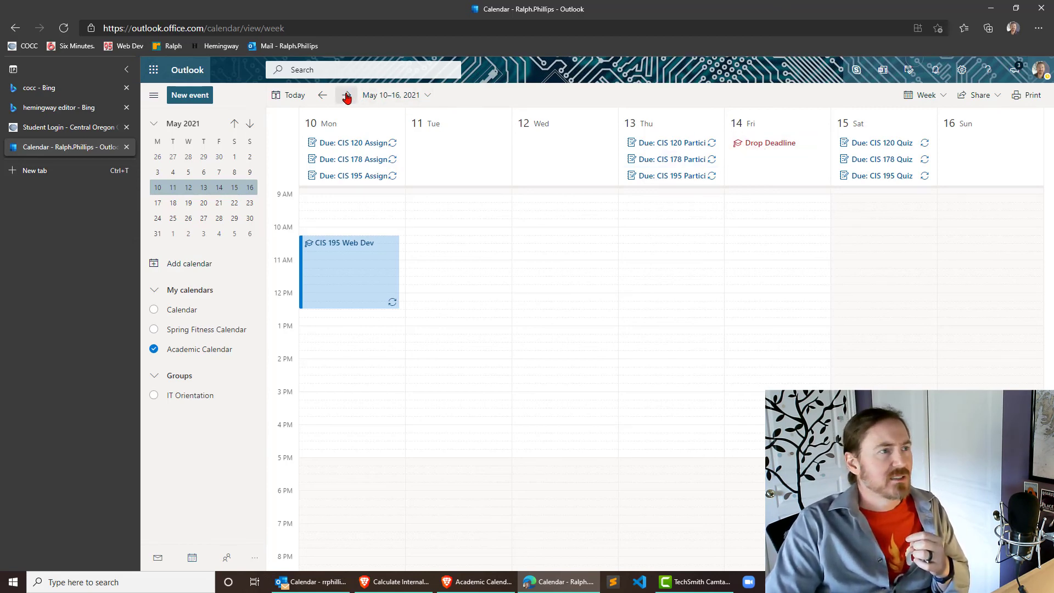
{"action": "left_click", "coordinate": [346, 94]}
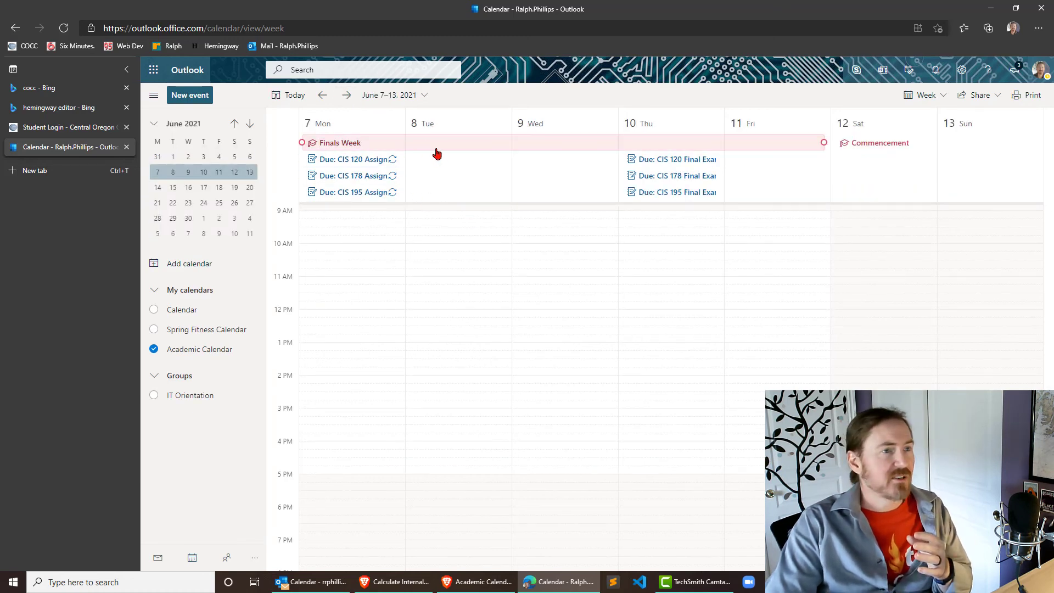
{"action": "mouse_move", "coordinate": [378, 149]}
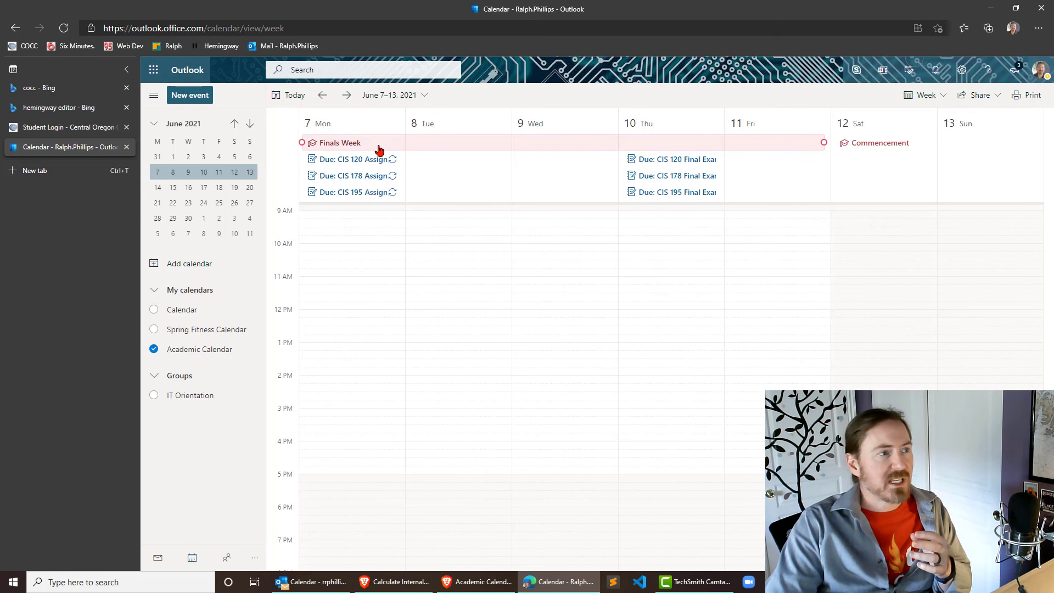
{"action": "left_click", "coordinate": [339, 142]}
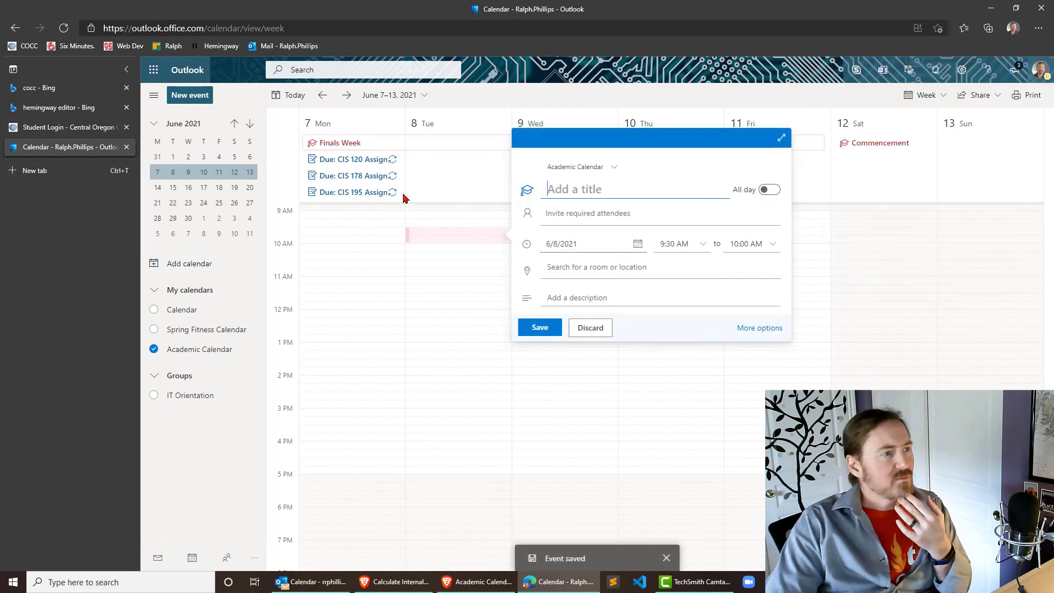
- Dismiss the empty event form and move back to the week of May 10–16 with the Drop Deadline
{"action": "left_click", "coordinate": [589, 327]}
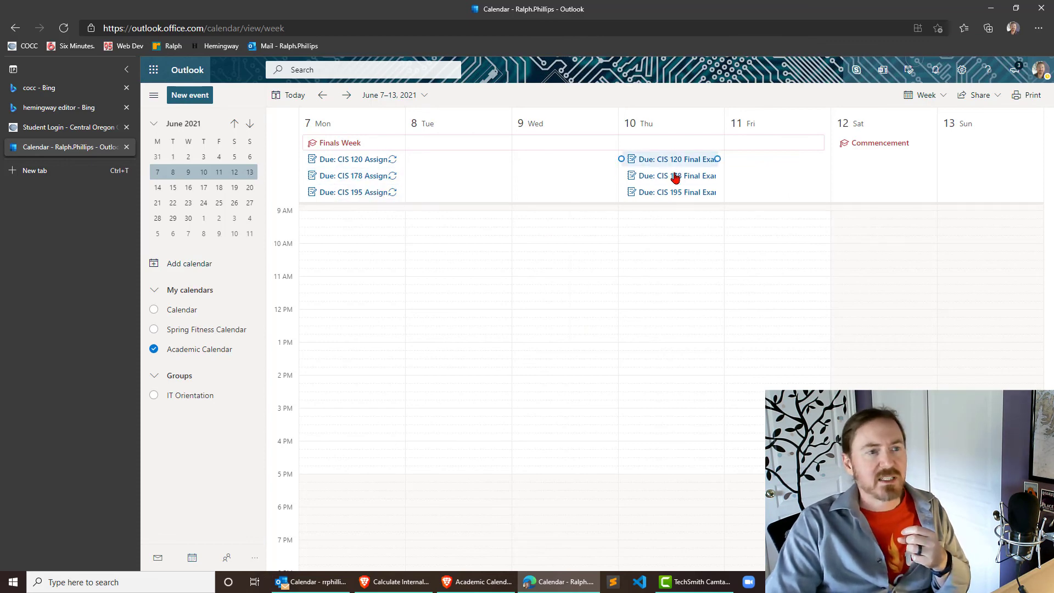
{"action": "mouse_move", "coordinate": [671, 191]}
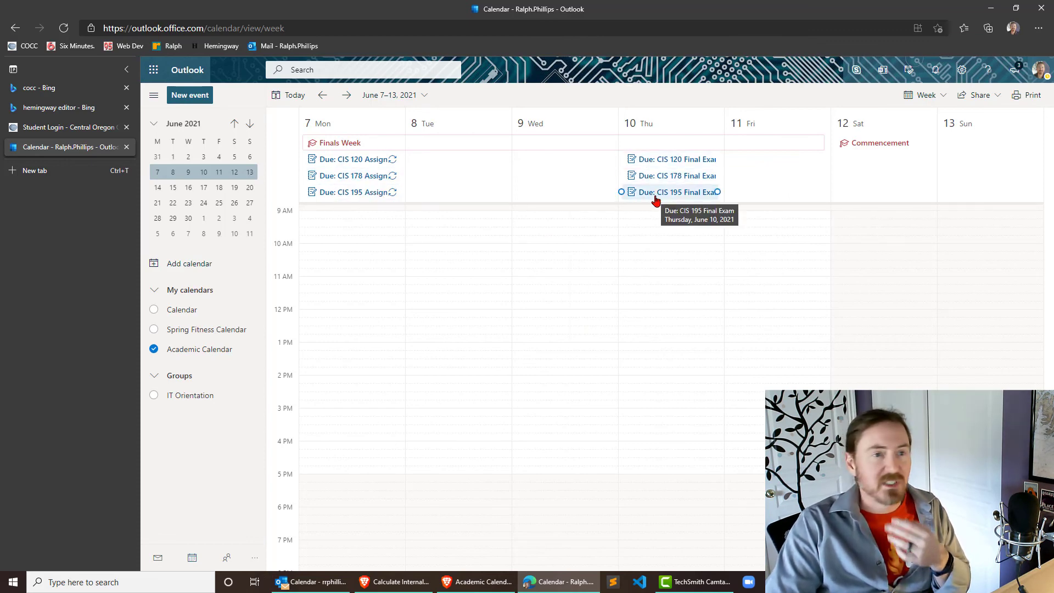
{"action": "mouse_move", "coordinate": [658, 255]}
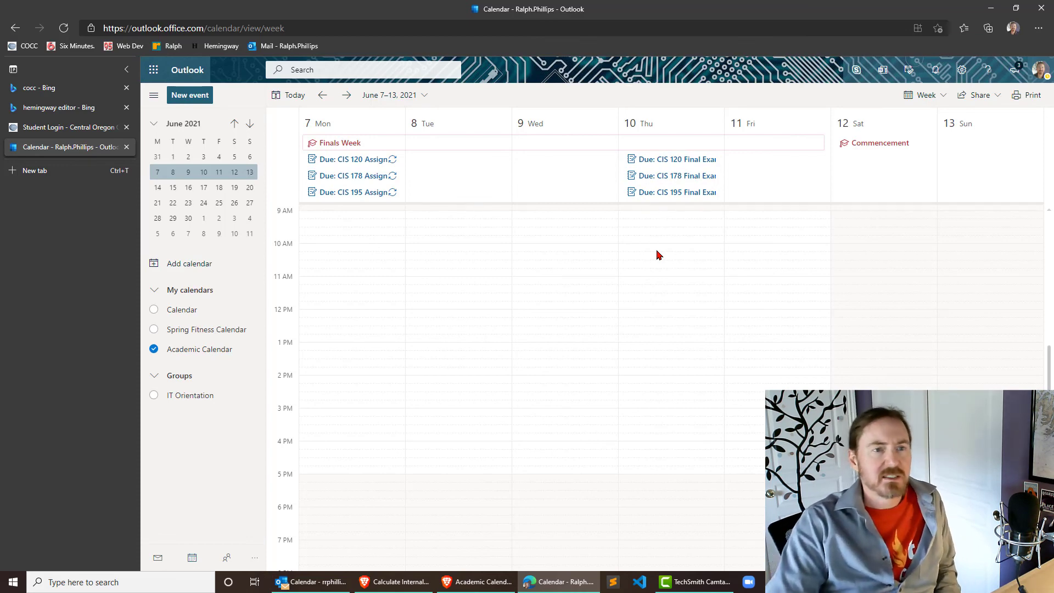
{"action": "mouse_move", "coordinate": [579, 345]}
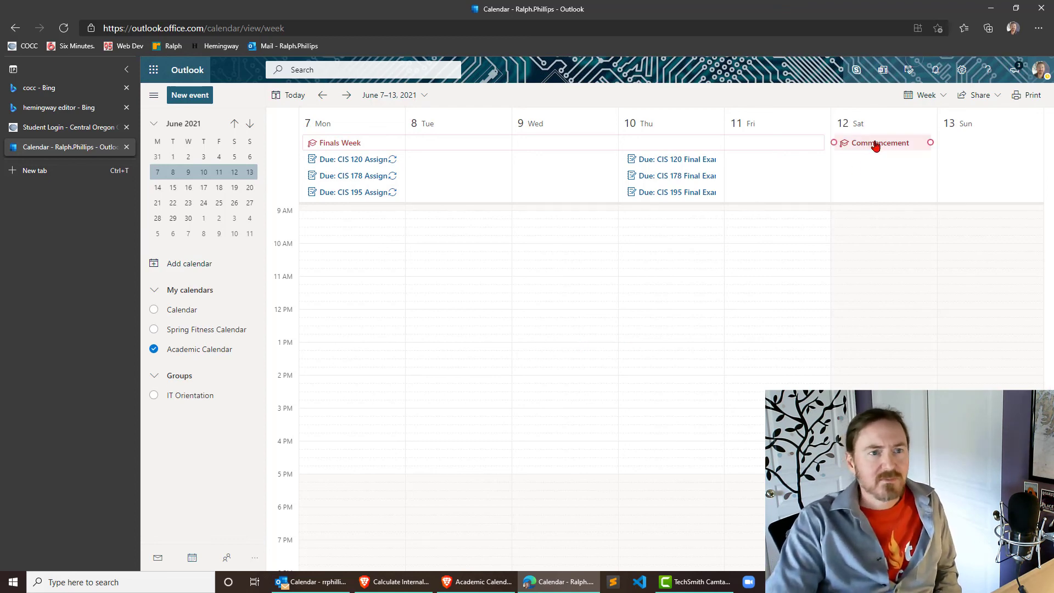
{"action": "mouse_move", "coordinate": [879, 143]}
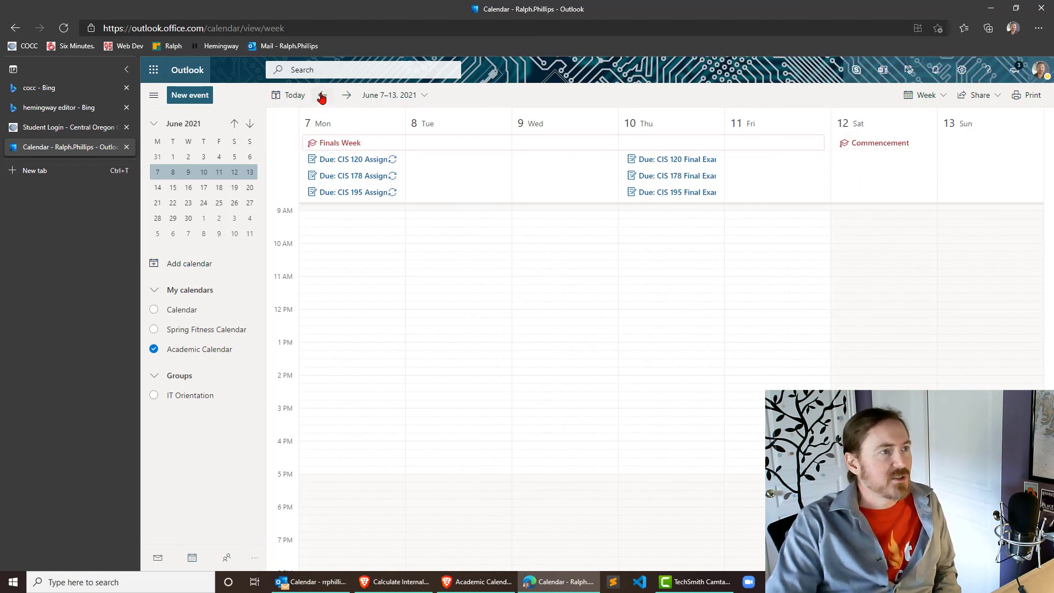
{"action": "left_click", "coordinate": [322, 95]}
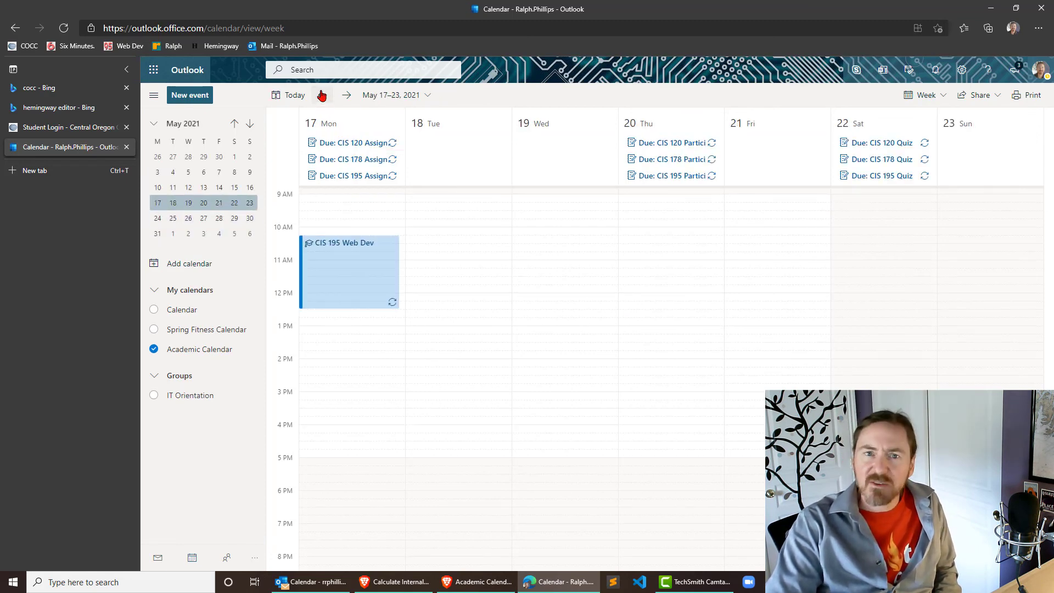
{"action": "left_click", "coordinate": [322, 95]}
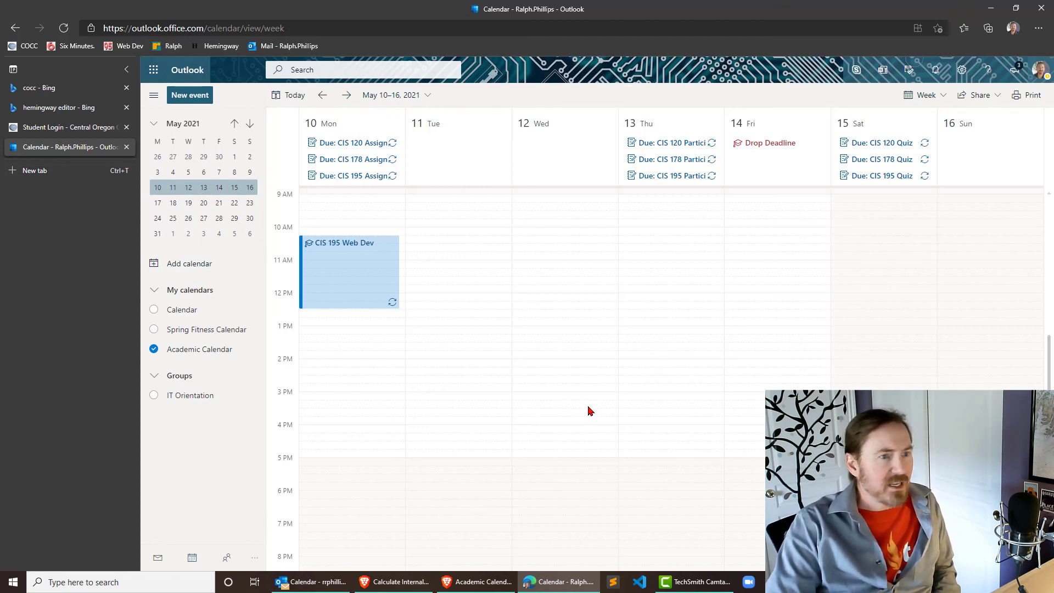
{"action": "mouse_move", "coordinate": [800, 350]}
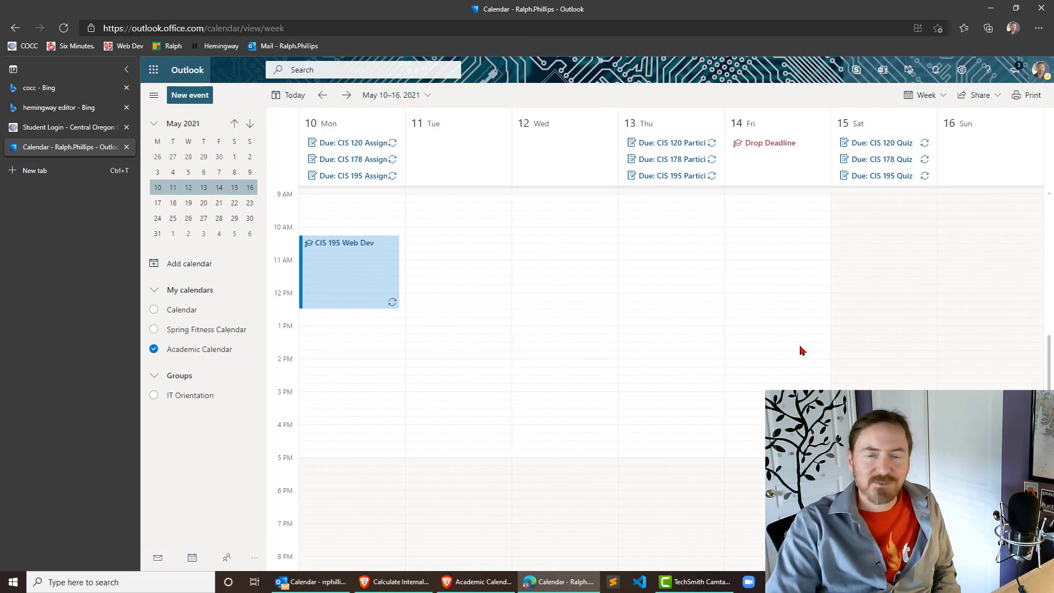